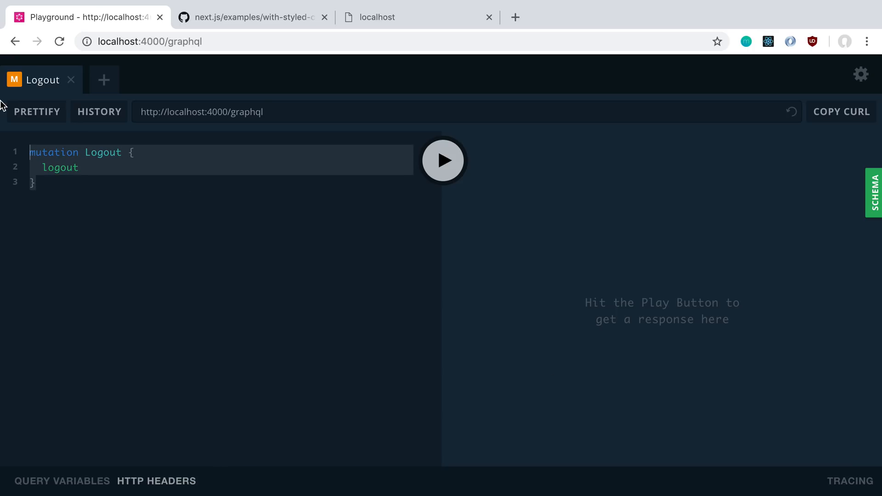
mouse_move(203, 182)
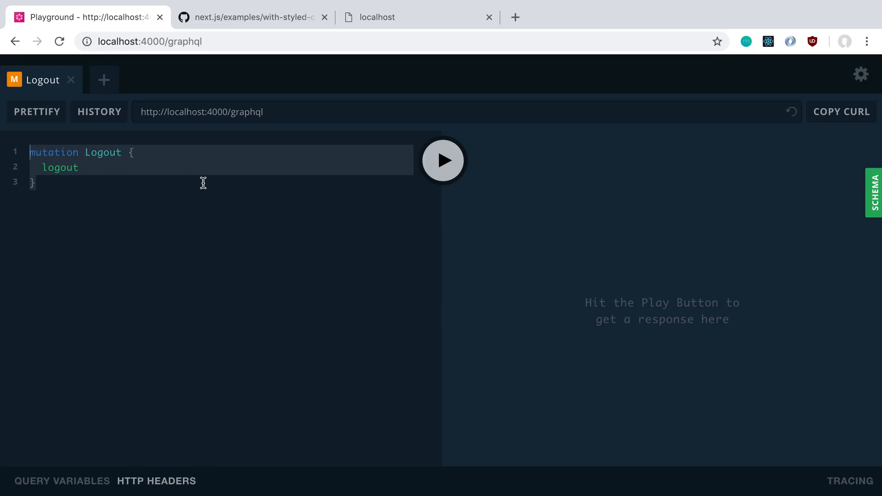
mouse_move(127, 153)
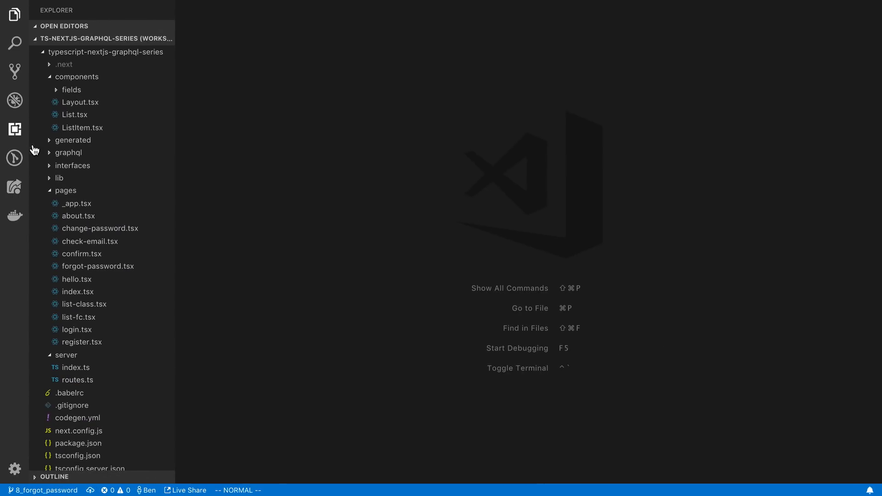
Step: Add logout.ts under graphql/user/mutations and start export const logoutMutation = gql`
left_click(68, 153)
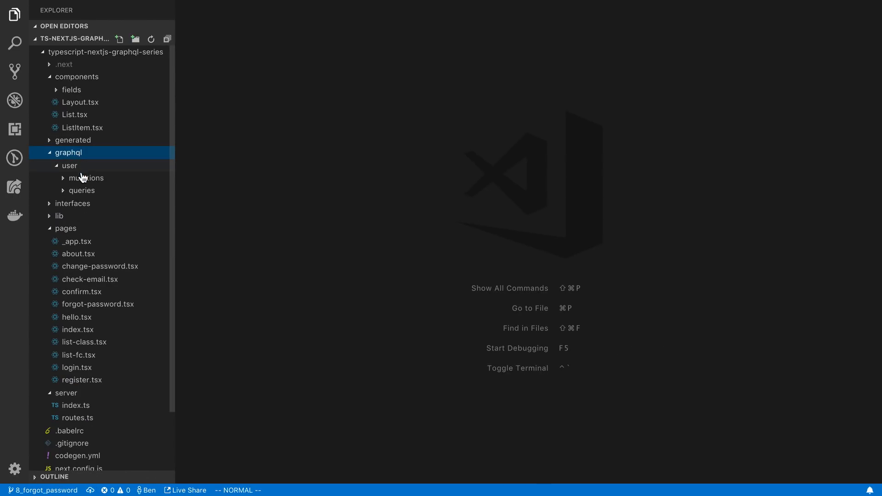
left_click(86, 178)
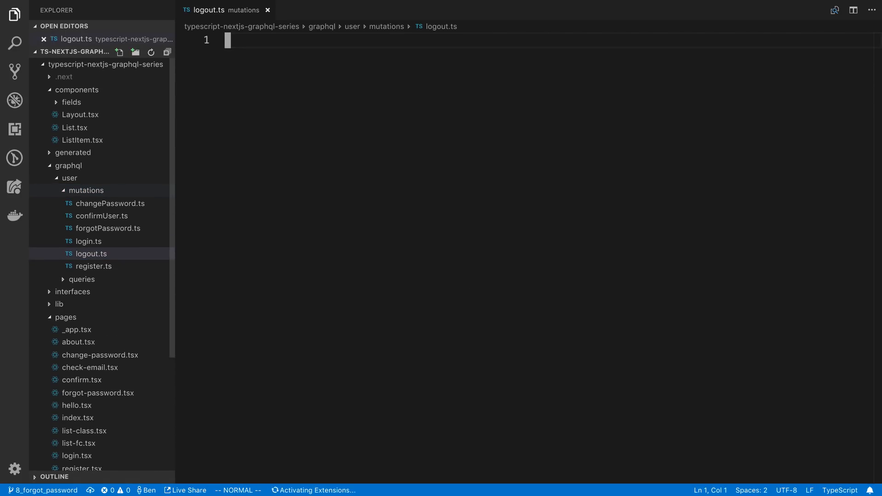
type("export x")
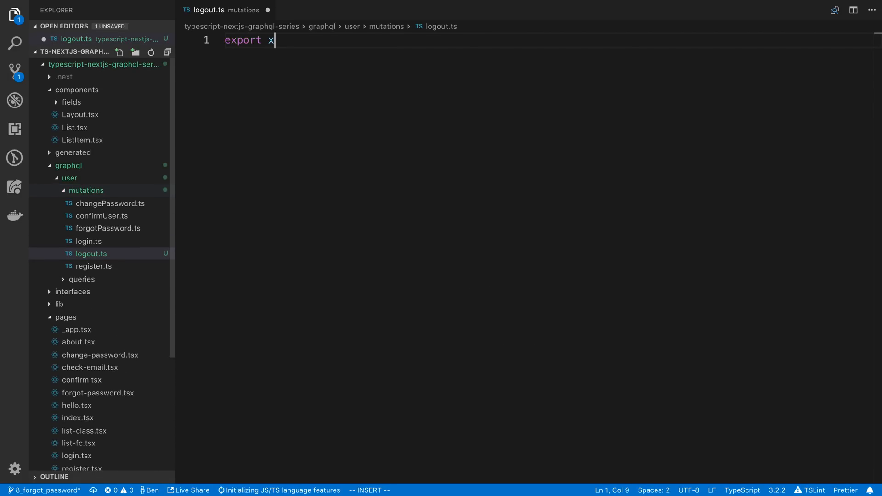
type("const logoutMut")
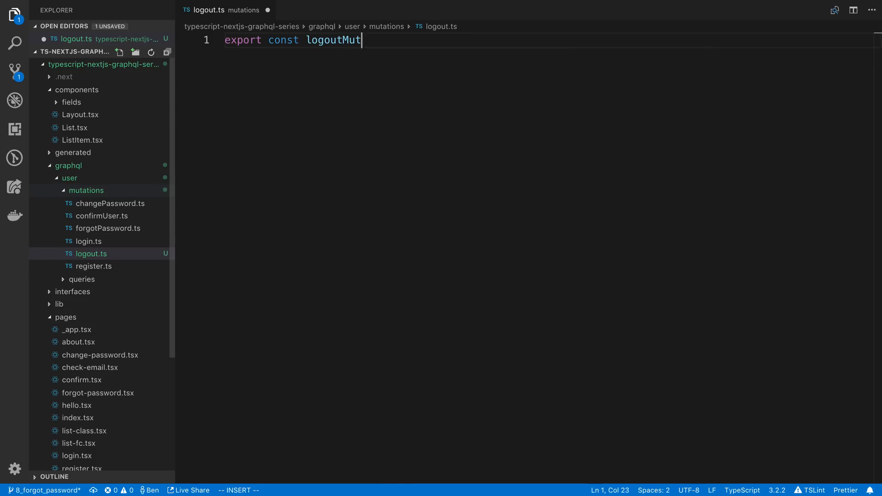
type("ation = gql`")
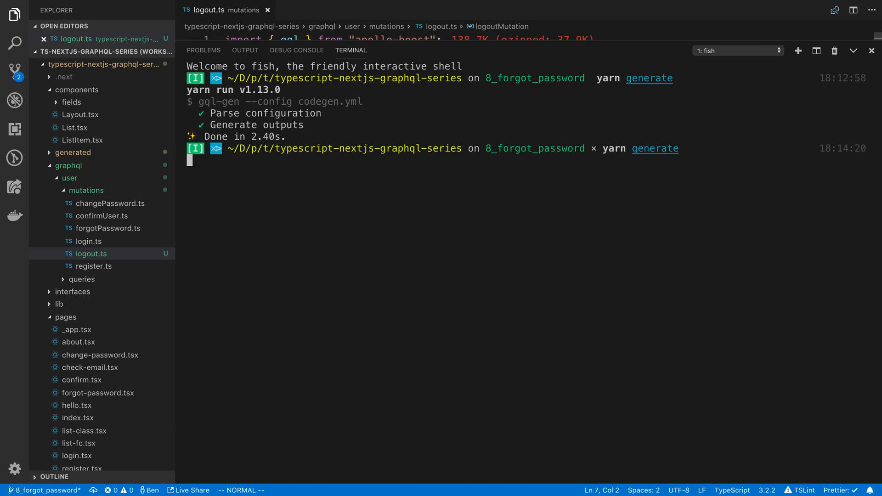
Step: Rerun yarn generate in the terminal so gql-gen includes the logout mutation
key("Enter")
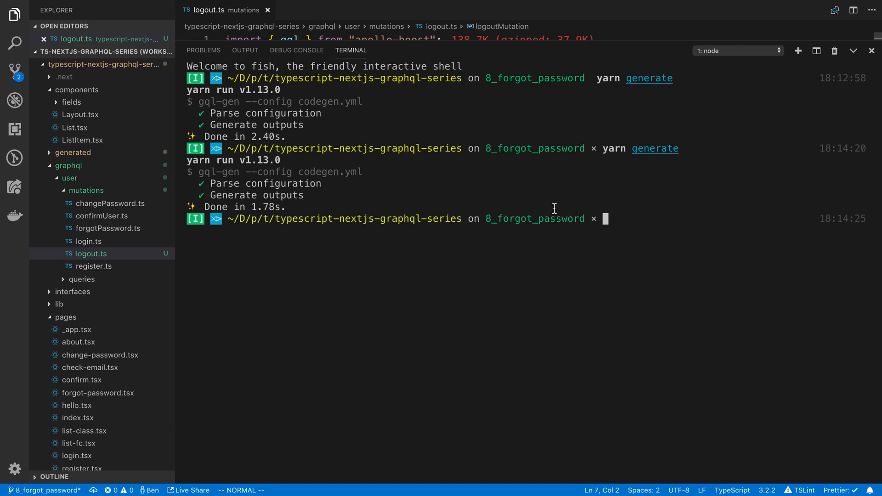
left_click(871, 51)
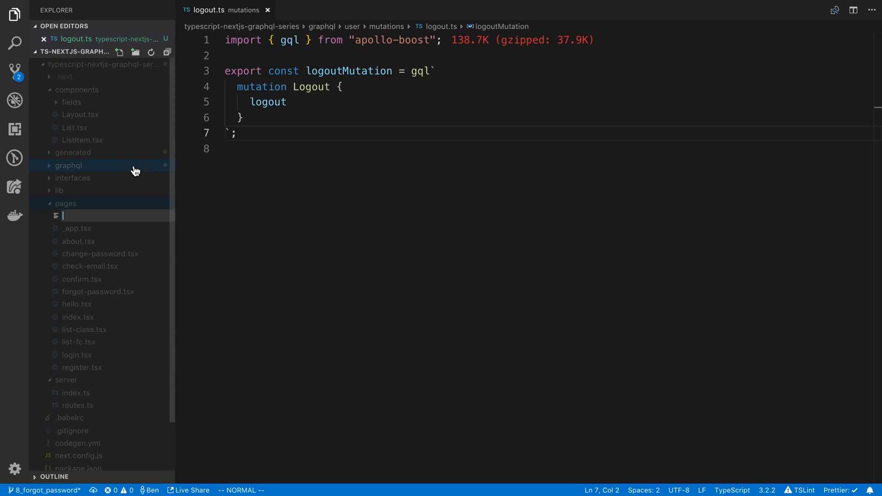
Step: Create pages/logout.tsx and begin a Logout const, checking confirm.tsx for reference
type("logout.tsx")
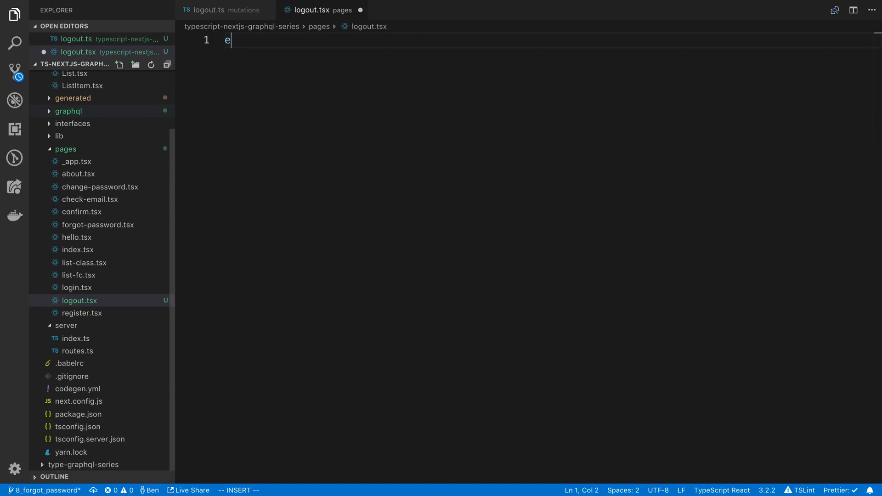
type("xport de")
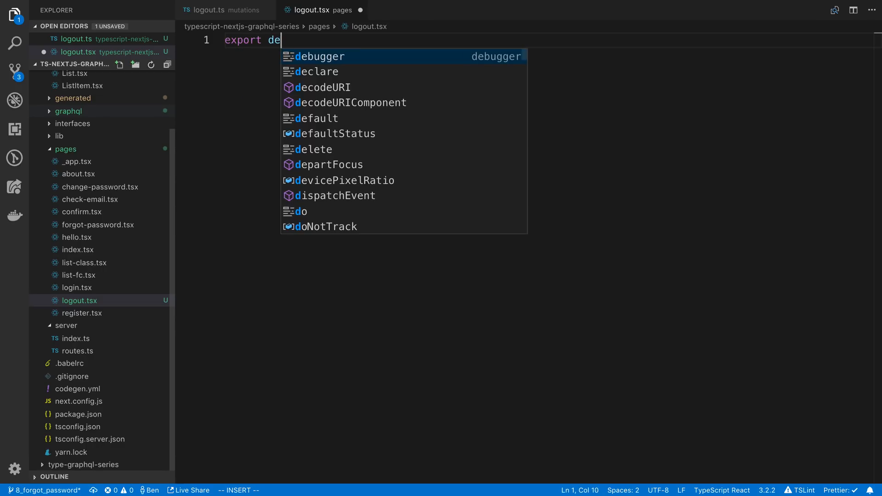
type("fault class")
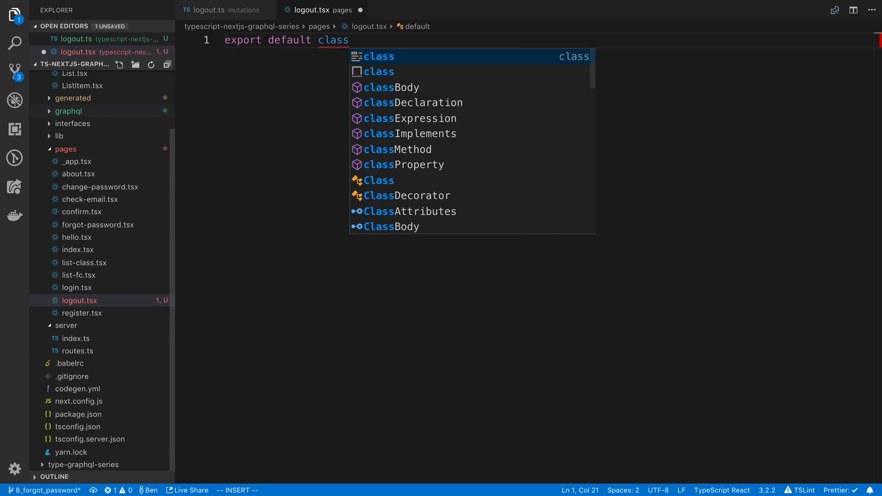
key("Escape")
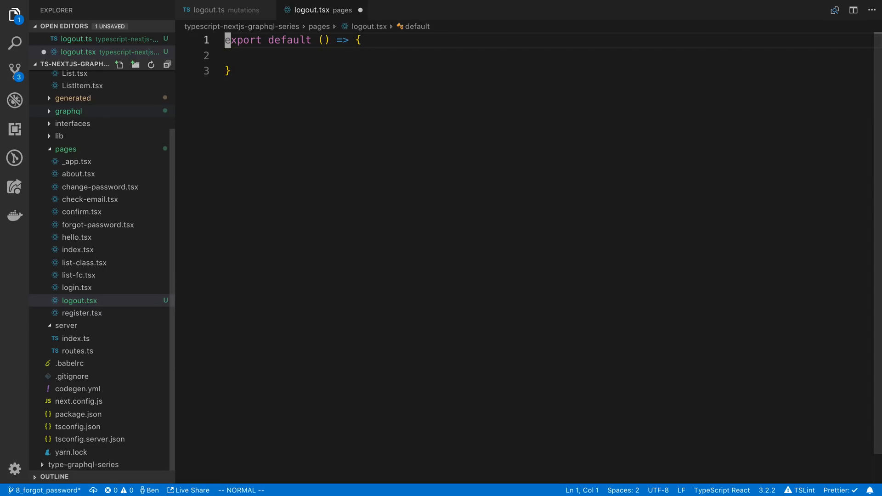
type("const () => {")
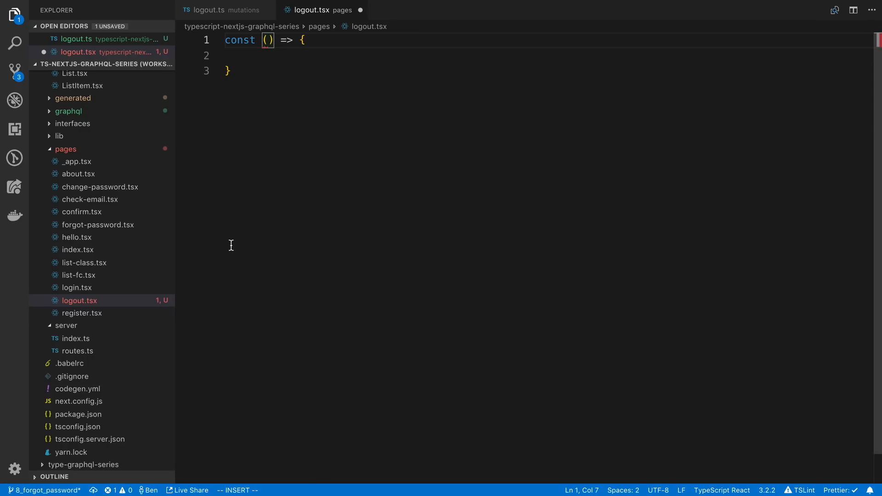
left_click(81, 212)
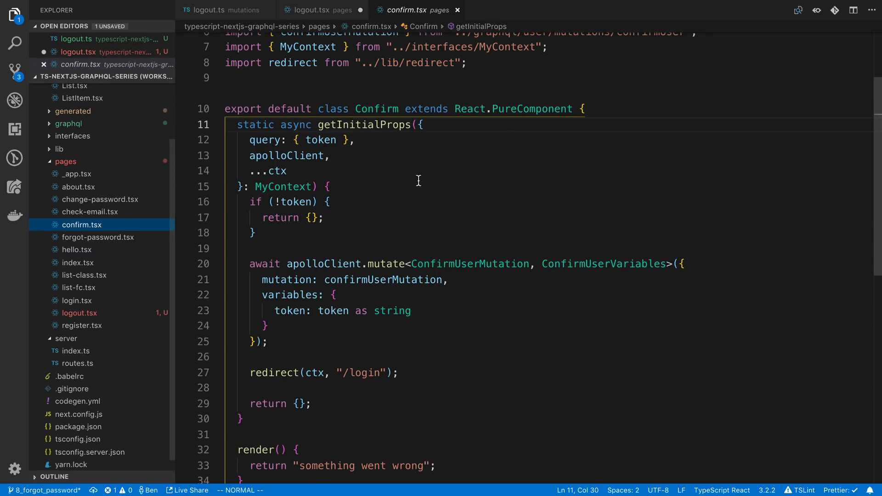
left_click(318, 10)
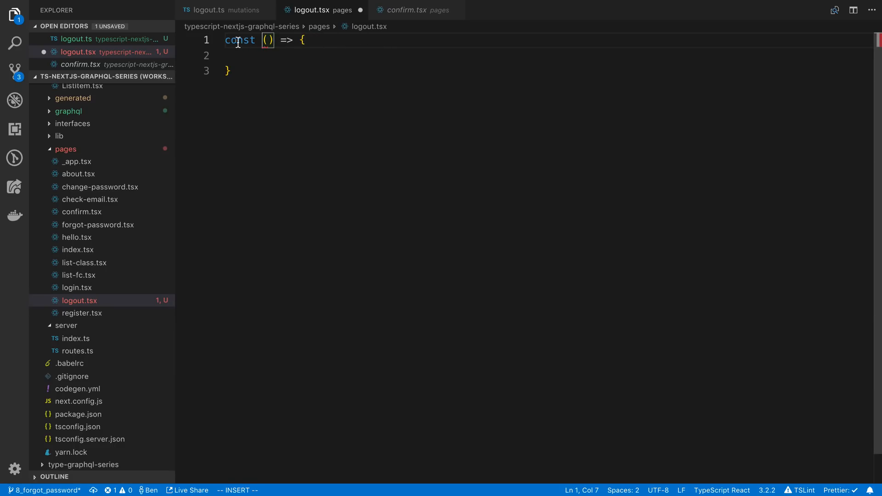
mouse_move(261, 55)
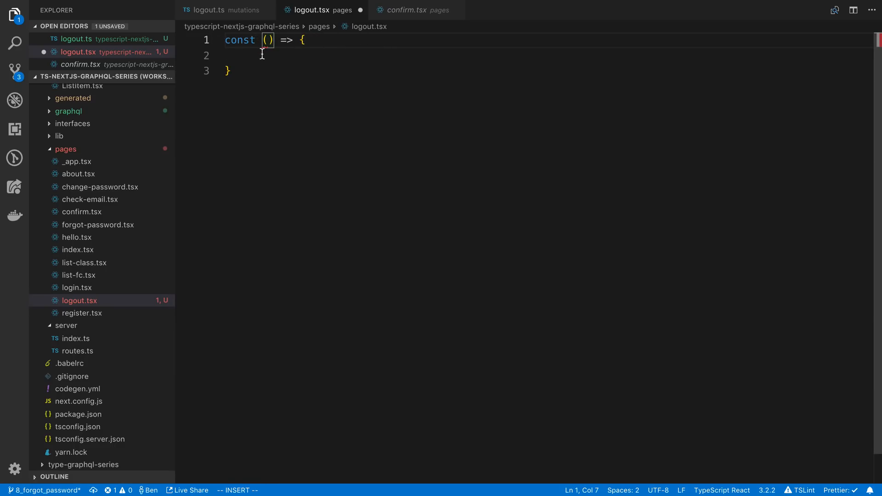
Step: Define Logout as a component returning null and export it as default
type("Logout =")
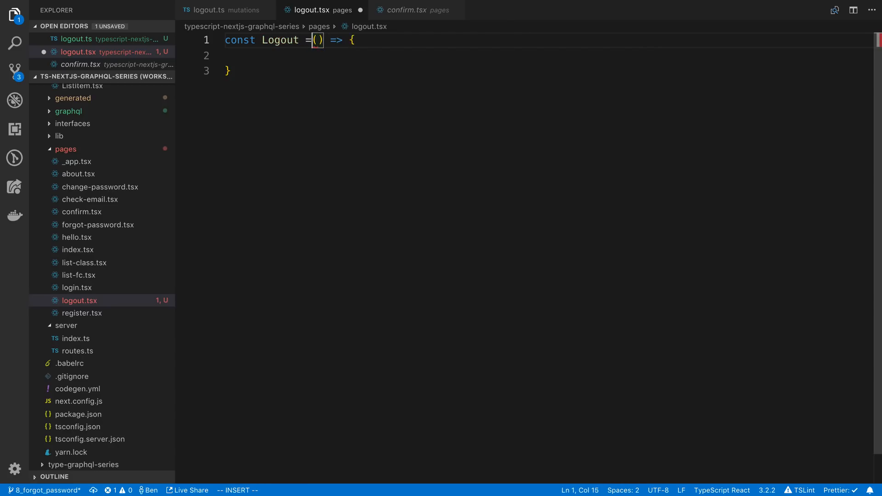
type("export")
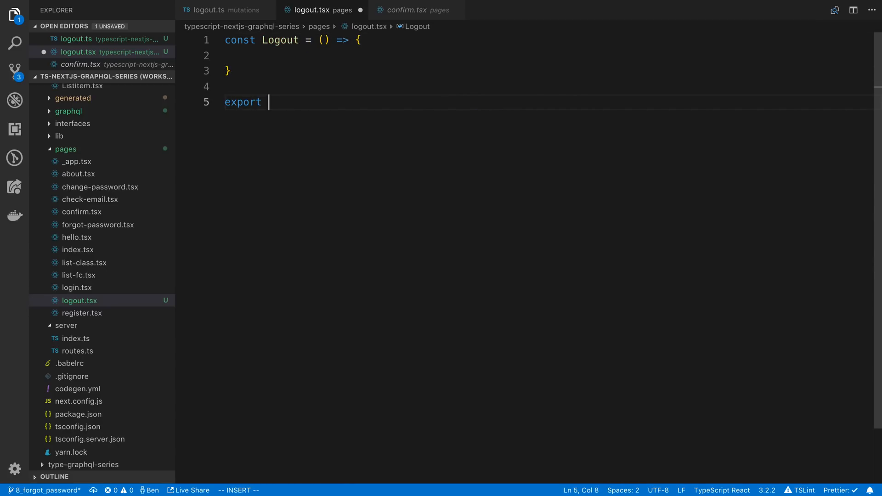
type("default Logout;")
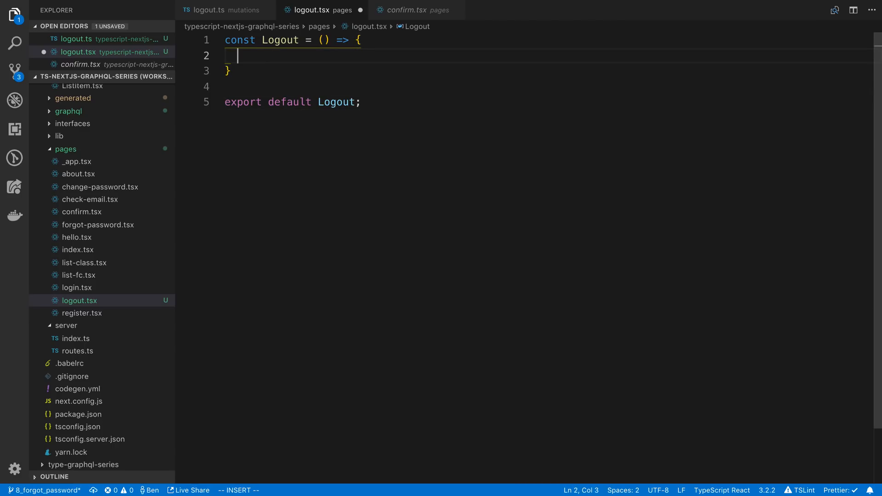
type("return null;")
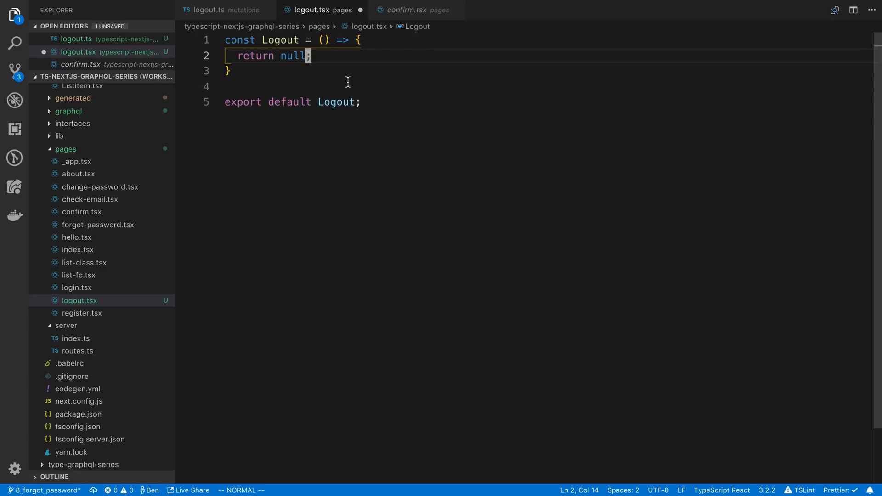
mouse_move(358, 72)
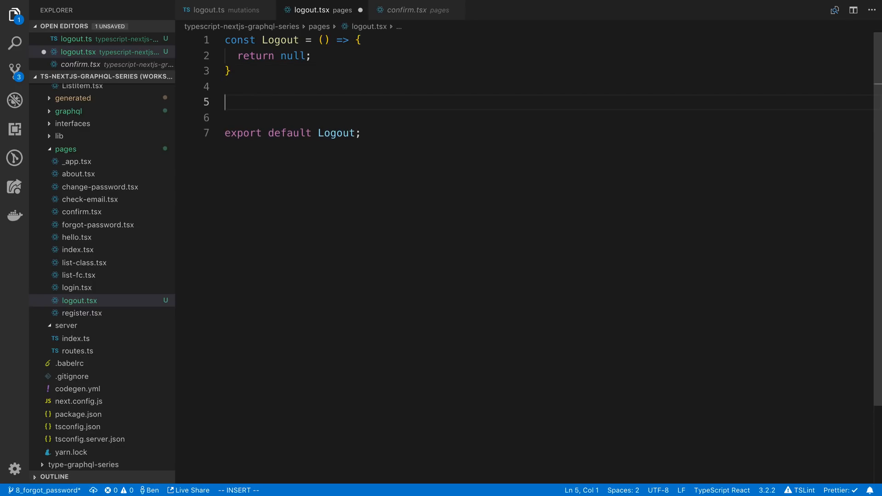
Step: Start Logout.getInitialProps with a MyContext-typed parameter, importing MyContext automatically
type("Logout.getIn")
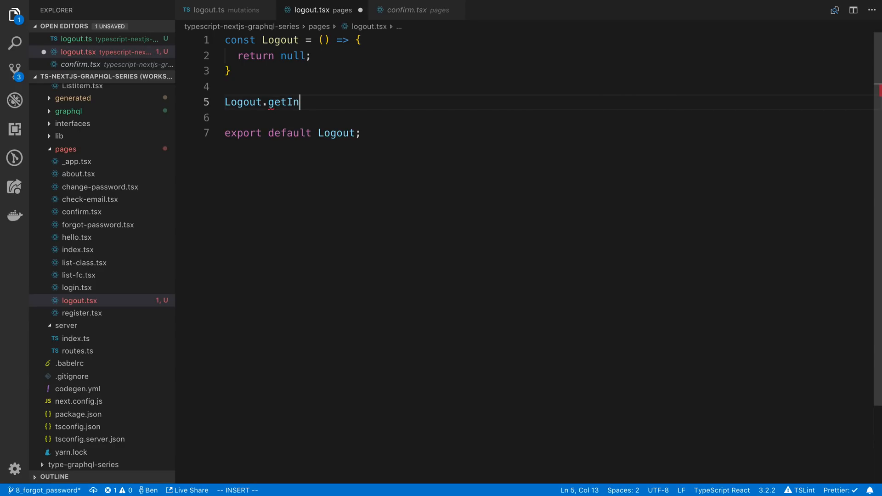
left_click(406, 10)
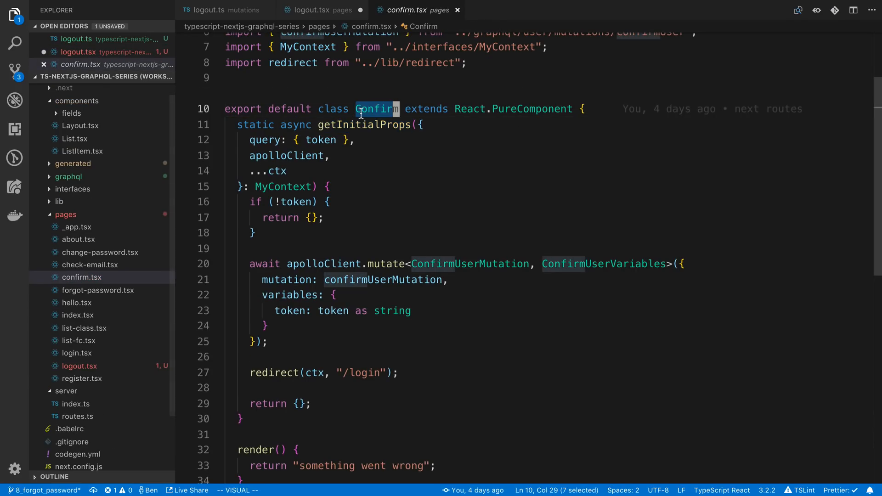
left_click(314, 10)
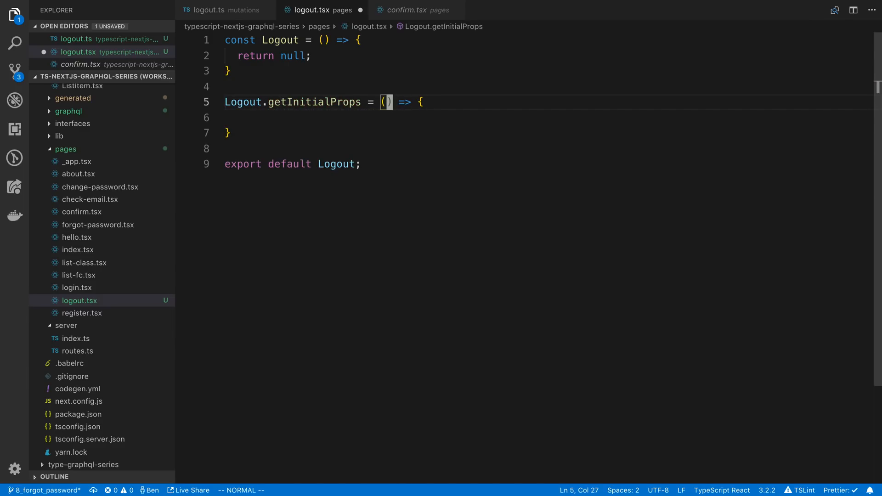
type("{}")
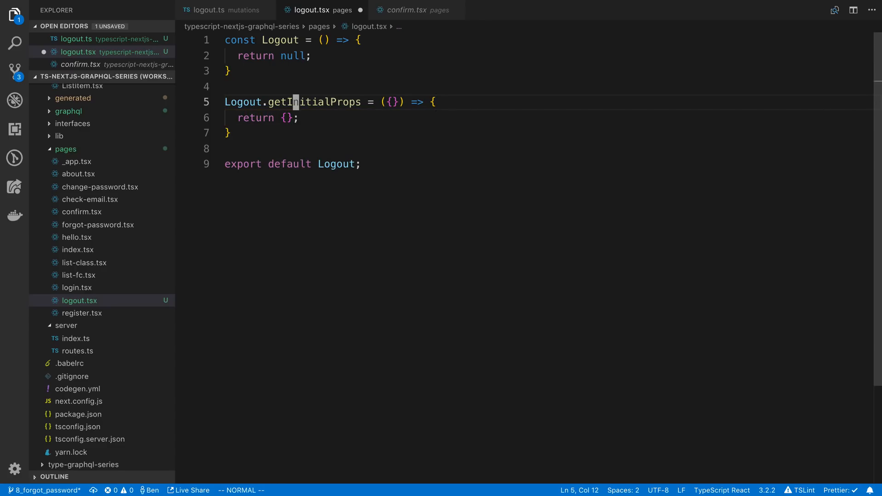
type(": My")
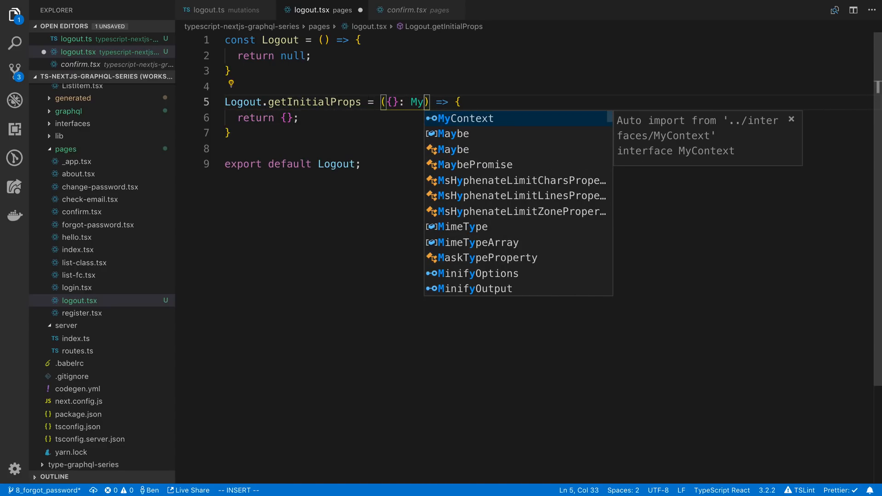
left_click(466, 118)
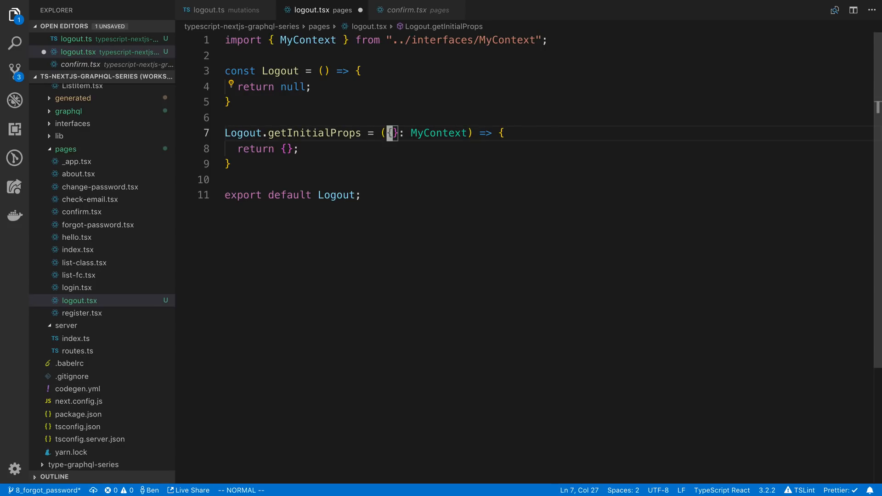
Step: Await apolloClient.mutate with the imported logoutMutation inside an async getInitialProps
type("apolloClient")
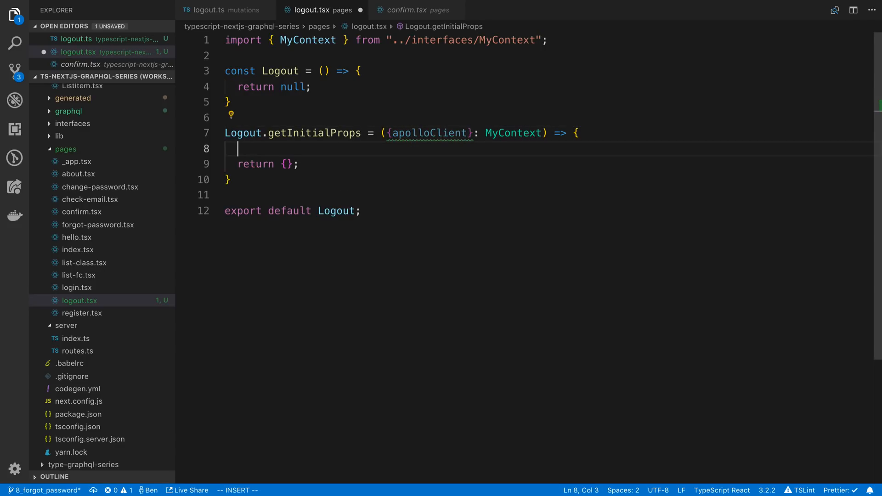
type("apolloClient.mutate({mutation:")
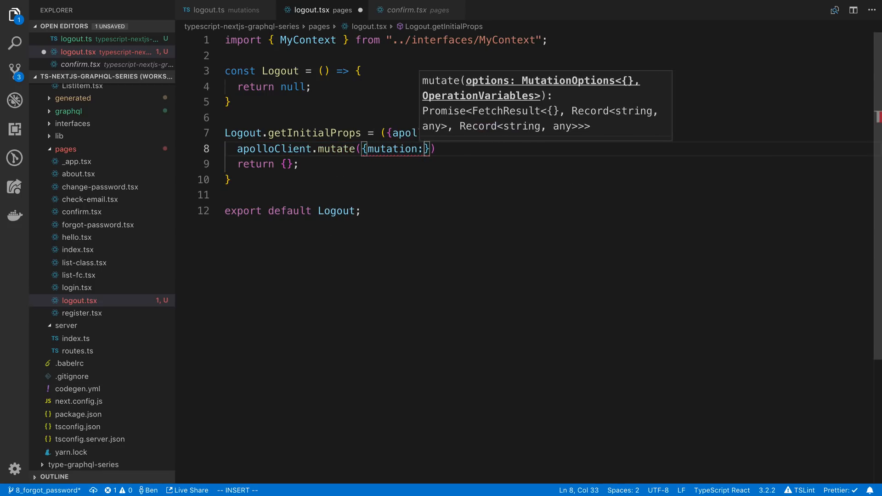
type("logoutMutation")
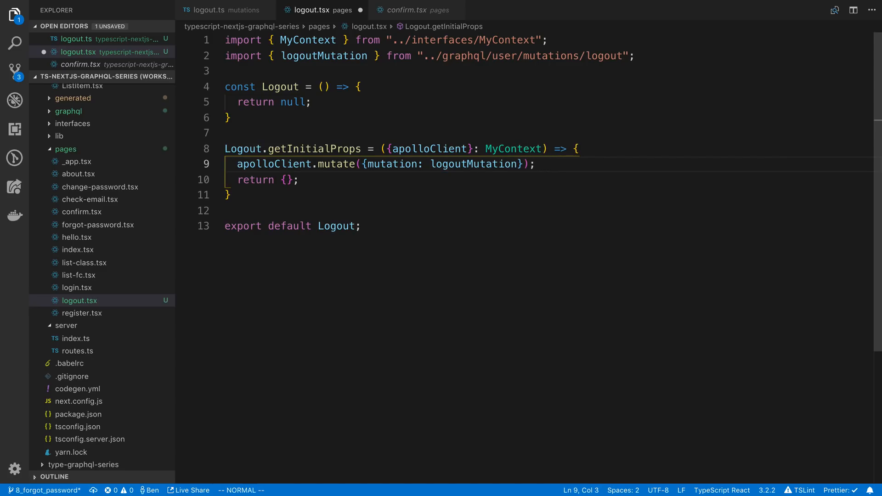
type("await")
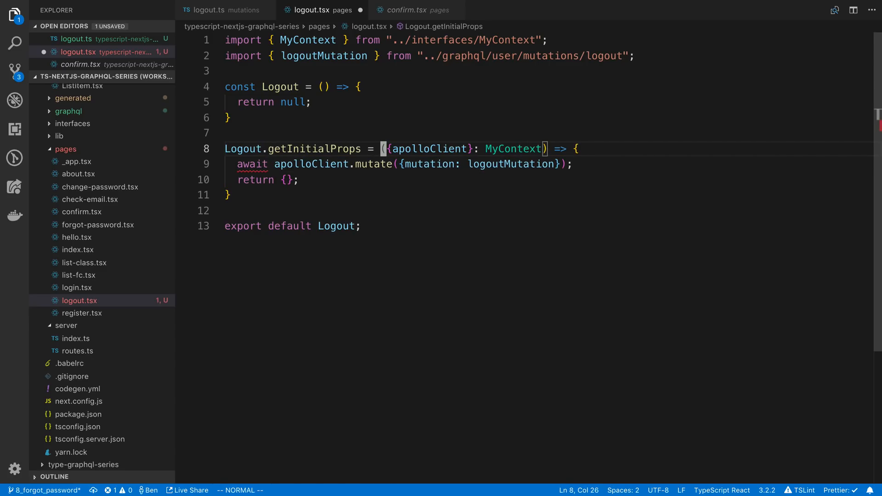
type("async")
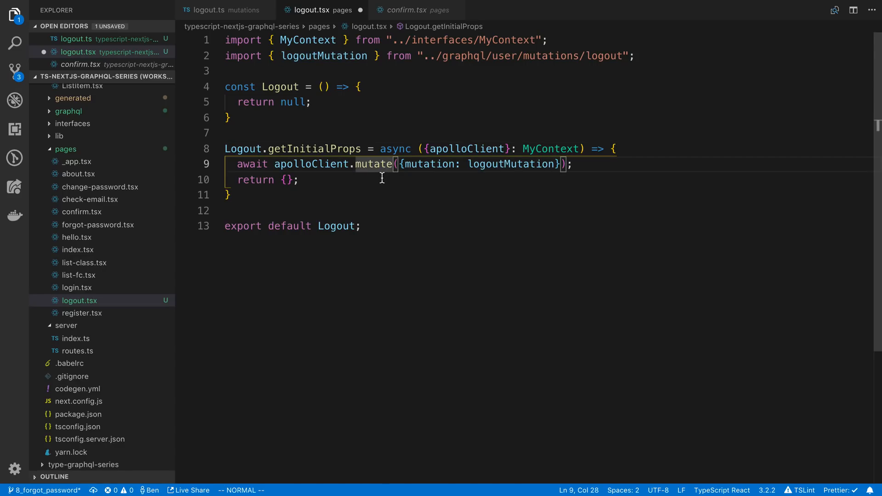
mouse_move(502, 192)
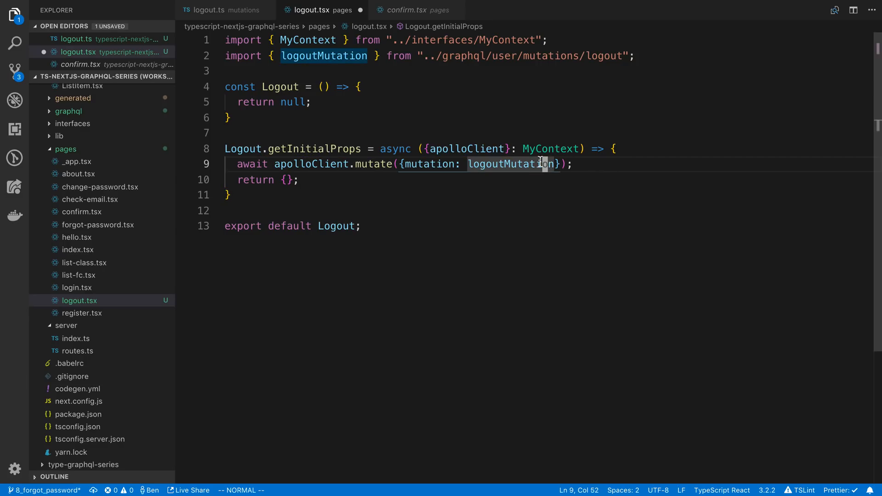
Step: Import Router and call Router.push("/login") after the mutation, saving to format the file
type("Router.push('/');")
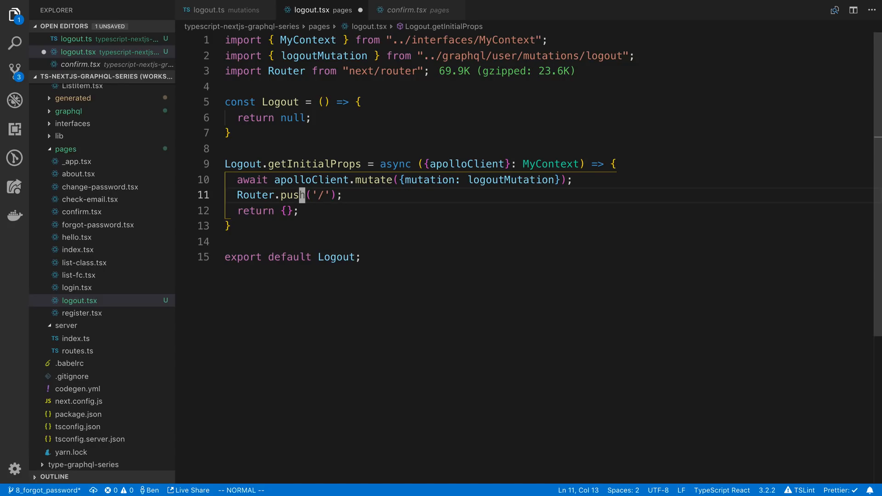
type("l")
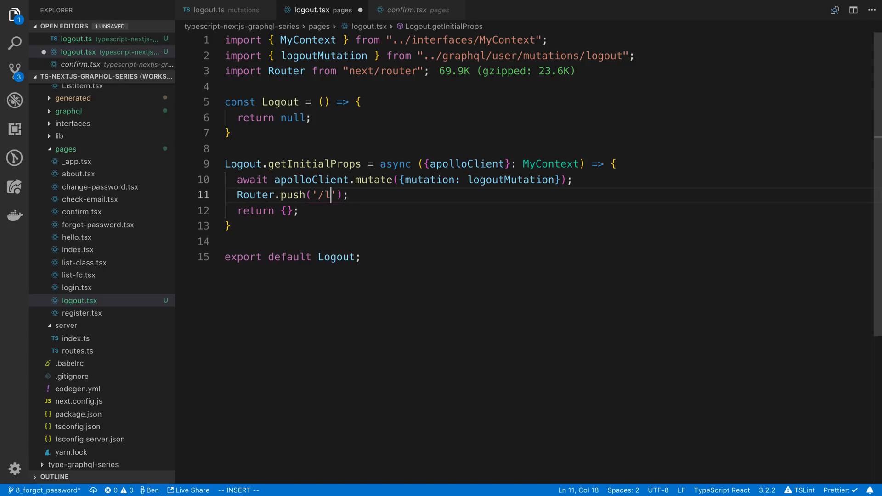
key("Escape")
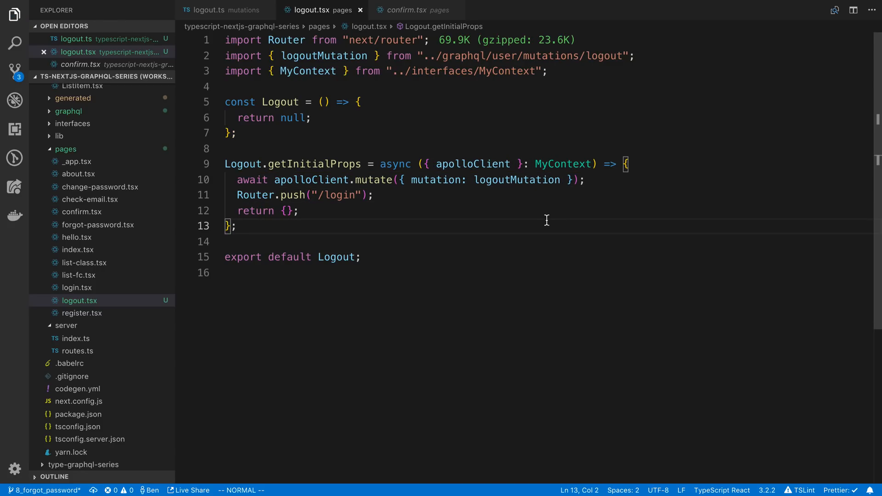
mouse_move(450, 206)
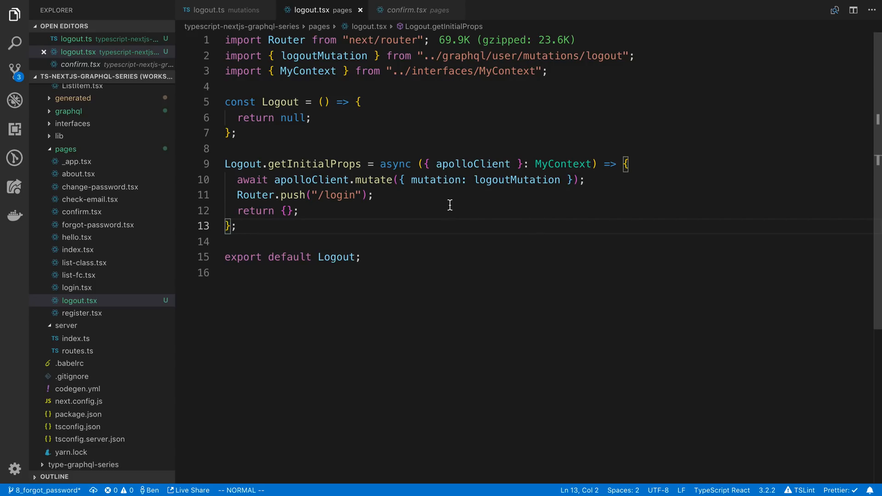
left_click(384, 209)
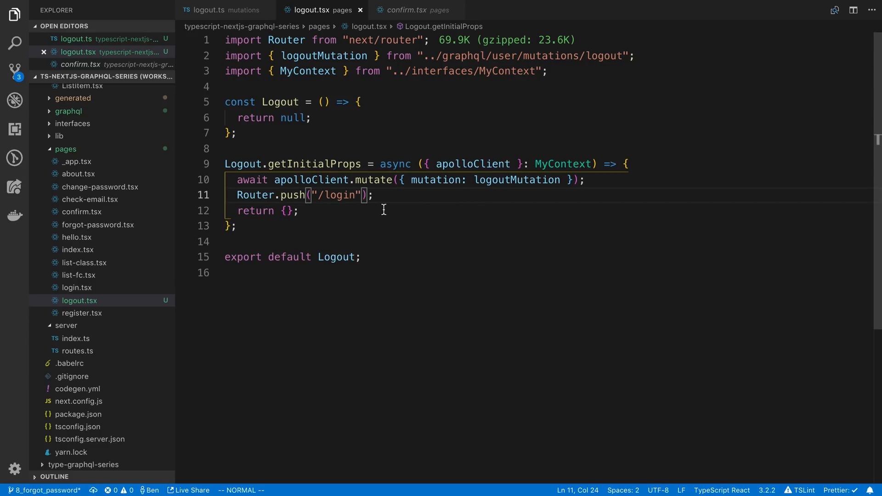
mouse_move(477, 203)
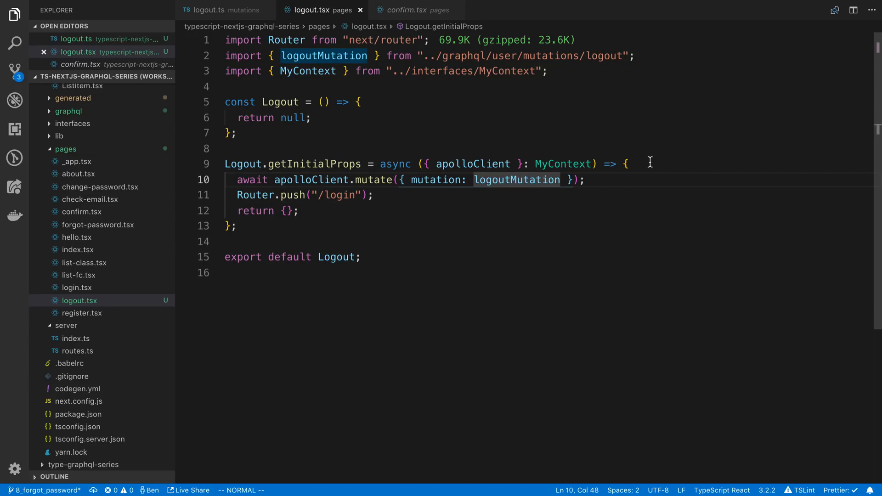
Step: Await apolloClient.resetStore() before the redirect, then restart the server with yarn dev
type("apolloClient.")
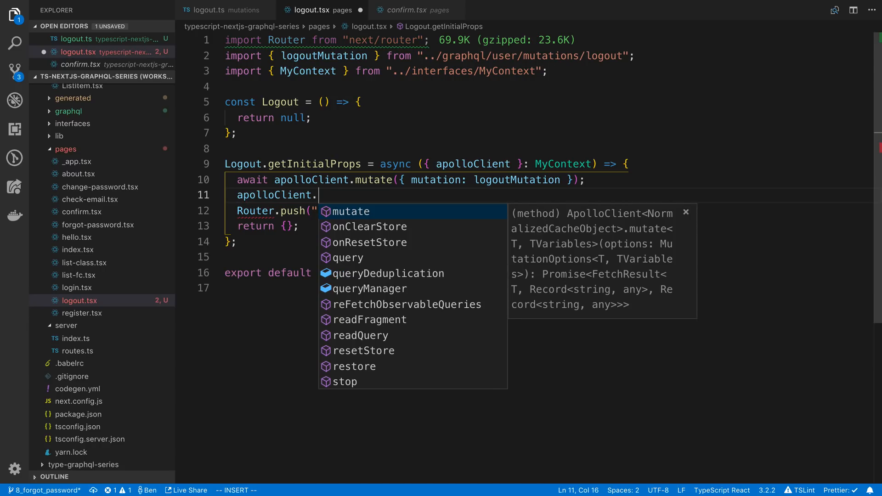
type("resetStore(")
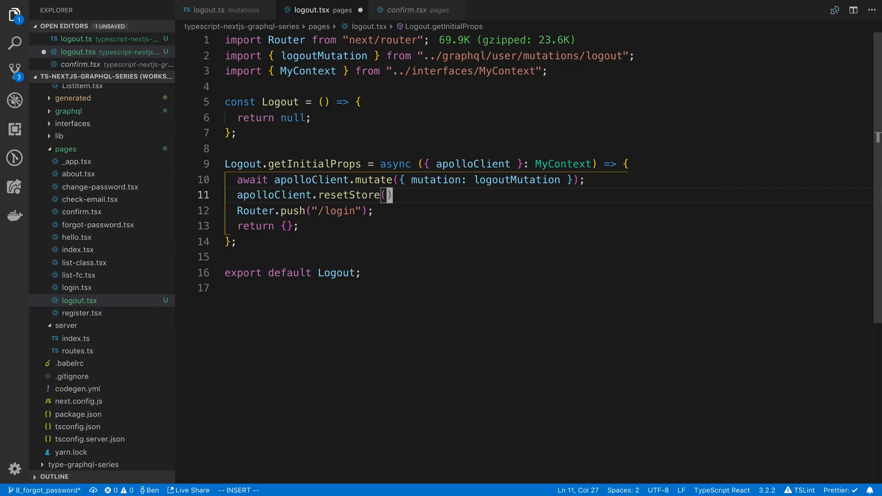
type("await")
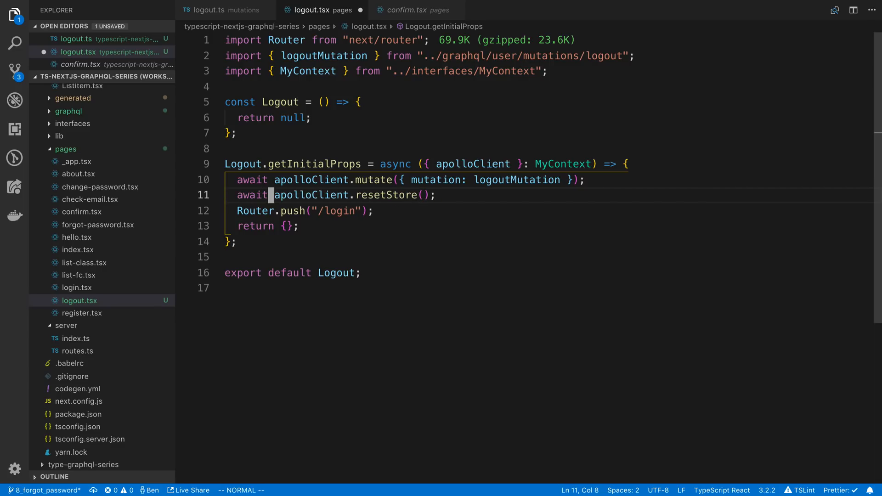
mouse_move(405, 195)
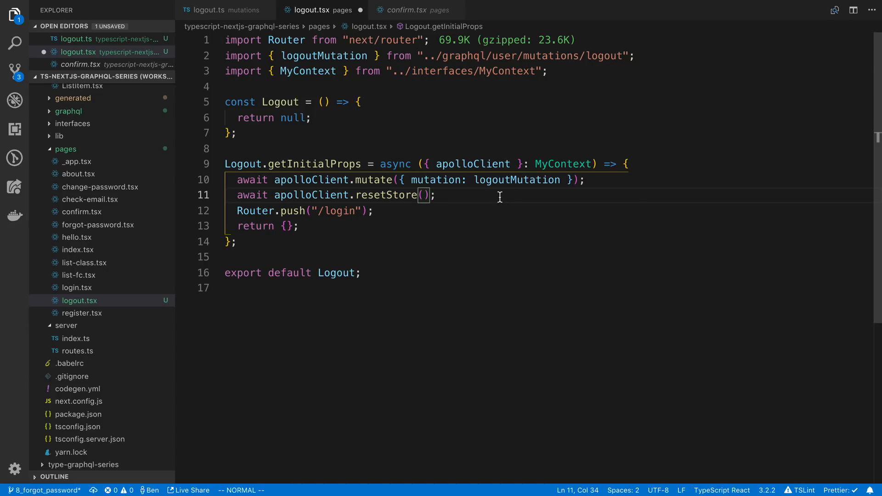
mouse_move(429, 226)
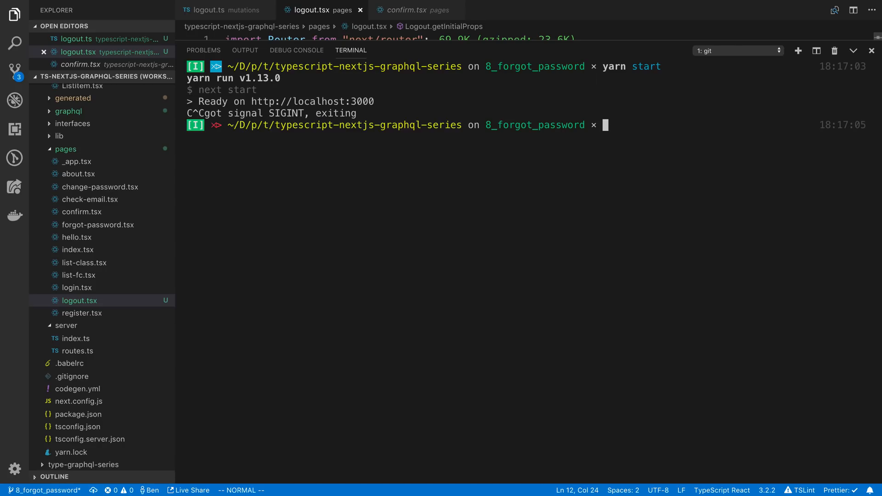
type("yarn dev")
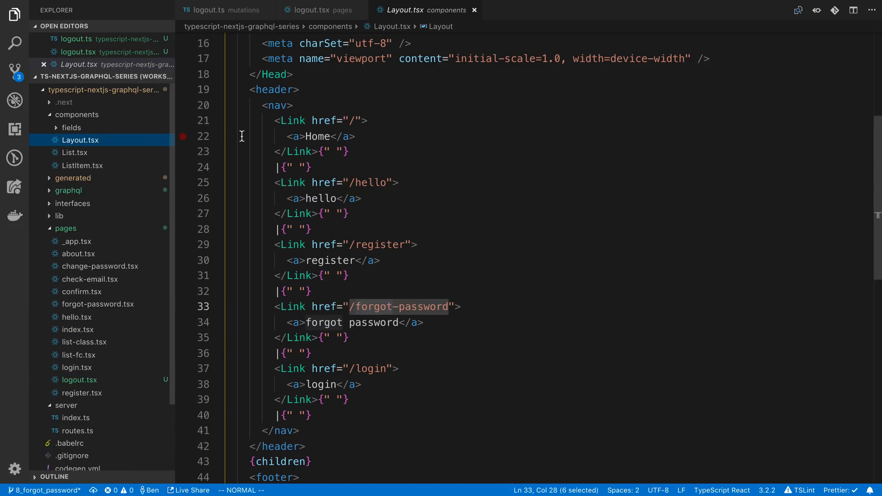
Step: Duplicate the login Link in Layout.tsx's navigation as a /logout logout link
left_click(283, 354)
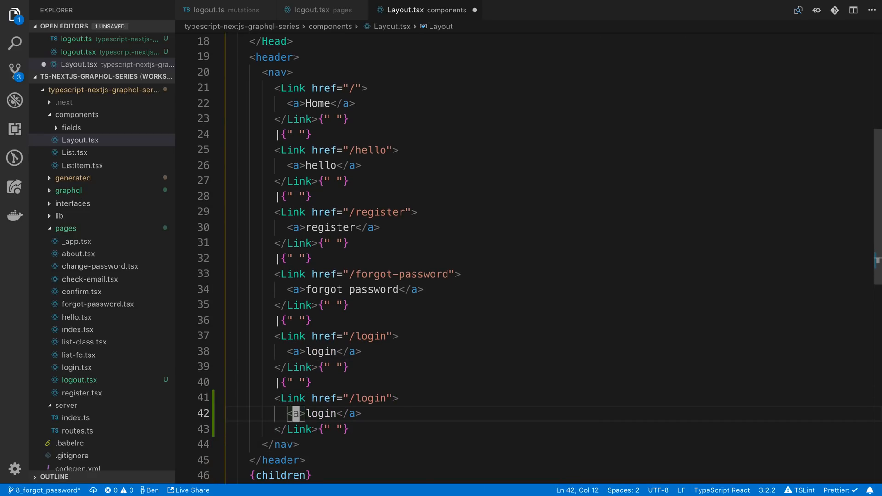
type("logout")
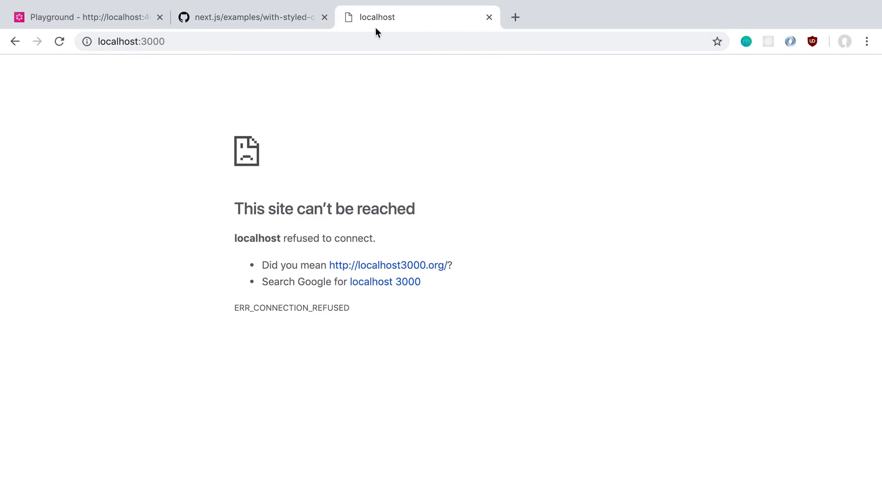
Step: Reload localhost:3000, inspect cookies in DevTools, visit hello and follow the logout link
right_click(326, 112)
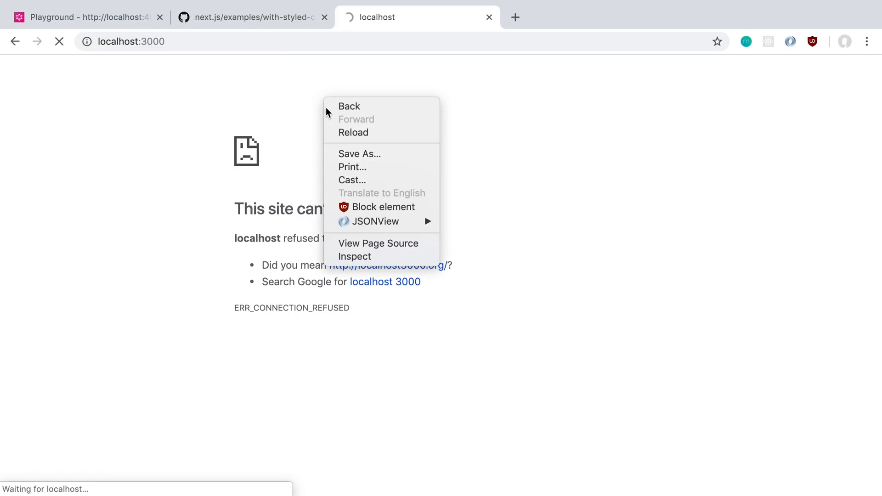
left_click(352, 132)
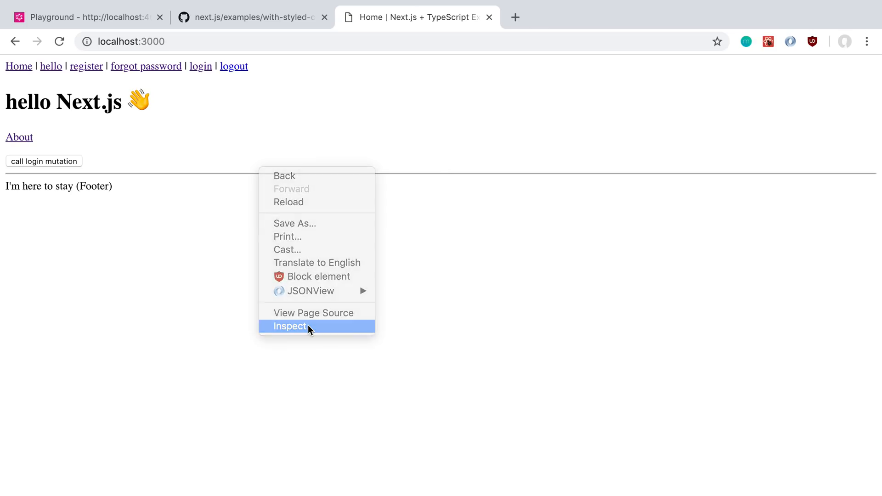
left_click(290, 327)
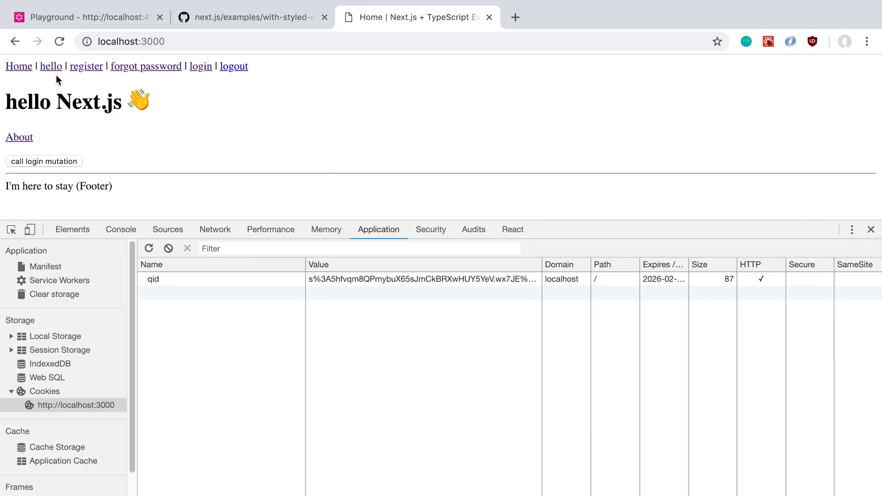
mouse_move(233, 66)
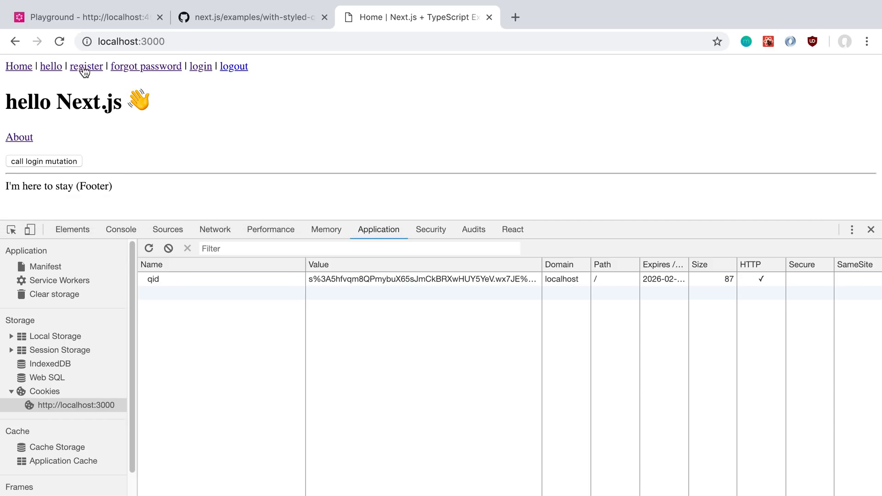
mouse_move(87, 66)
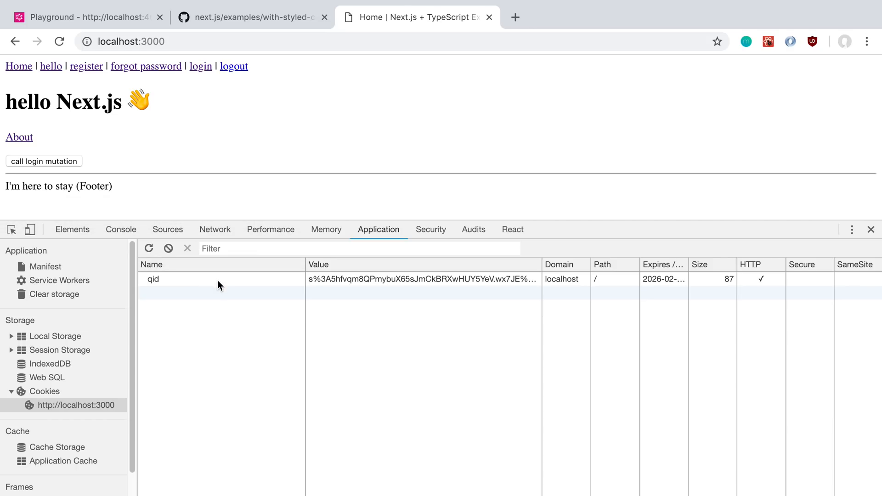
mouse_move(50, 66)
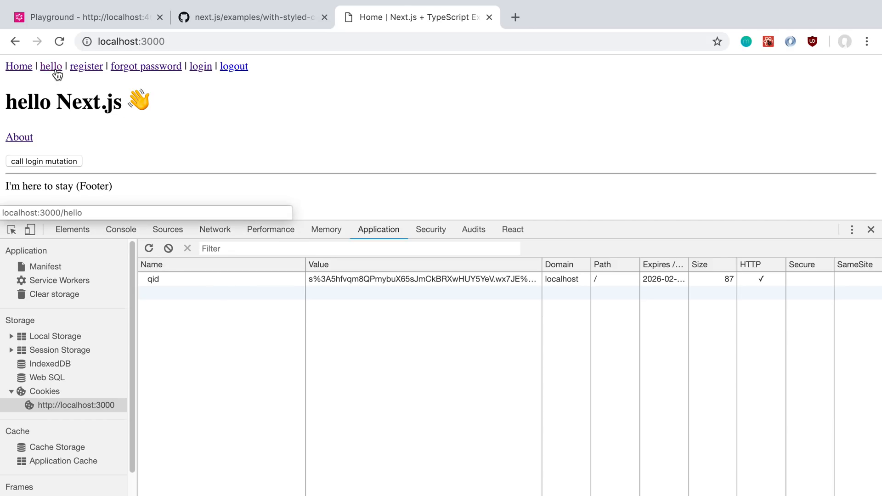
left_click(51, 66)
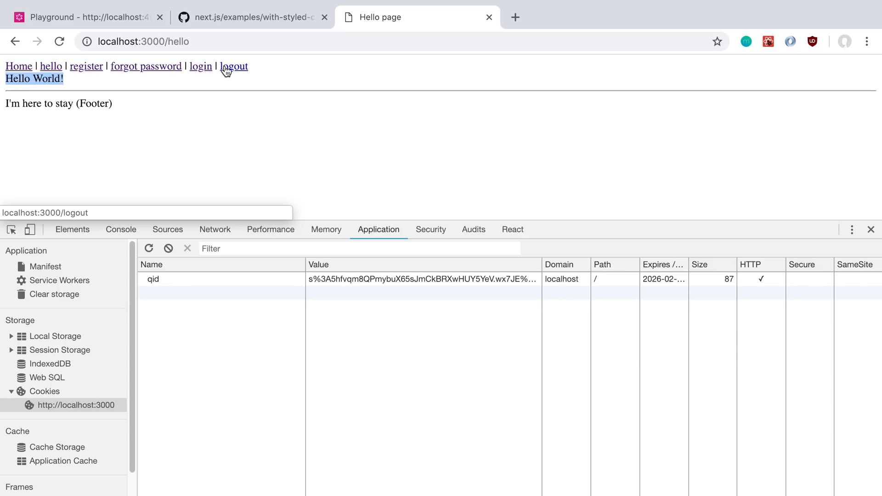
left_click(233, 66)
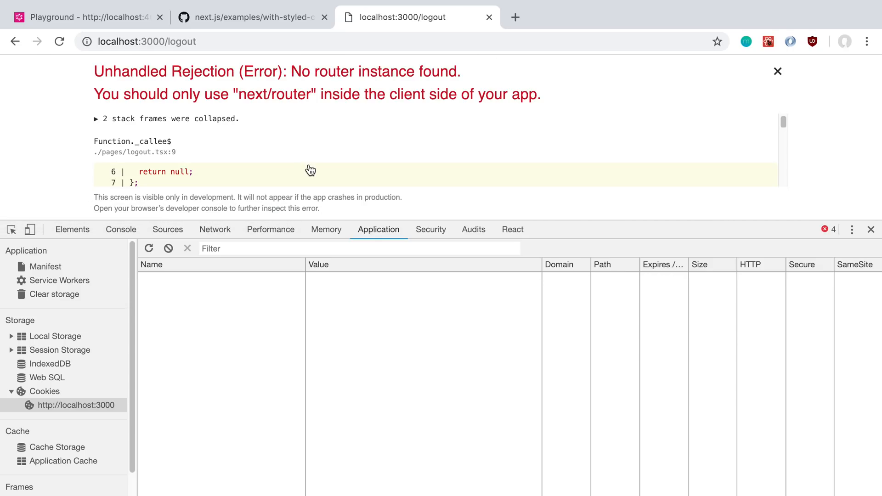
mouse_move(552, 99)
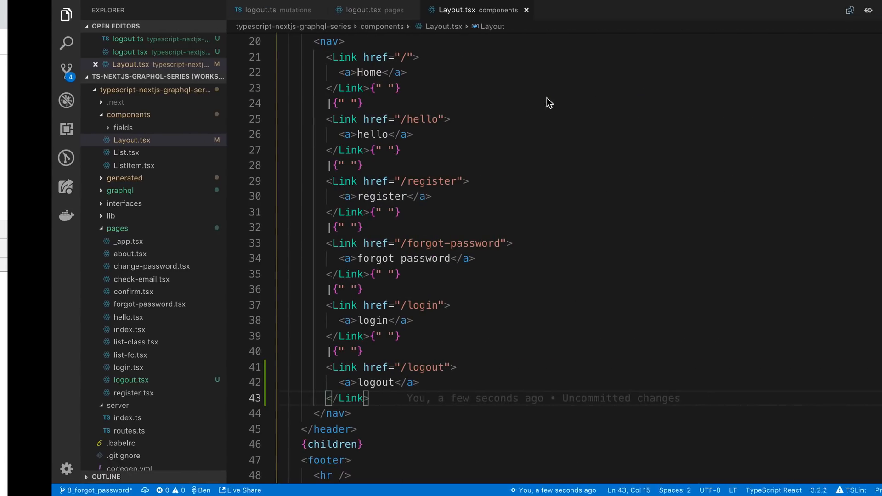
Step: Spread ...ctx in getInitialProps and call redirect(ctx, '/login') instead of Router.push
left_click(363, 9)
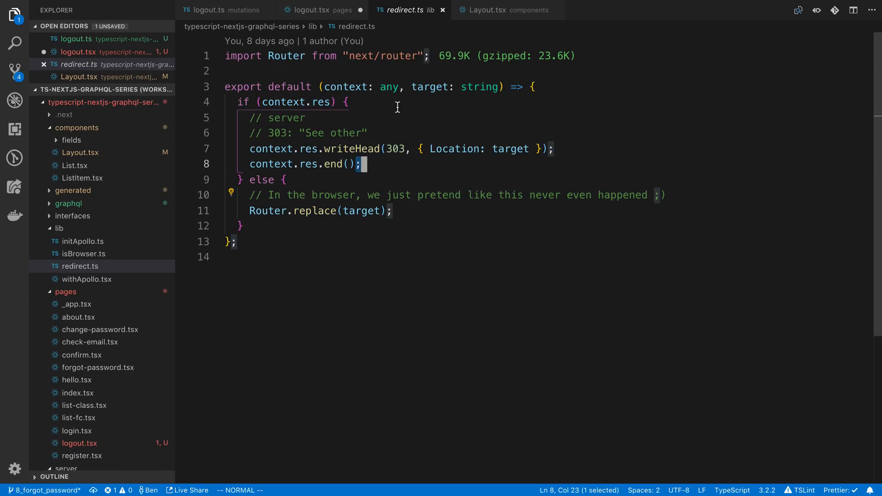
left_click(311, 10)
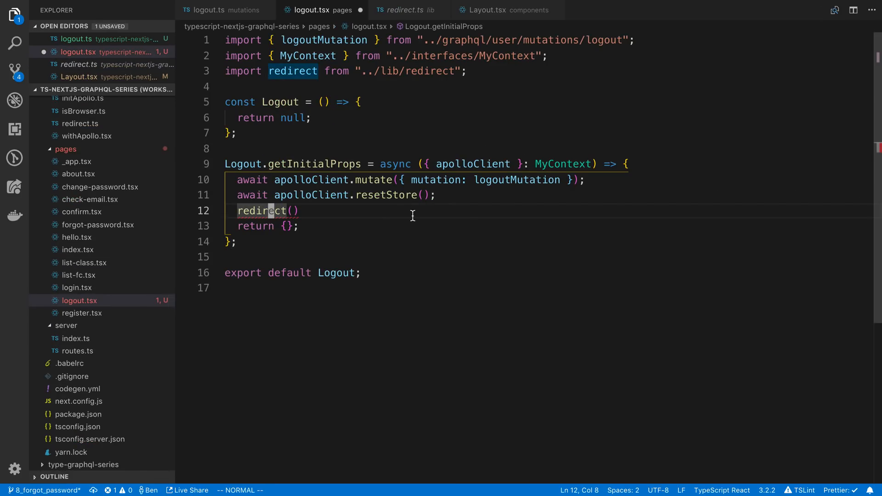
type("ctx")
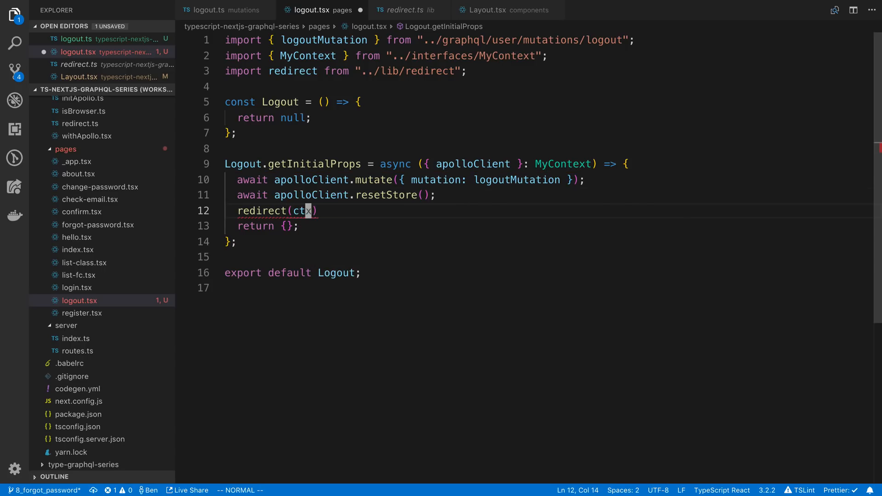
type(", ...ctx")
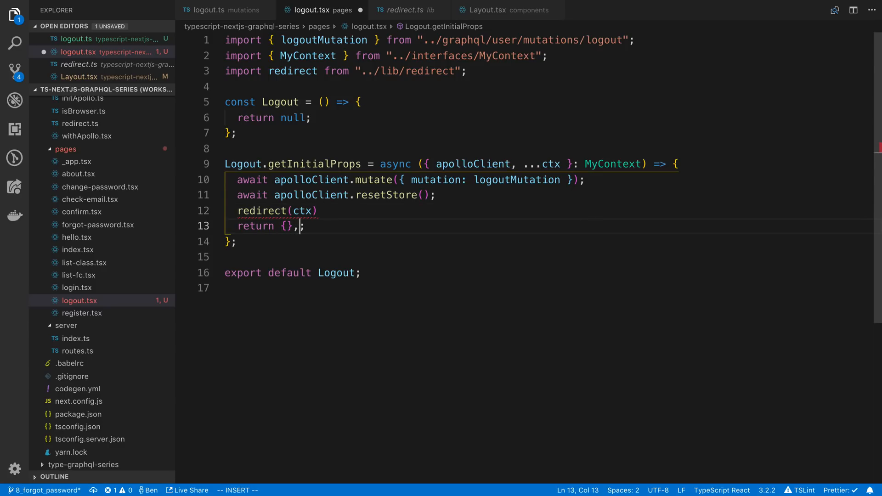
type(", '/login\"")
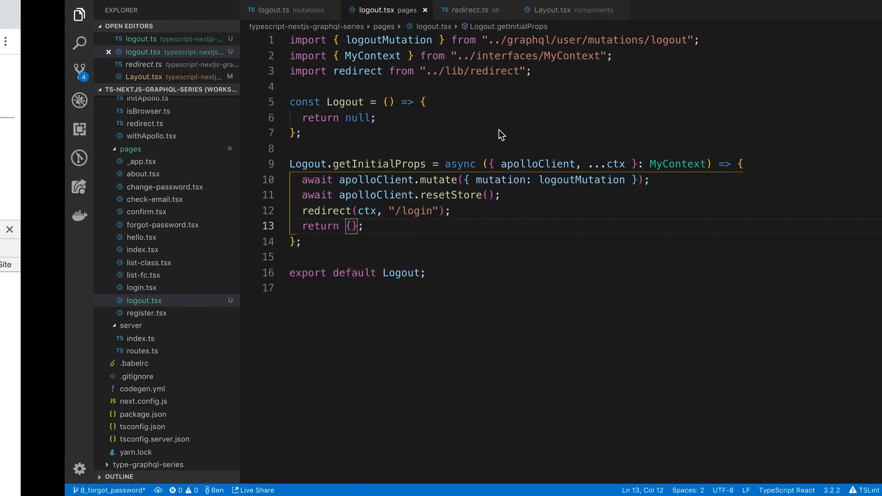
mouse_move(279, 212)
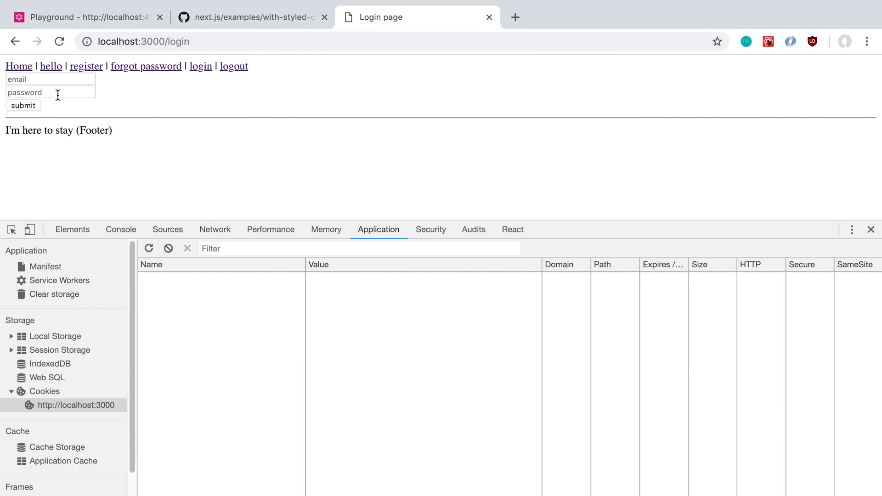
mouse_move(51, 66)
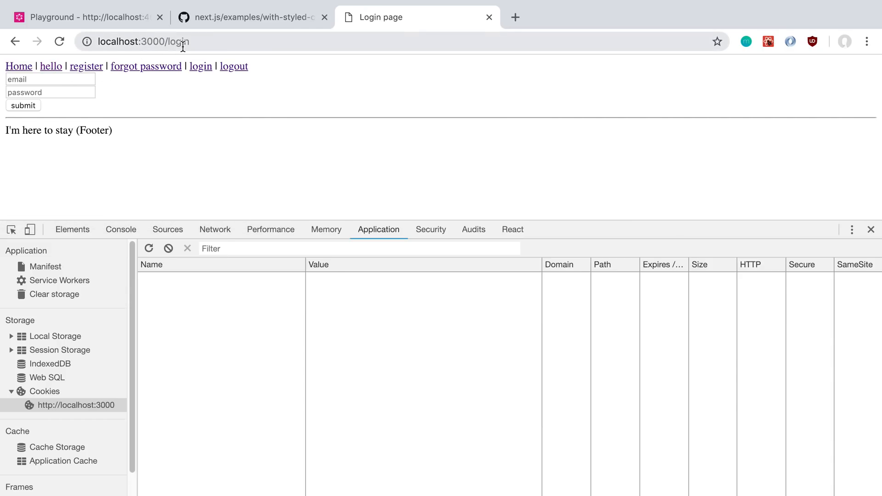
left_click(48, 79)
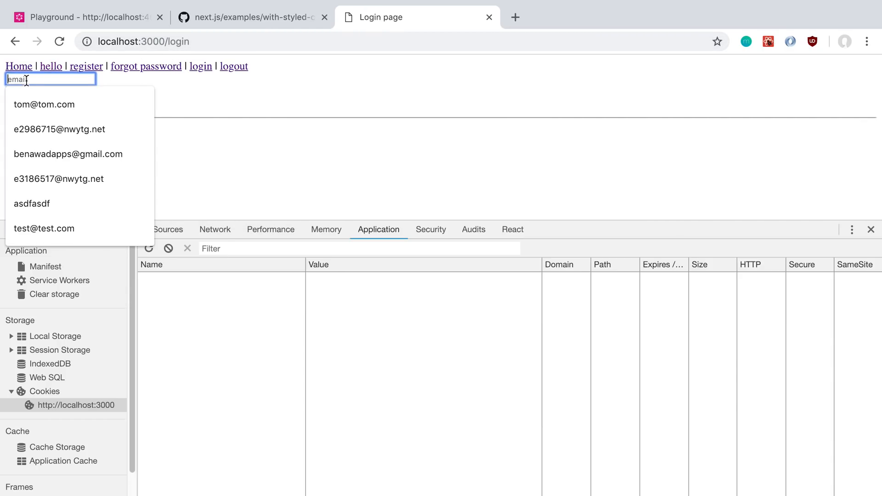
type("tom@tom")
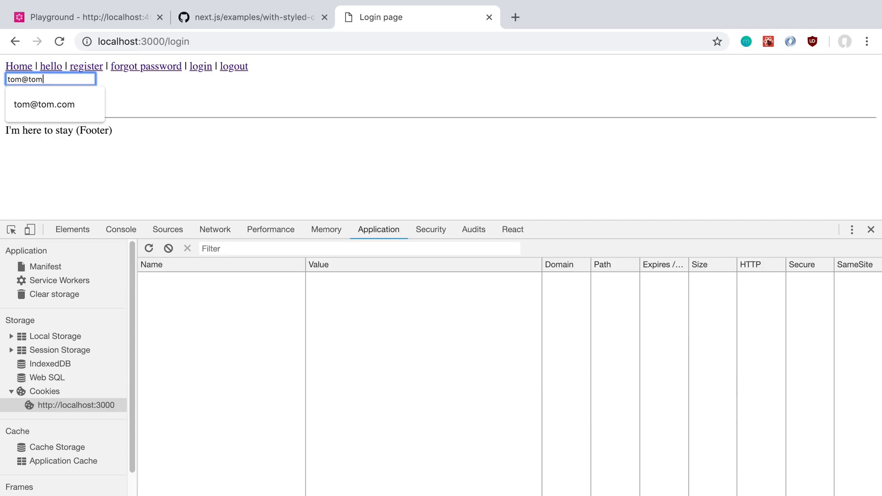
left_click(44, 104)
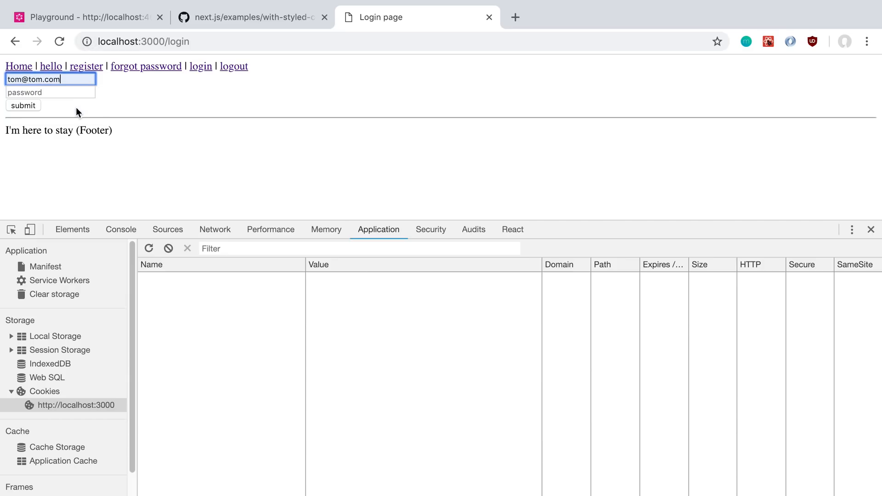
left_click(50, 92)
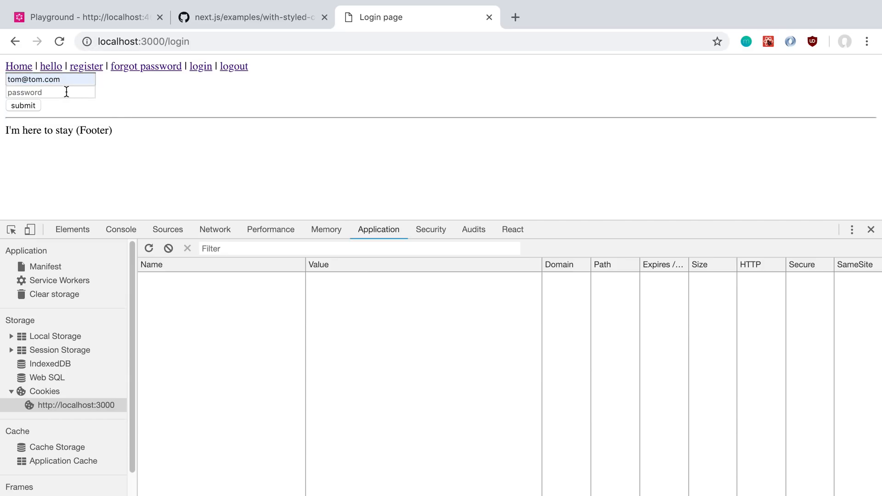
left_click(23, 105)
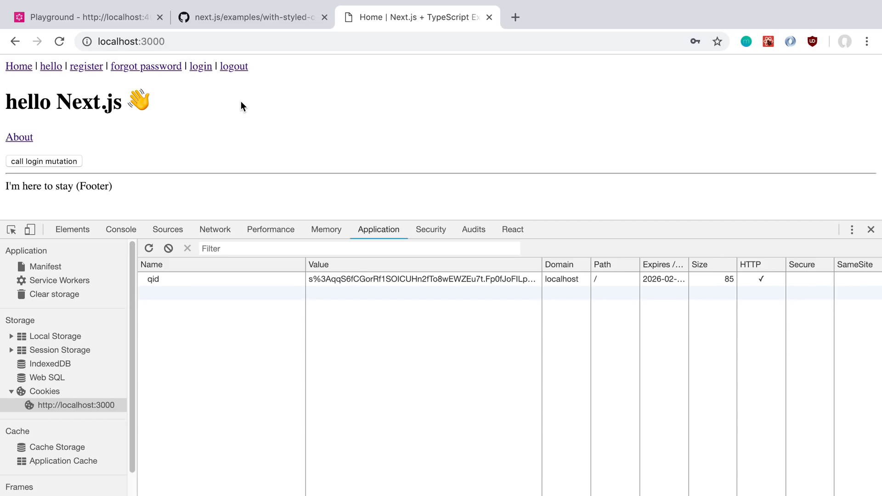
mouse_move(219, 283)
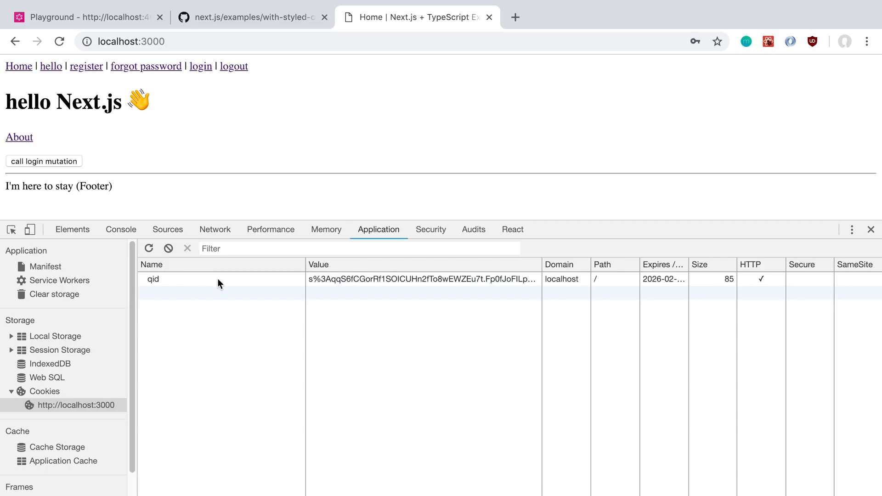
left_click(200, 66)
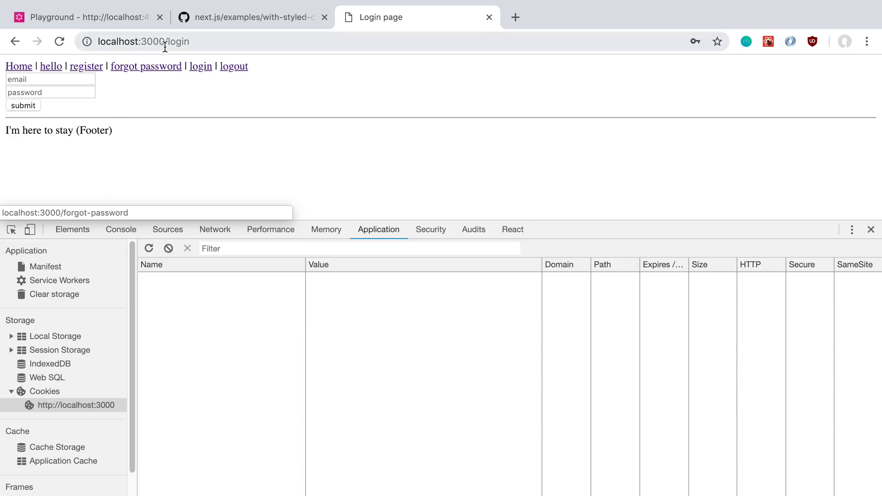
mouse_move(48, 53)
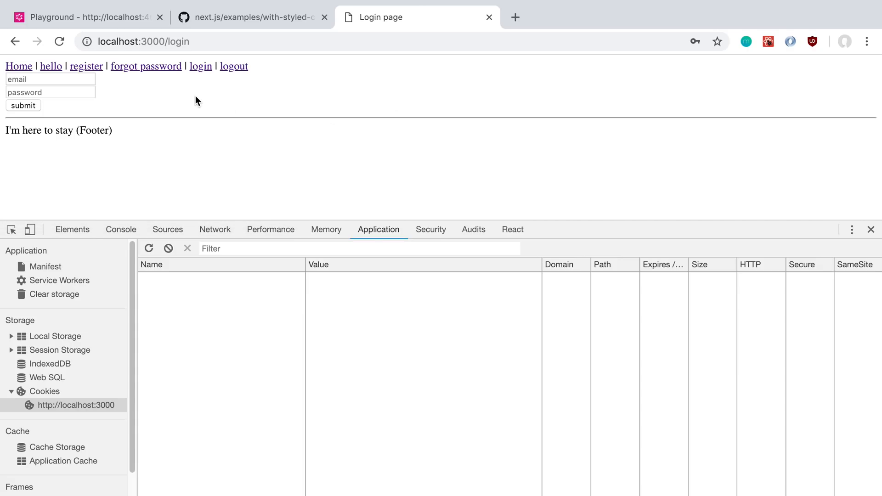
mouse_move(232, 93)
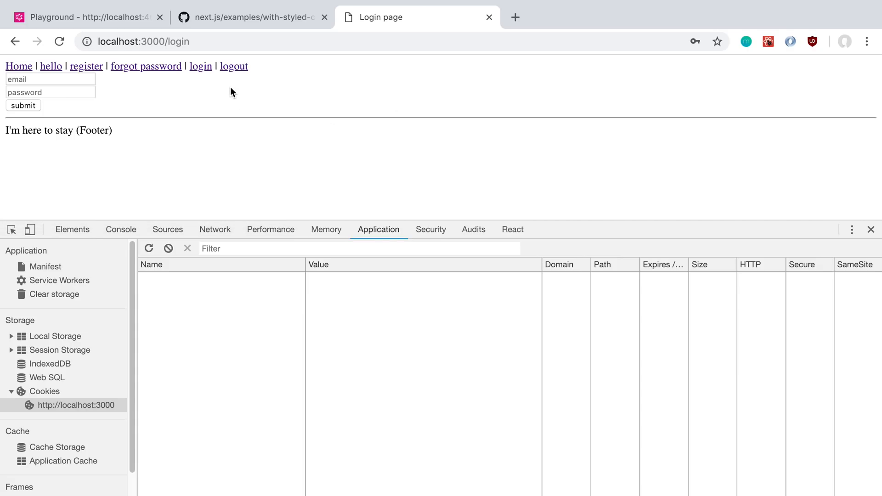
mouse_move(237, 72)
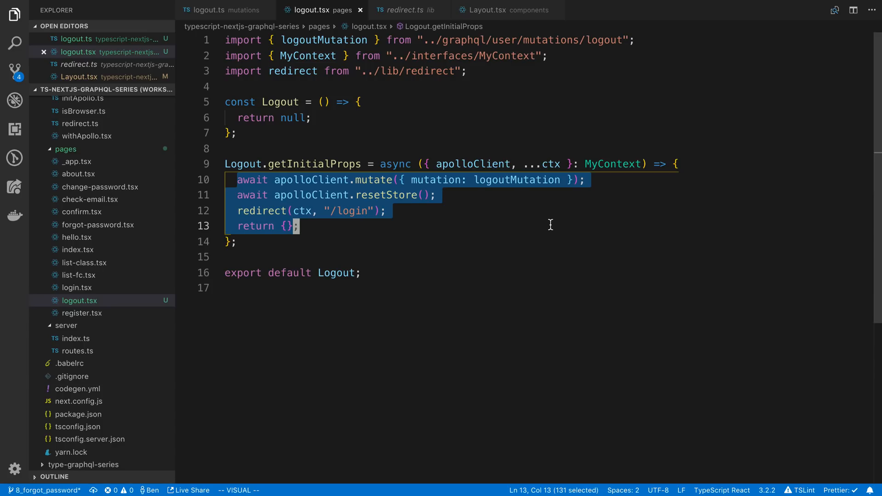
key("Escape")
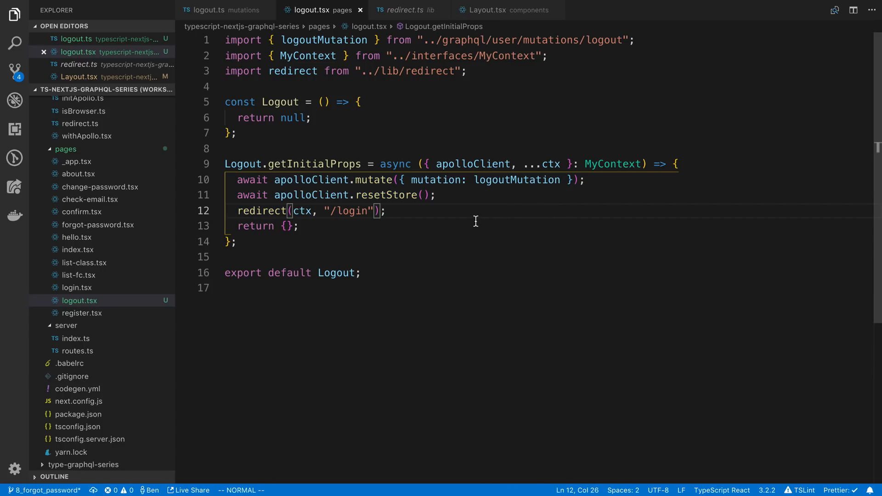
left_click(286, 226)
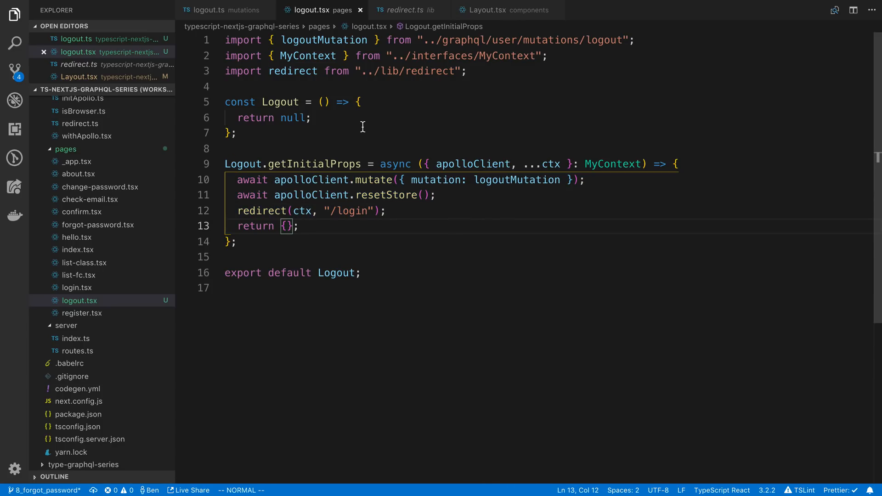
mouse_move(406, 229)
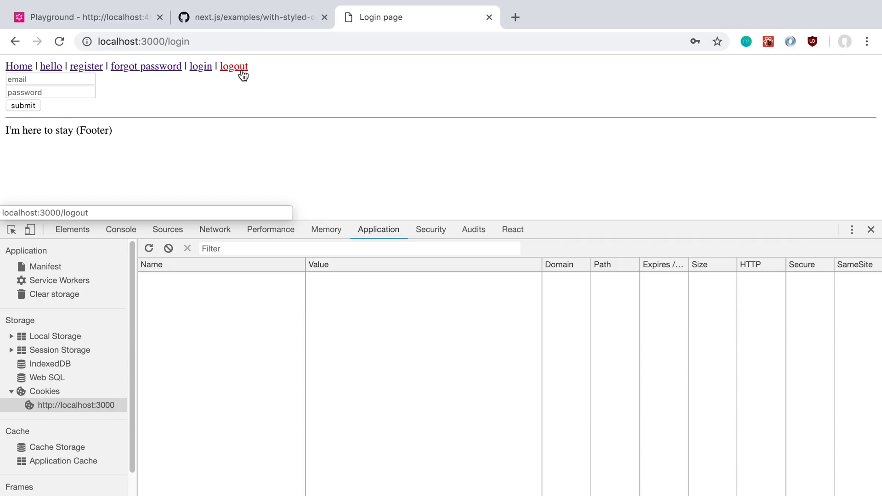
mouse_move(364, 72)
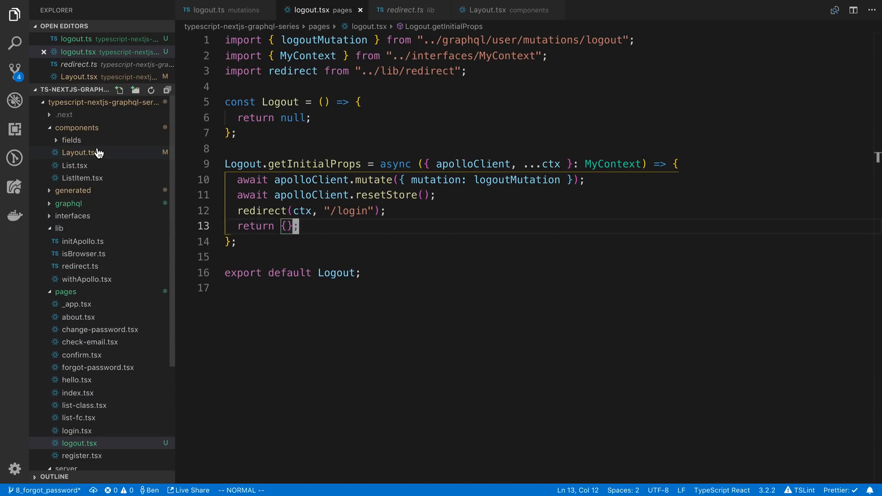
Step: Try a <MeC component line in Layout.tsx, undo it, and expand graphql/user/mutations
left_click(497, 9)
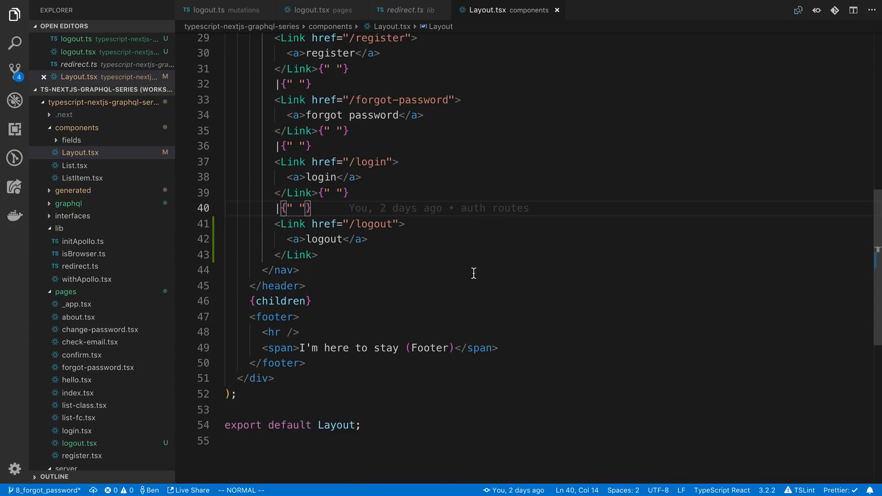
key("Enter")
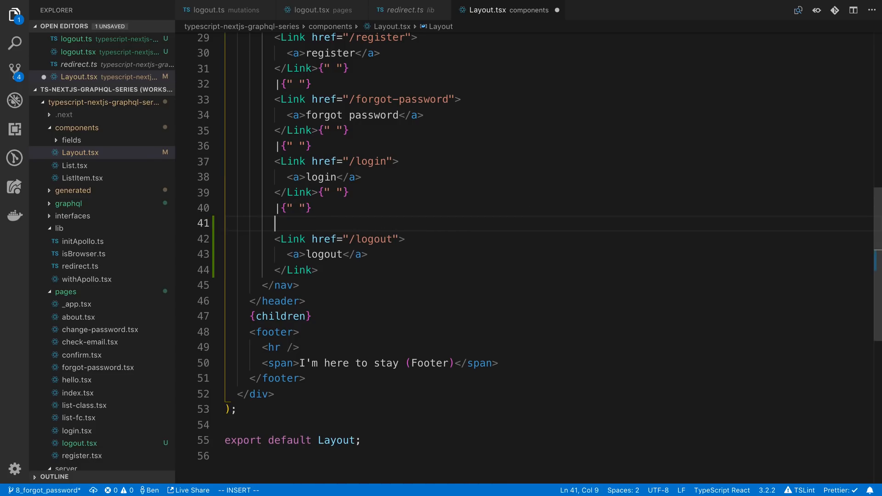
type("<MeC")
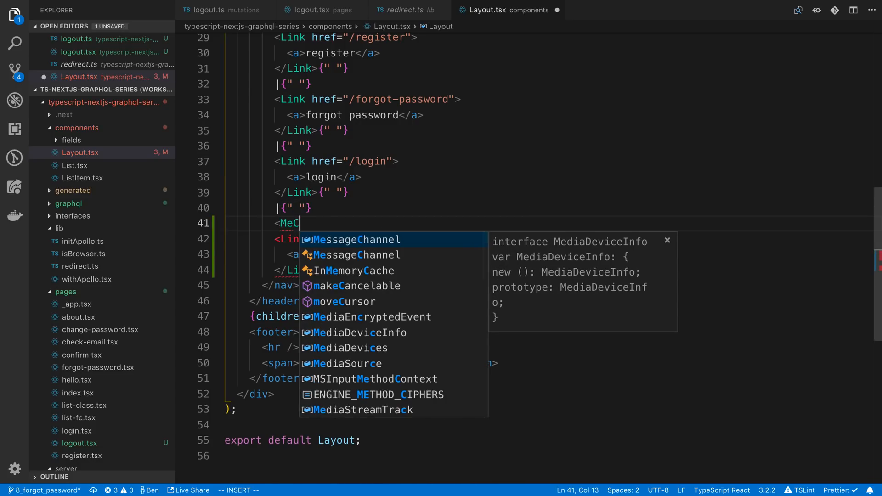
key("Escape")
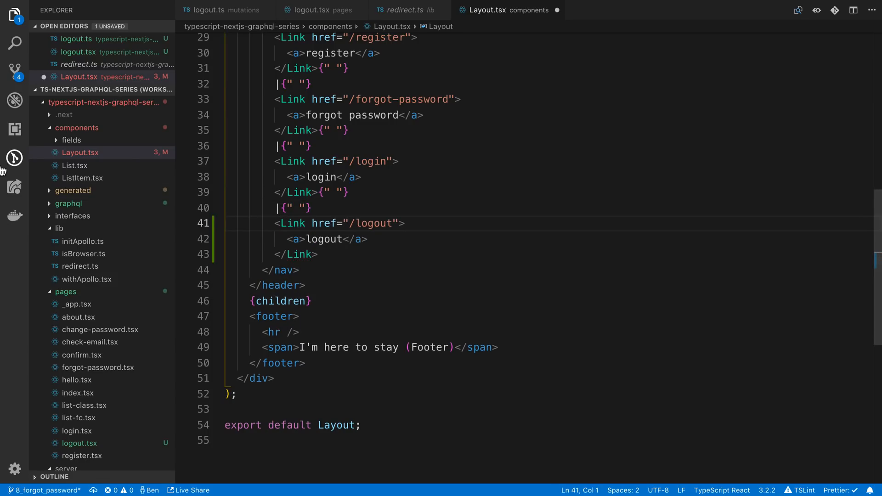
left_click(68, 203)
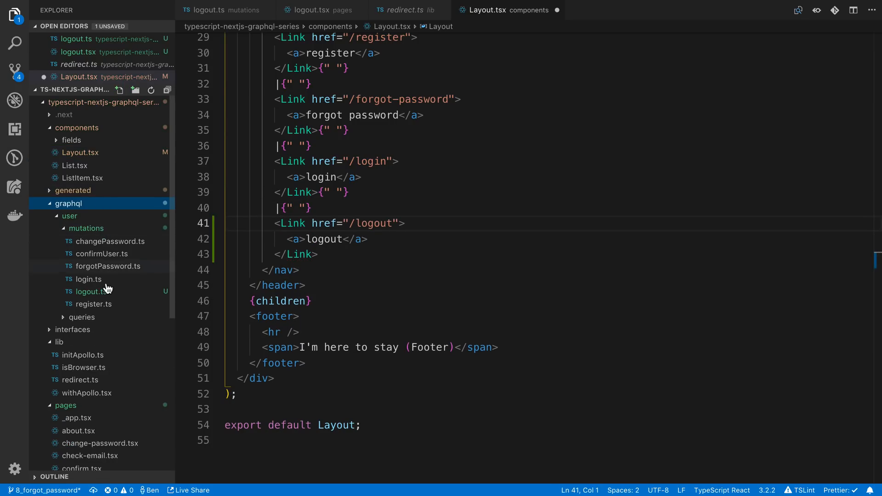
left_click(82, 317)
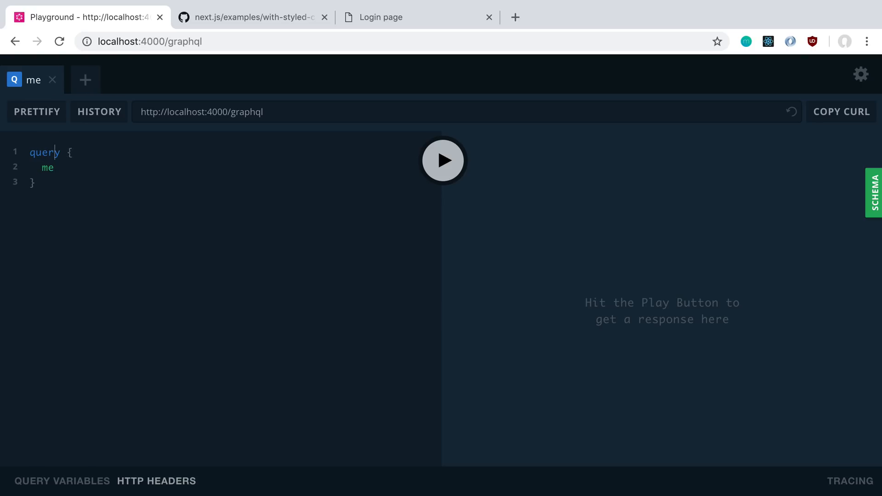
Step: Name the query Me and request id, firstName and lastName inside me { }
type("Me")
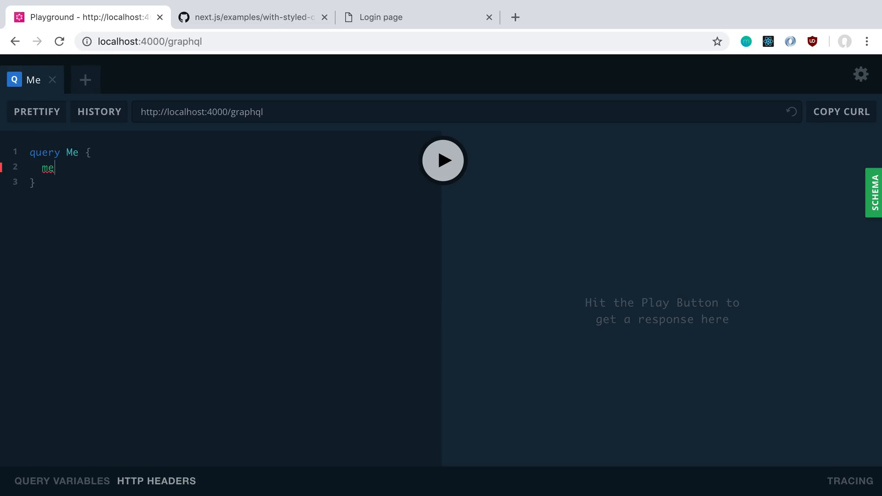
type("{")
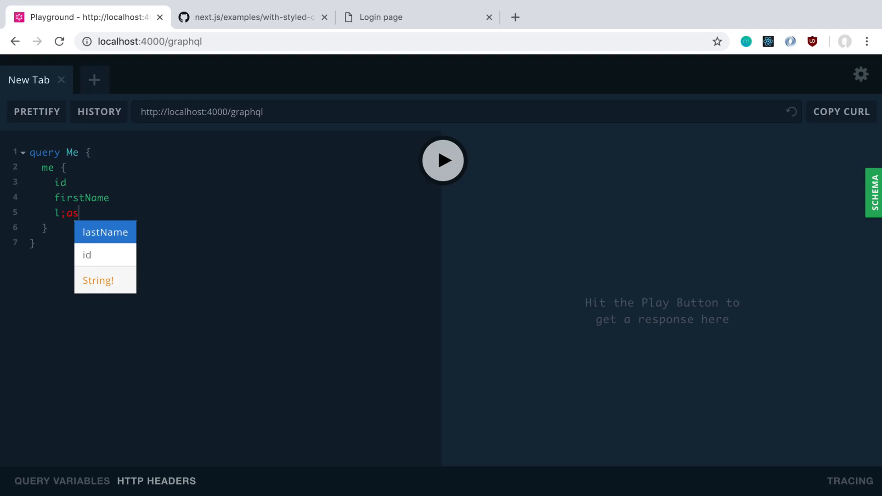
left_click(104, 232)
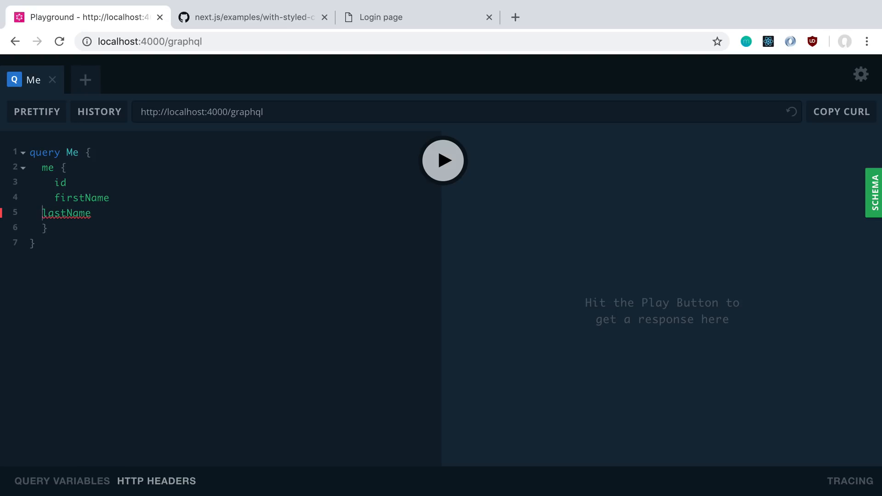
key("Enter")
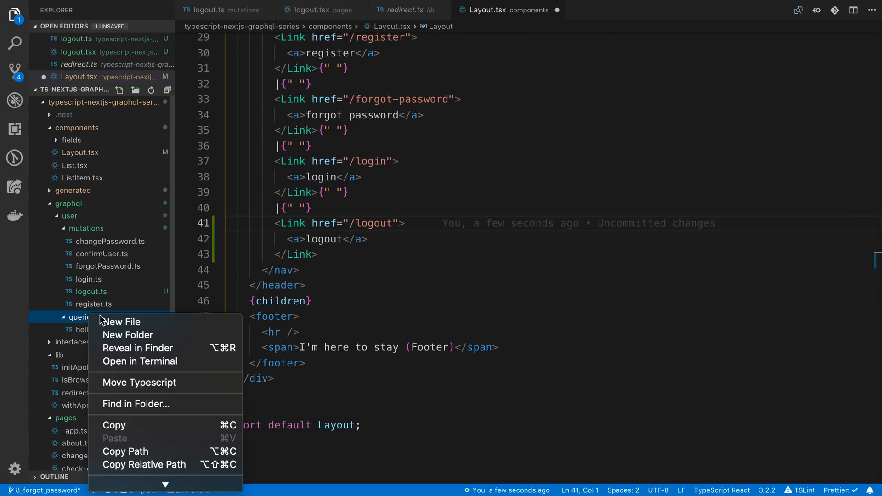
Step: Create me.ts exporting const meQuery as a gql template, importing gql from apollo-boost
left_click(121, 322)
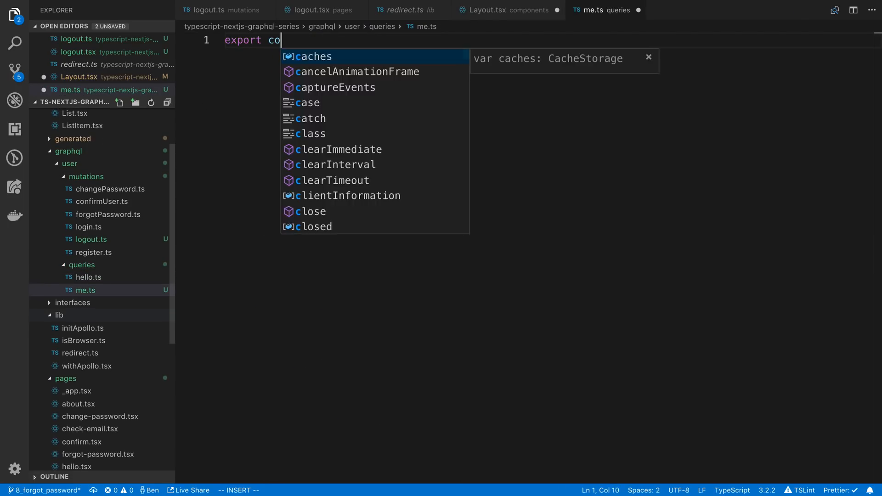
type("nst meQuery = gql")
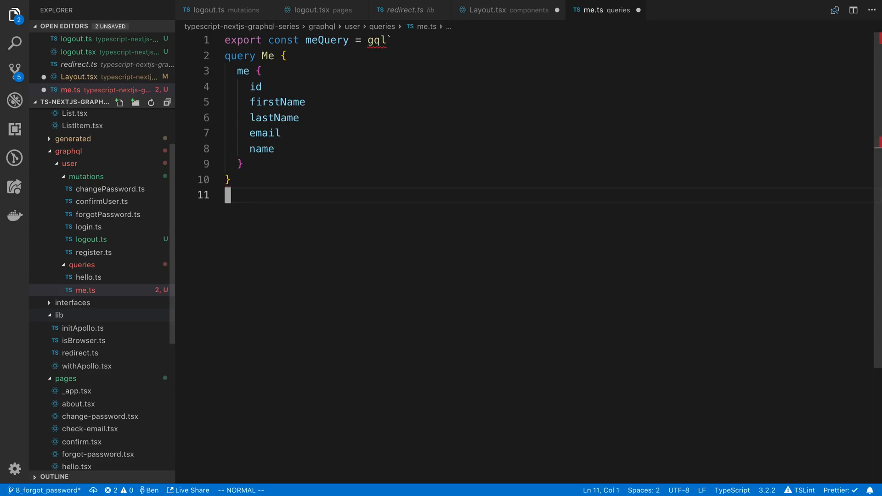
type("`;")
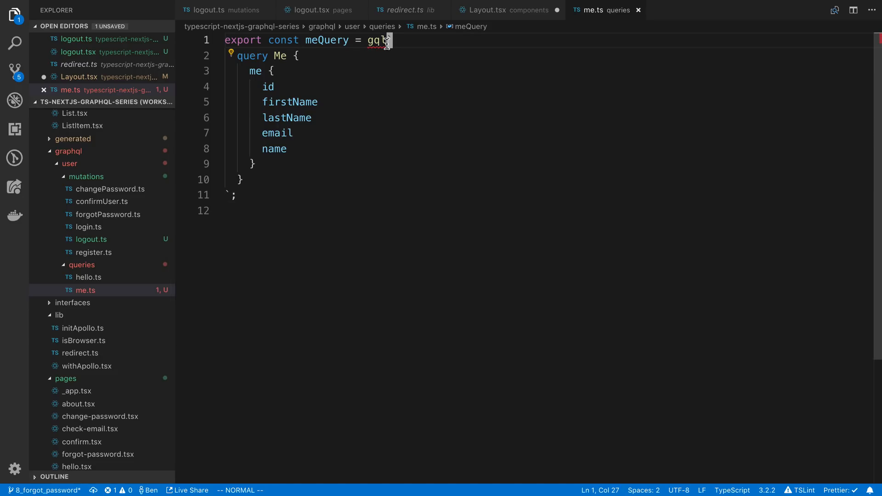
left_click(385, 40)
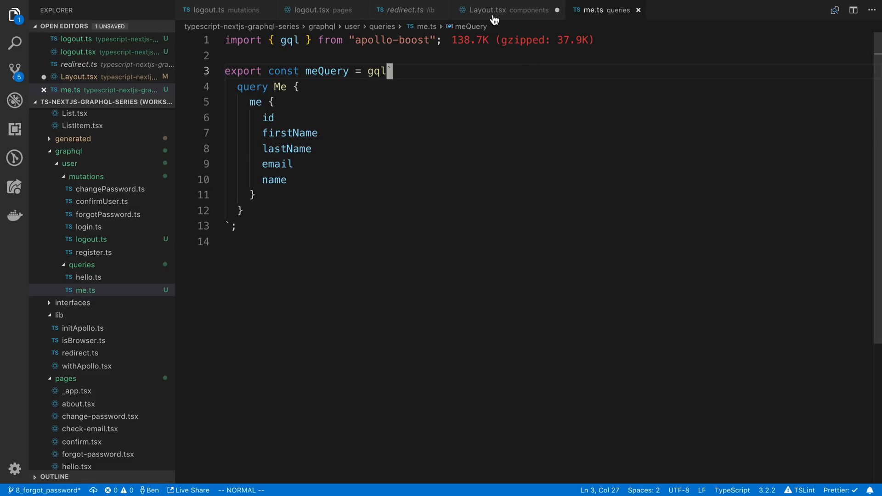
left_click(487, 10)
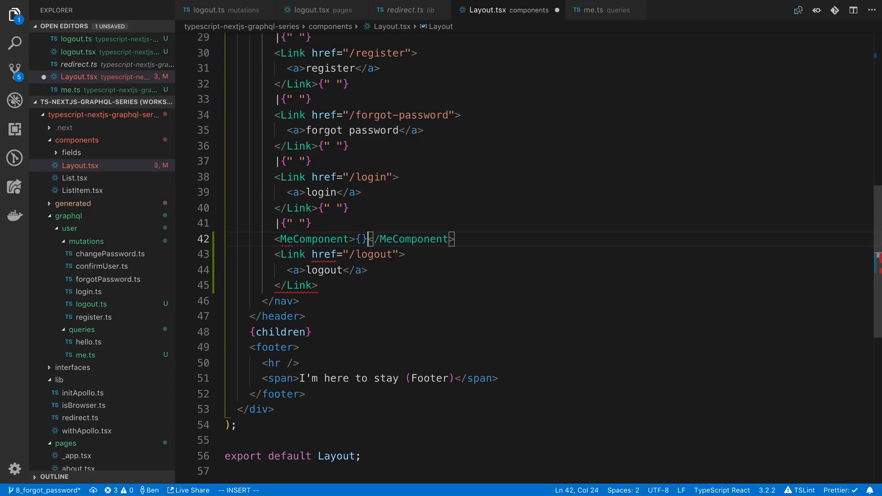
Step: Give MeComponent a render function taking {data, loading} that returns early when !data, loading or data.me
type("() => (")
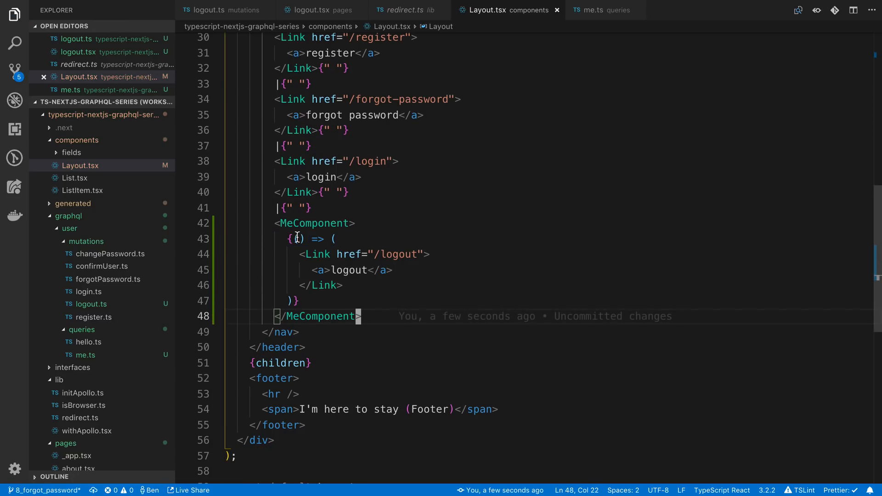
type("return")
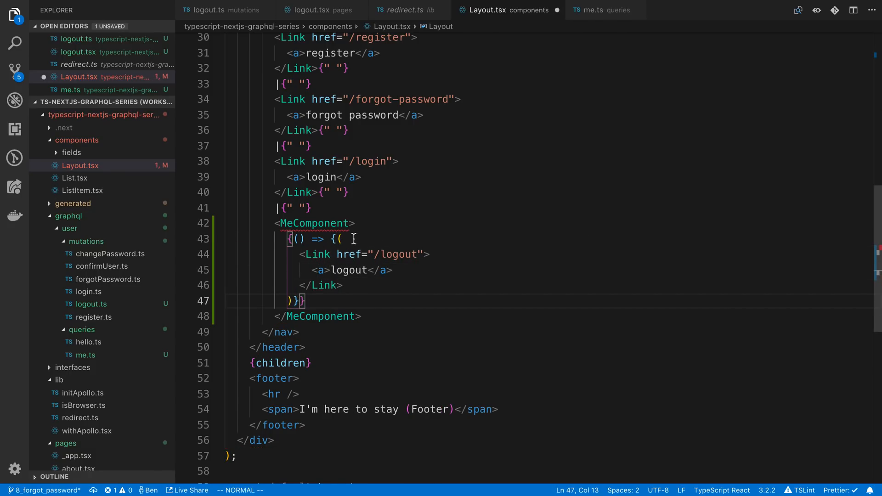
type("return (")
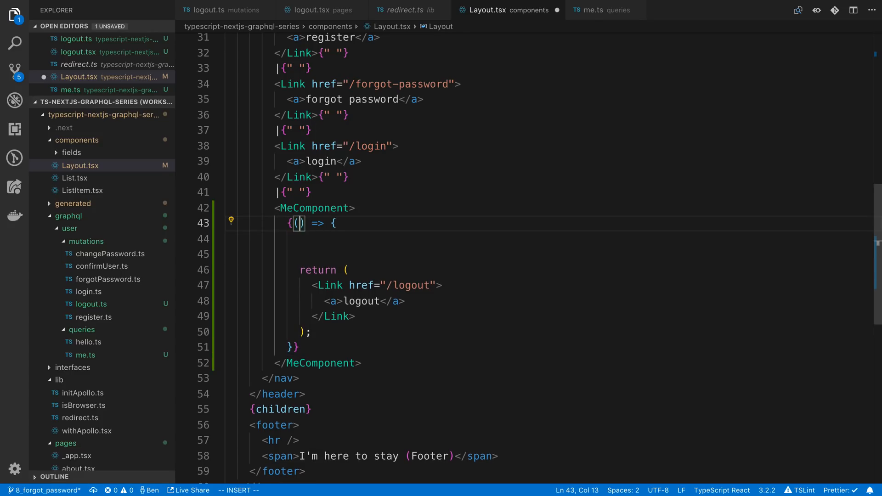
type("{data")
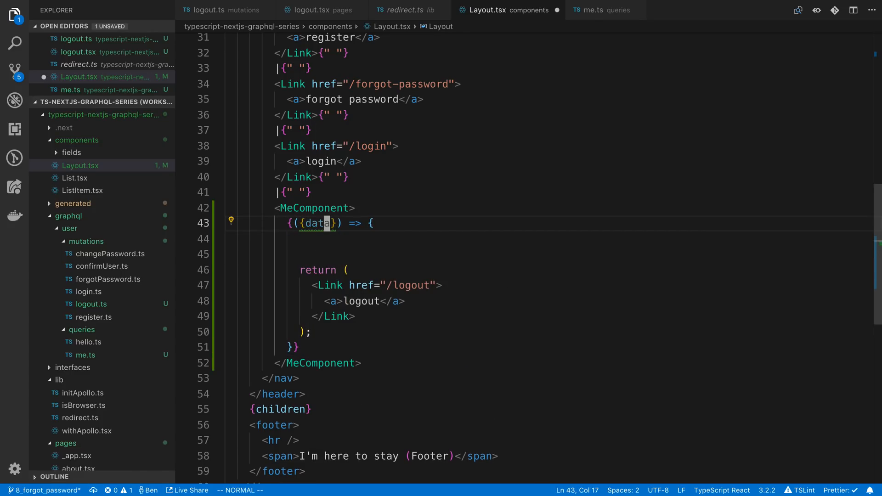
type(", loading")
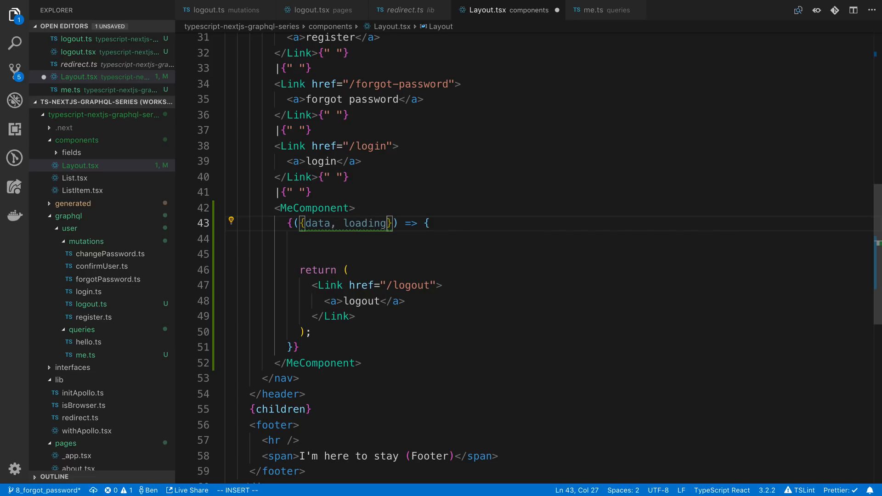
type("if (!data || loading || data.")
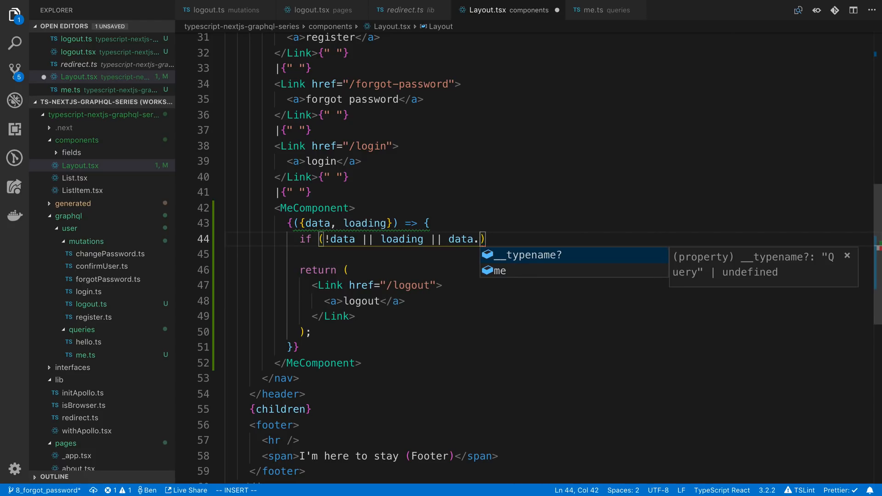
key("Escape")
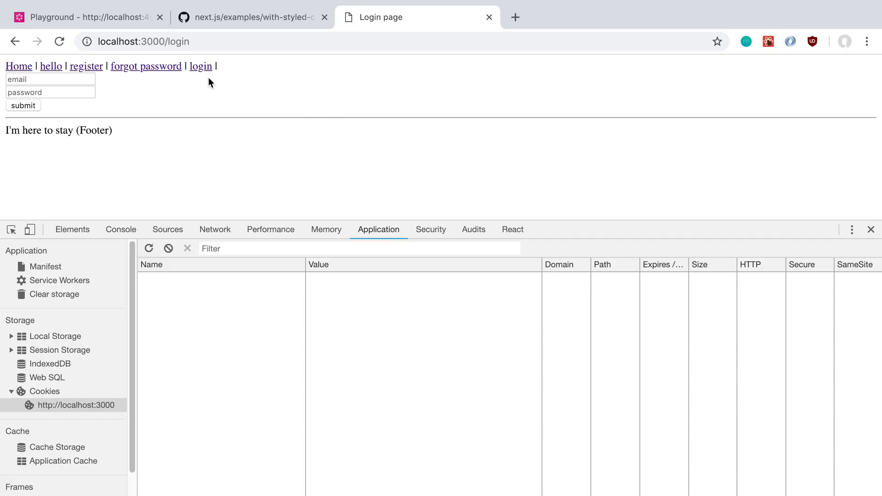
mouse_move(109, 101)
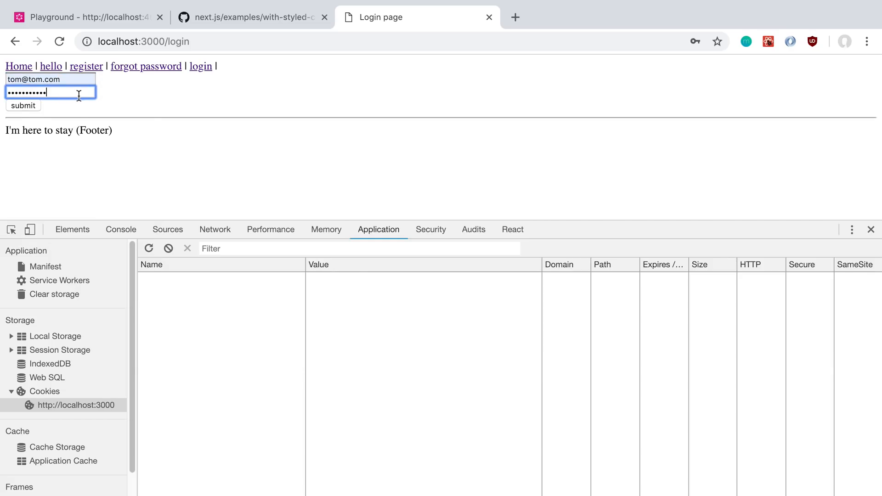
Step: Submit the login form so the home page loads with a qid cookie
left_click(23, 105)
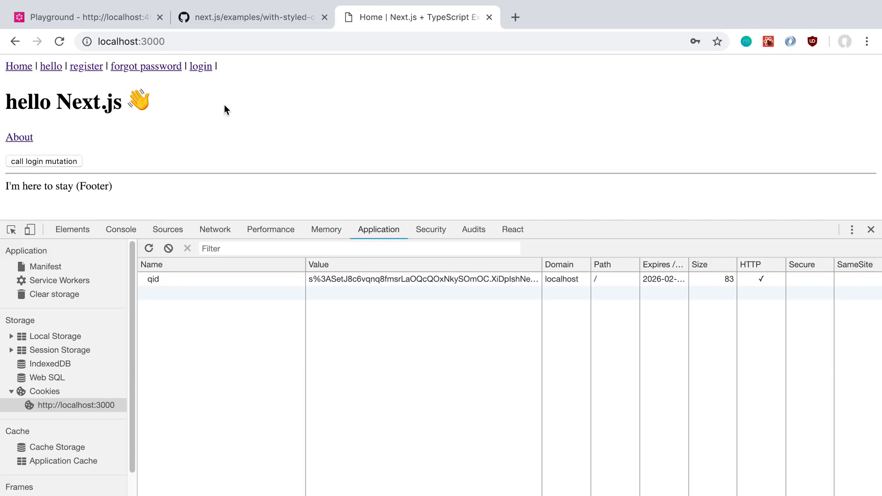
mouse_move(237, 73)
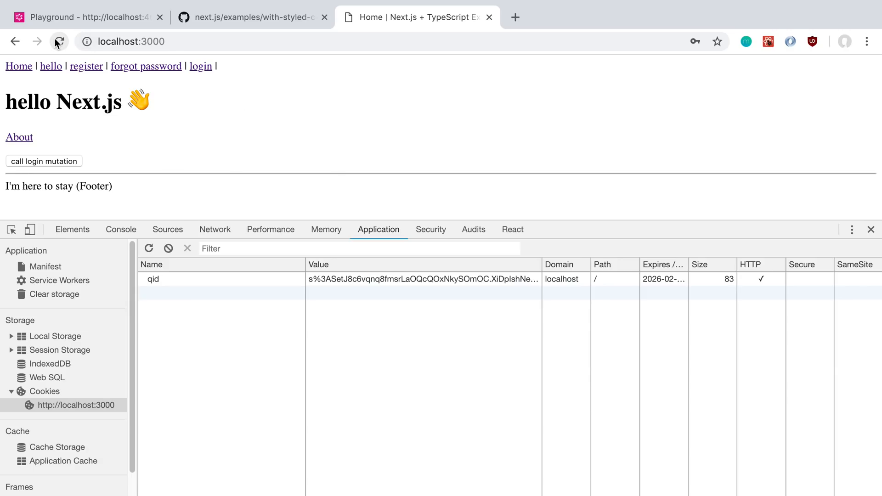
mouse_move(235, 67)
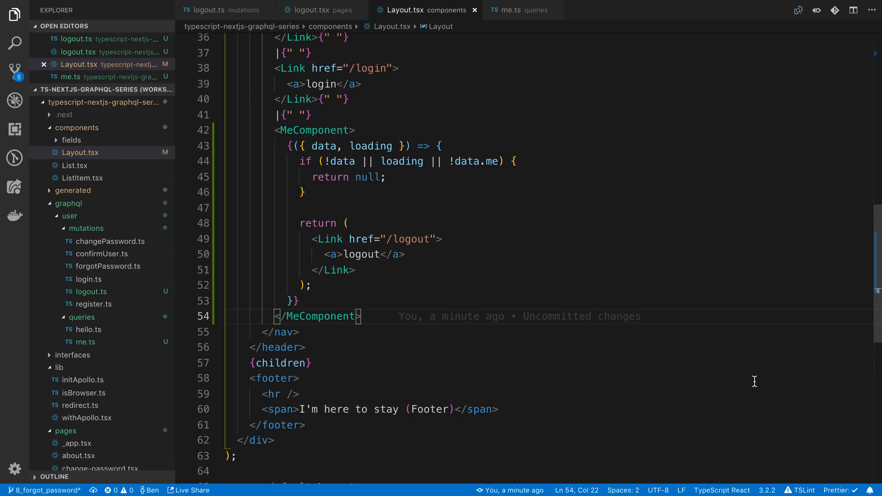
mouse_move(478, 190)
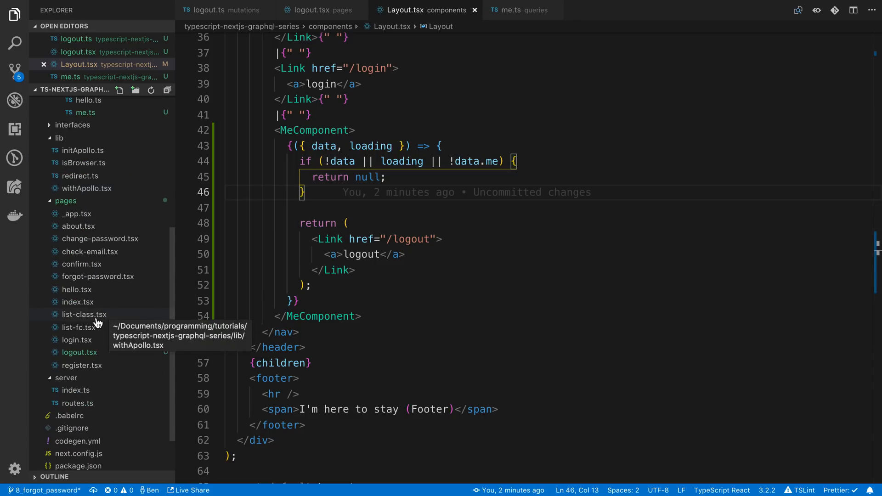
Step: Open login.tsx from the pages folder
left_click(77, 340)
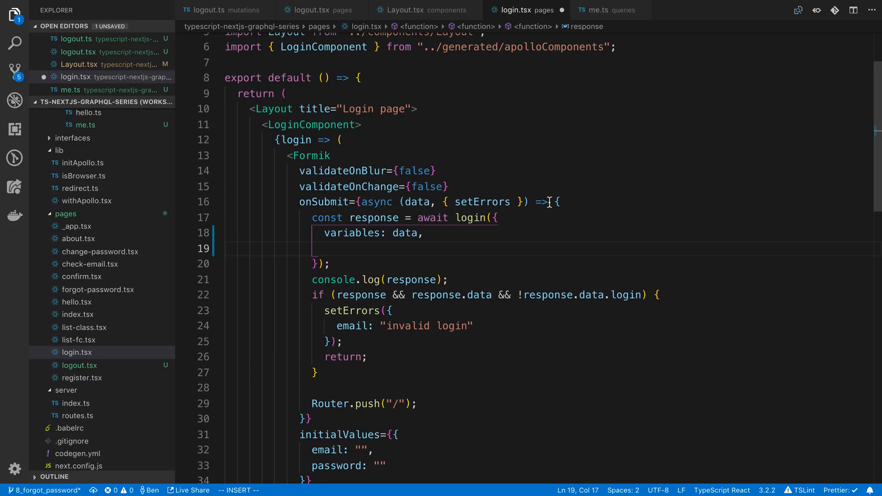
mouse_move(334, 131)
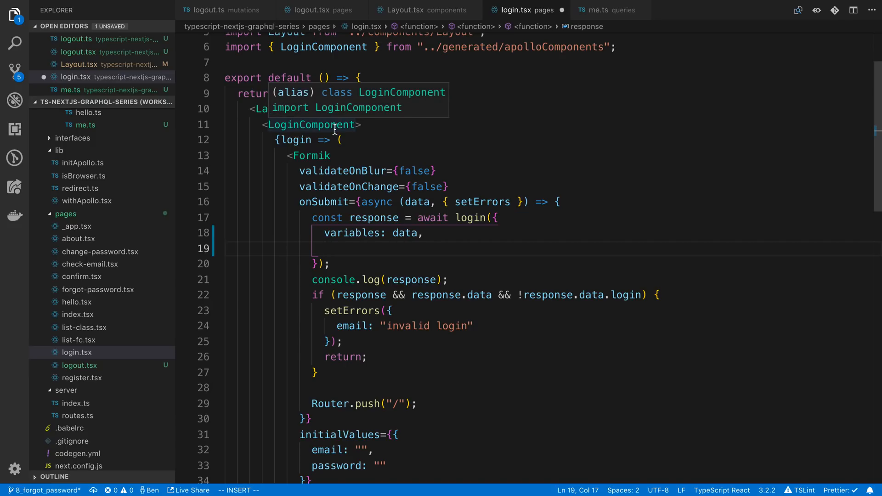
Step: Add an update: (cache, {data}) callback to the login mutation, bailing out when !data || !data.login
type("update")
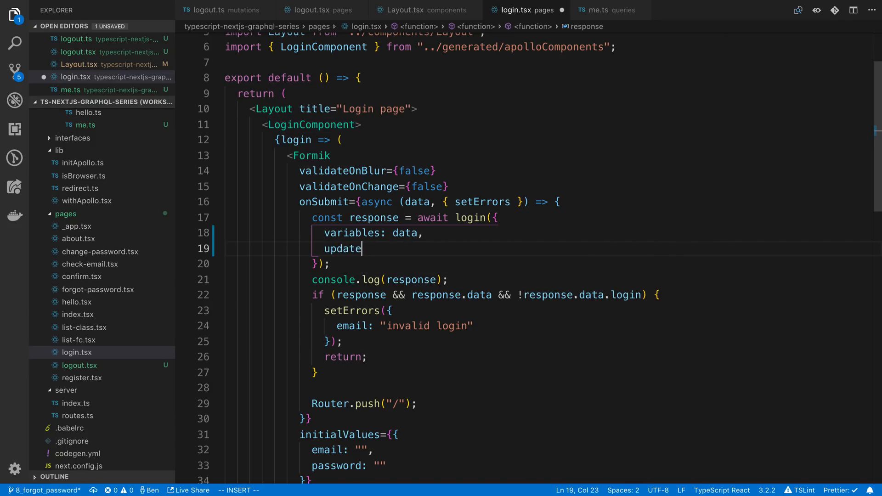
type(": () => {")
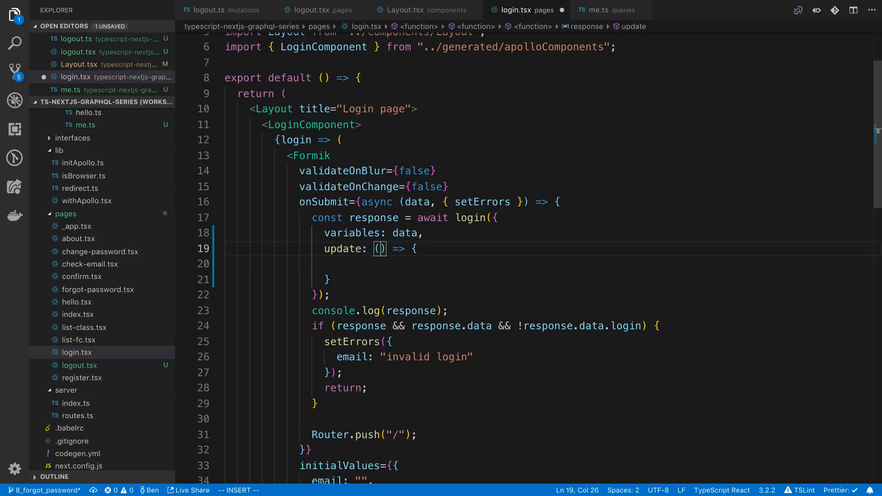
type("cache")
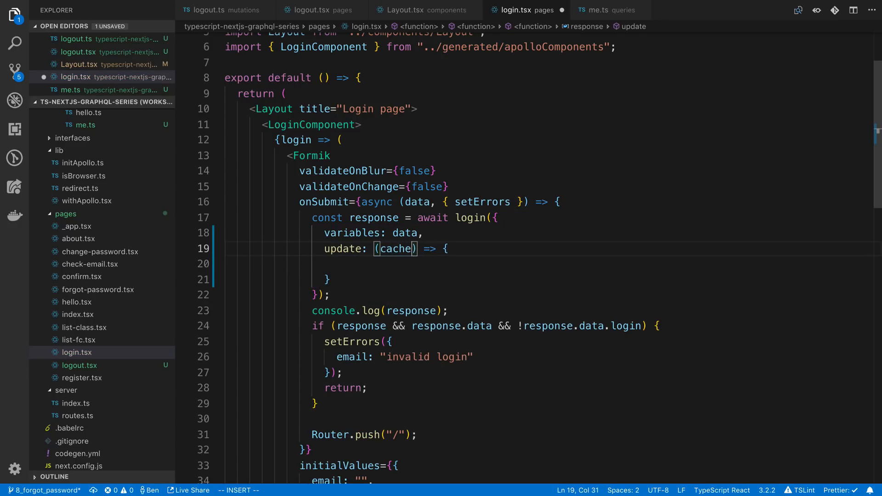
type(",")
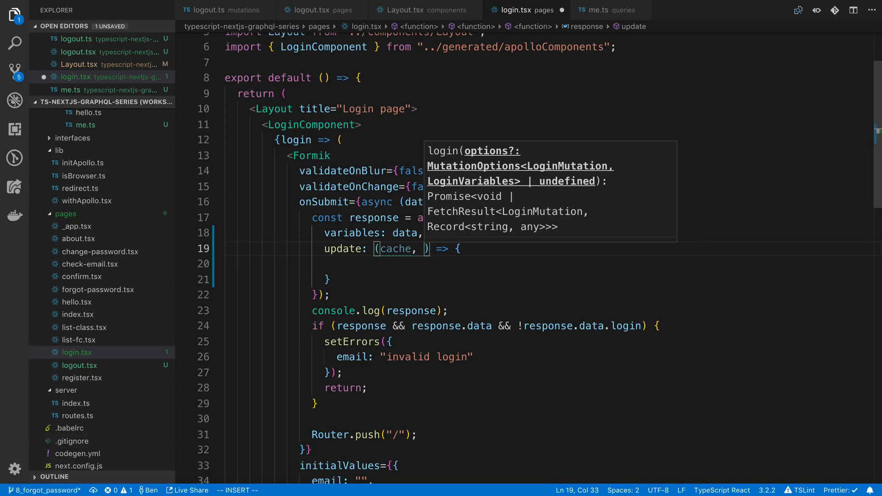
type("{data")
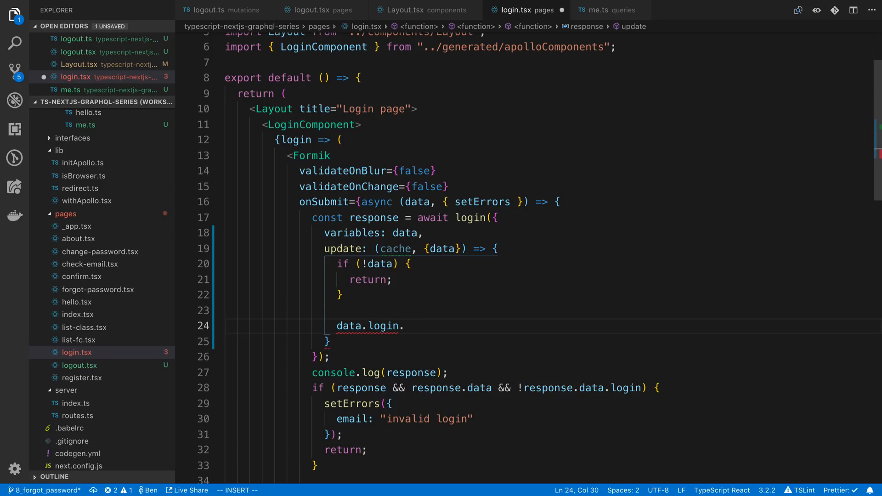
left_click(397, 263)
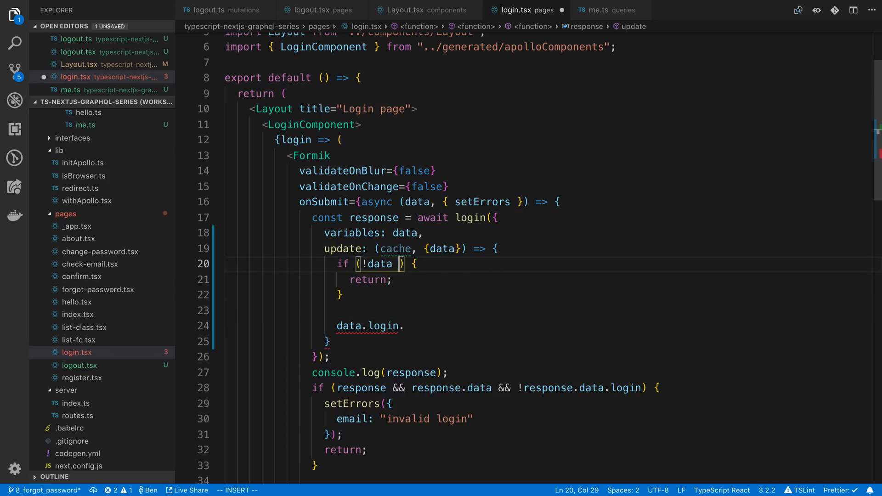
type("|| !data.login")
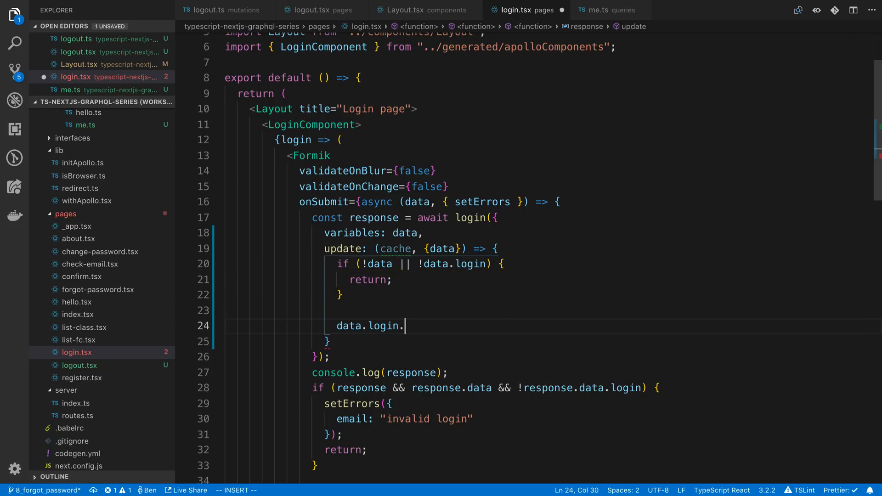
type(".")
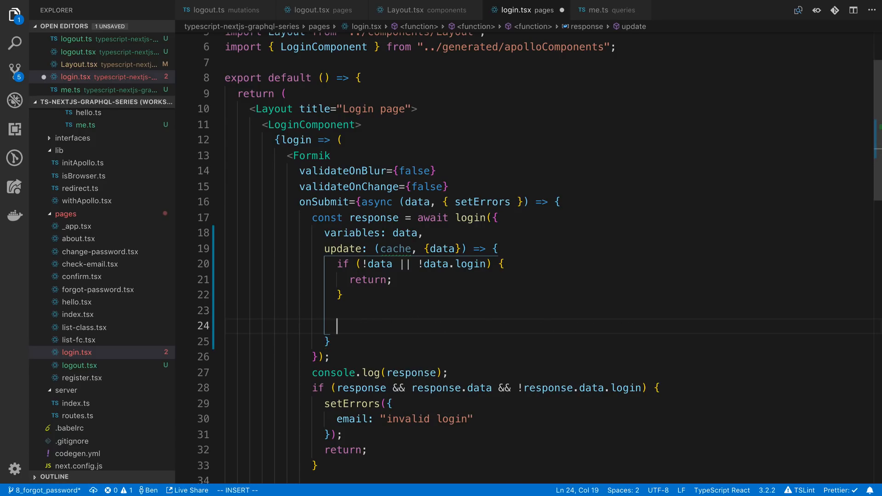
Step: Write cache.writeQuery<MeQuery> with query meQuery and data { __typename: 'Query', me: data.login }
type("cache.wri")
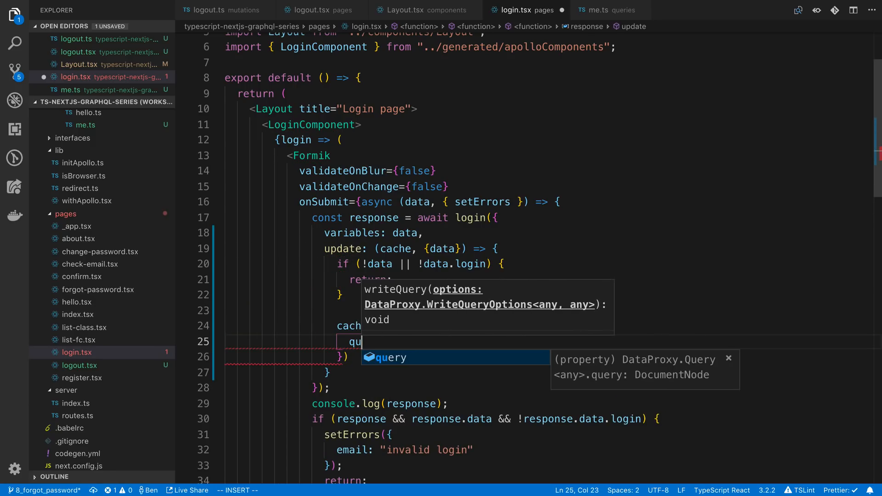
type("meQuery")
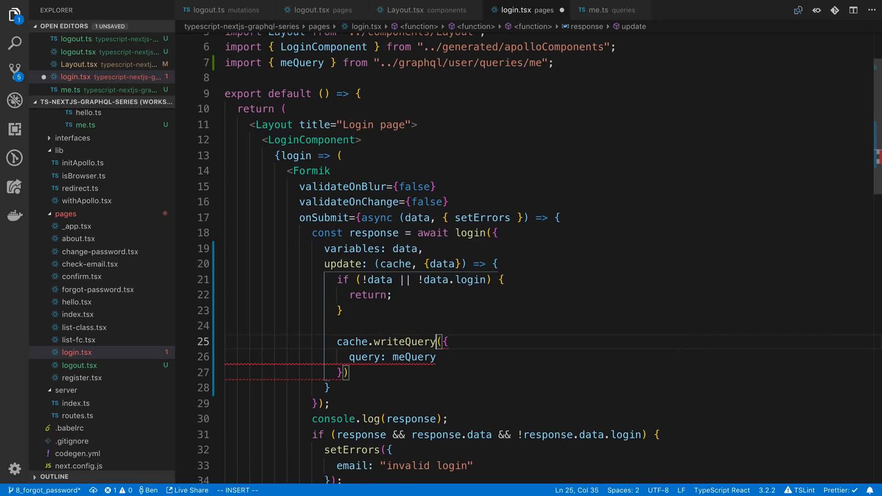
type("<MeQuery>")
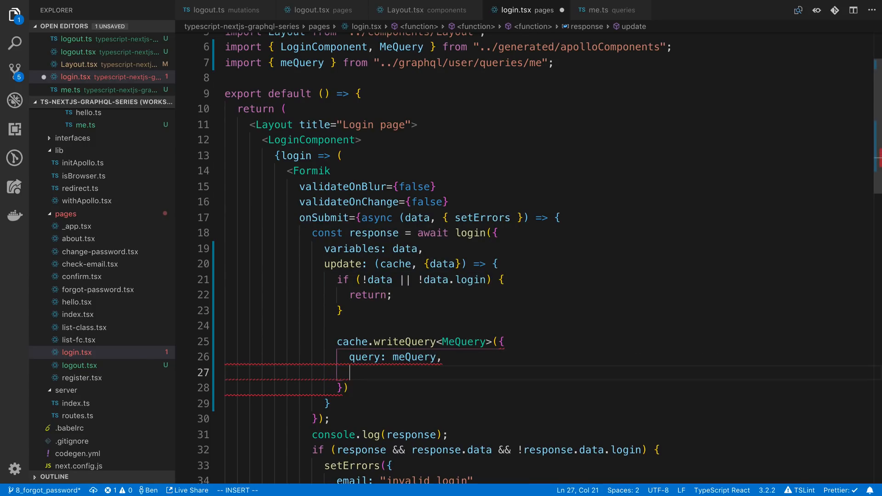
type("data: {")
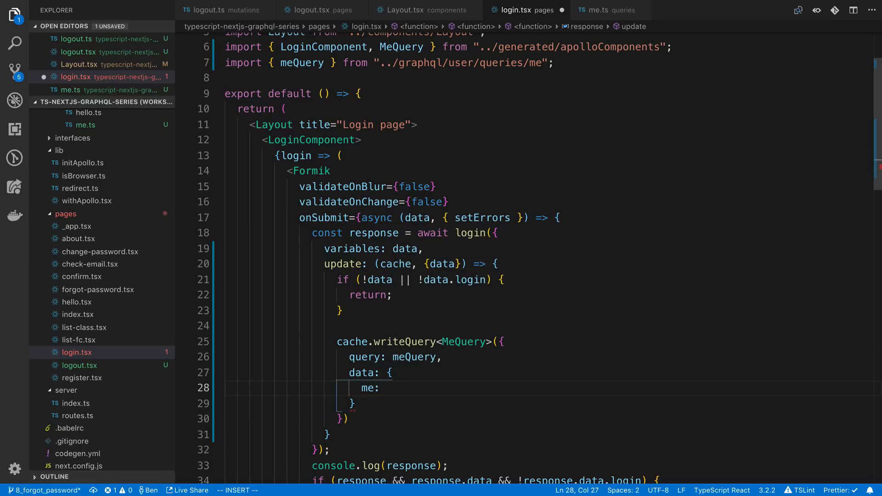
type("data.login")
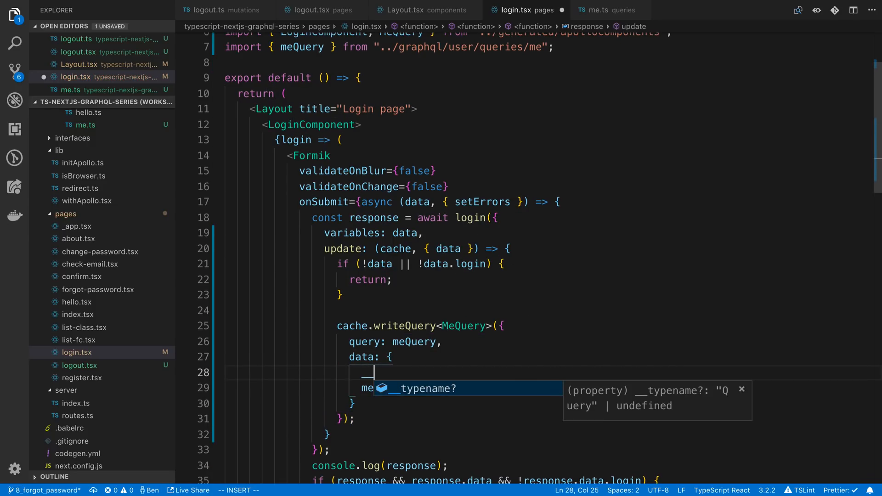
type("__typename: 'Query',")
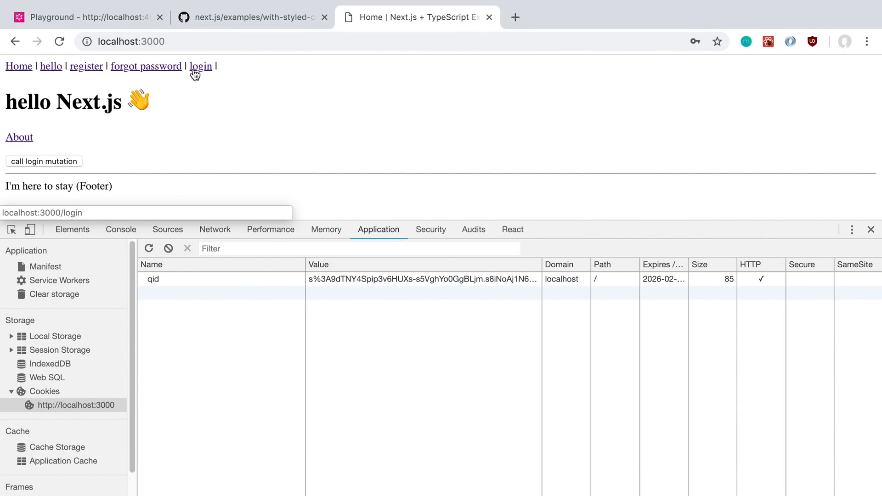
Step: Log out, then log back in from the autofilled email on the login page
left_click(200, 66)
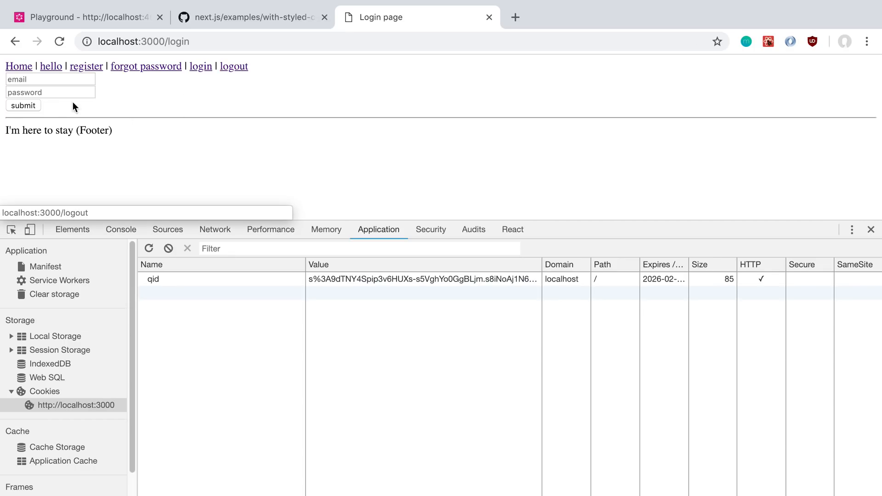
left_click(233, 66)
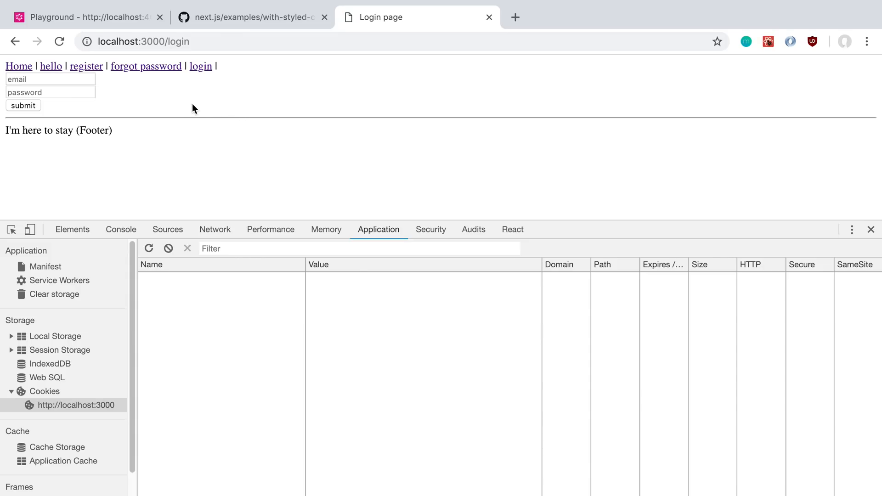
left_click(51, 79)
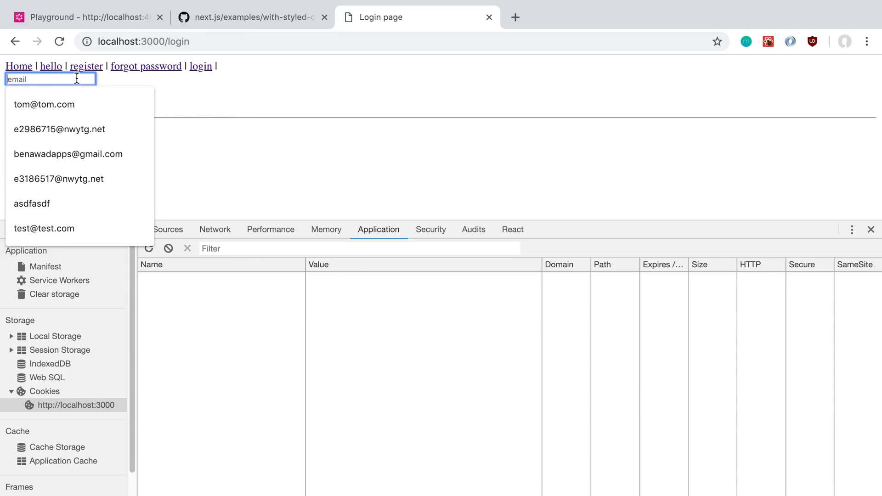
left_click(44, 103)
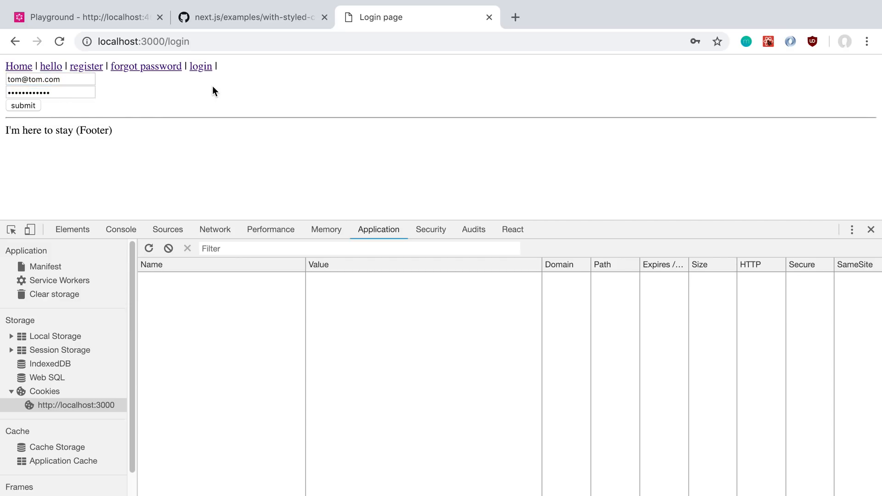
mouse_move(138, 109)
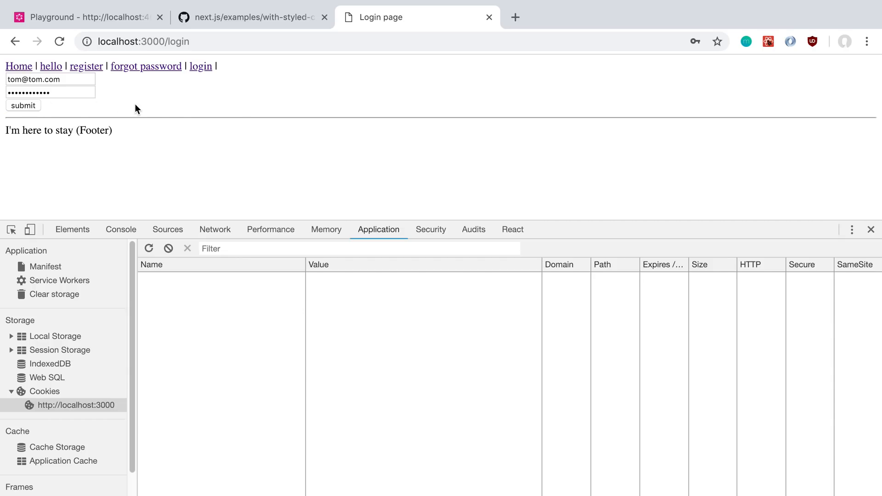
left_click(24, 104)
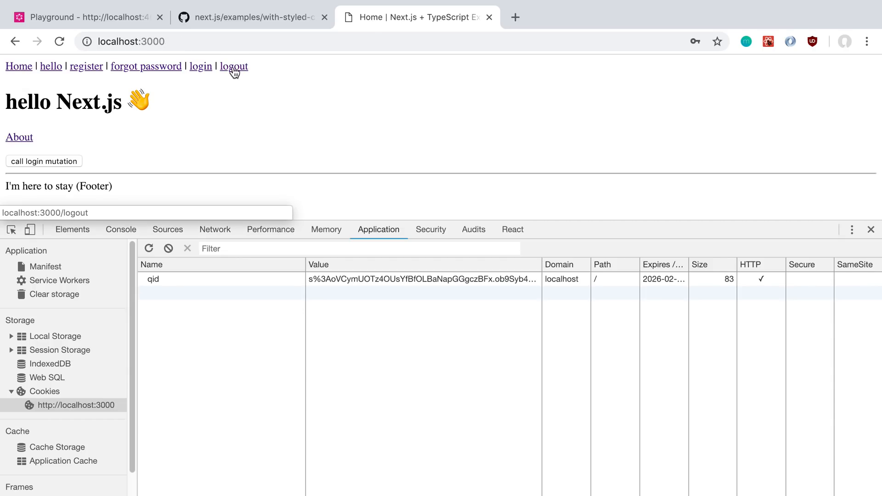
Step: Check the login response in the Console and the requests in the Network panel
left_click(122, 230)
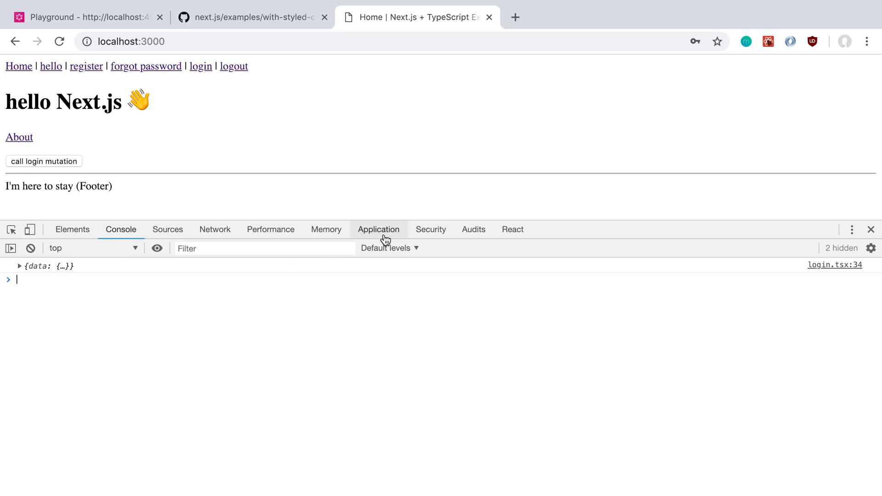
left_click(215, 230)
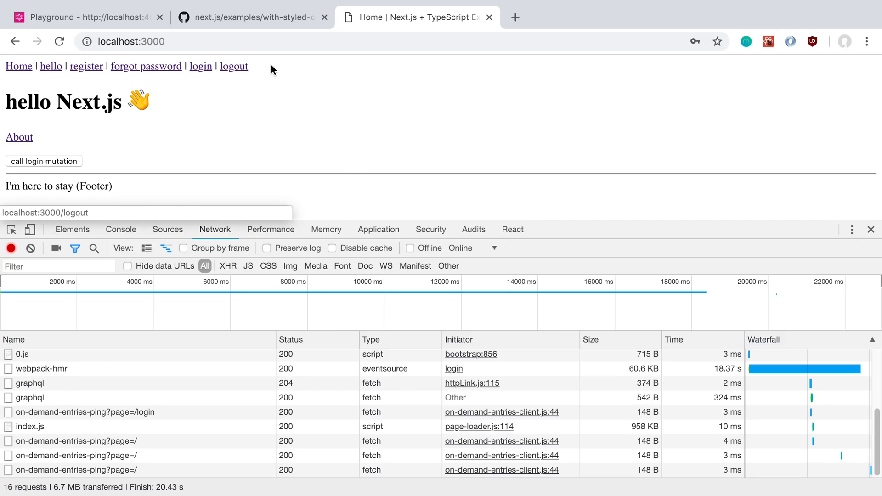
mouse_move(253, 83)
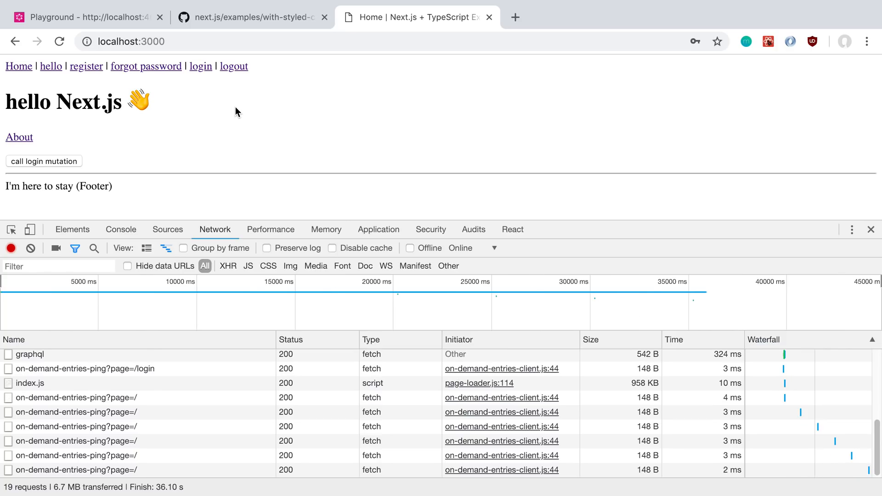
mouse_move(227, 103)
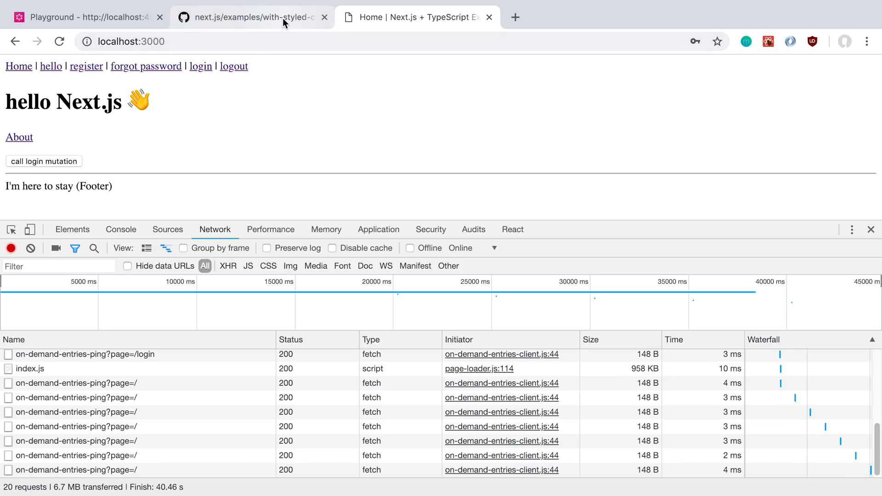
Step: Open the with-styled-components example's .babelrc on GitHub and select its configuration
left_click(256, 16)
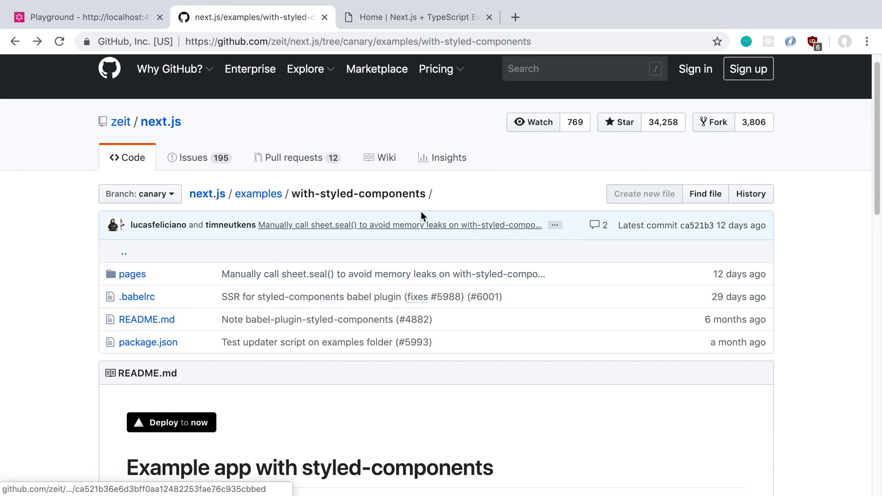
double_click(357, 194)
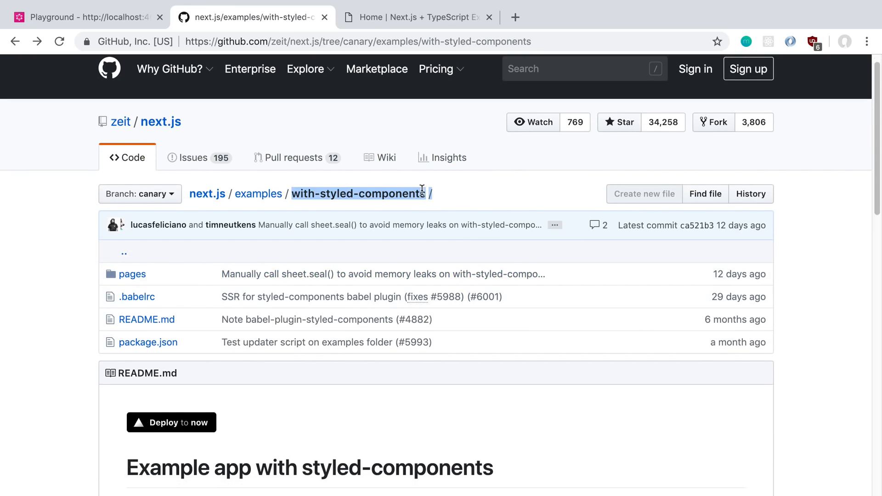
scroll("down", 3)
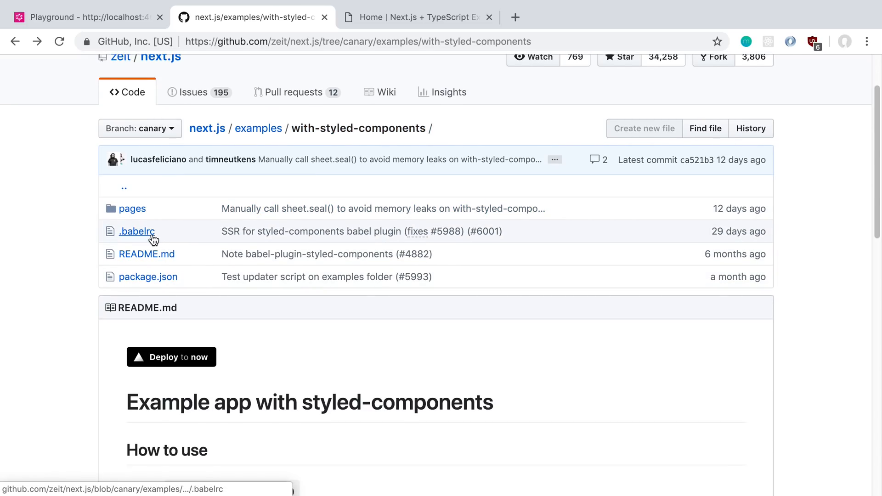
mouse_move(147, 253)
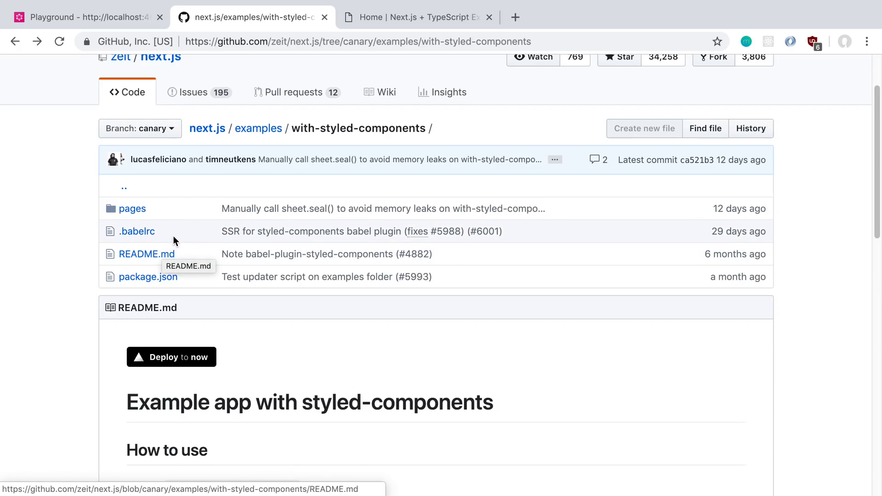
mouse_move(149, 234)
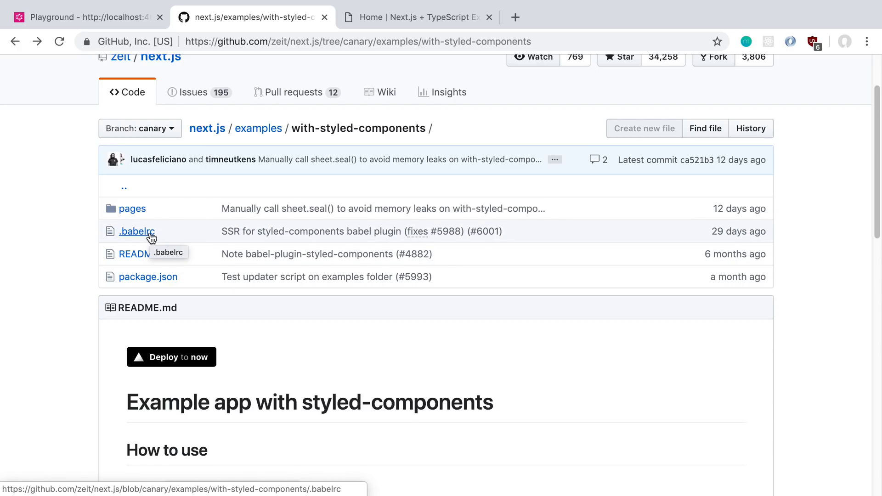
left_click(137, 232)
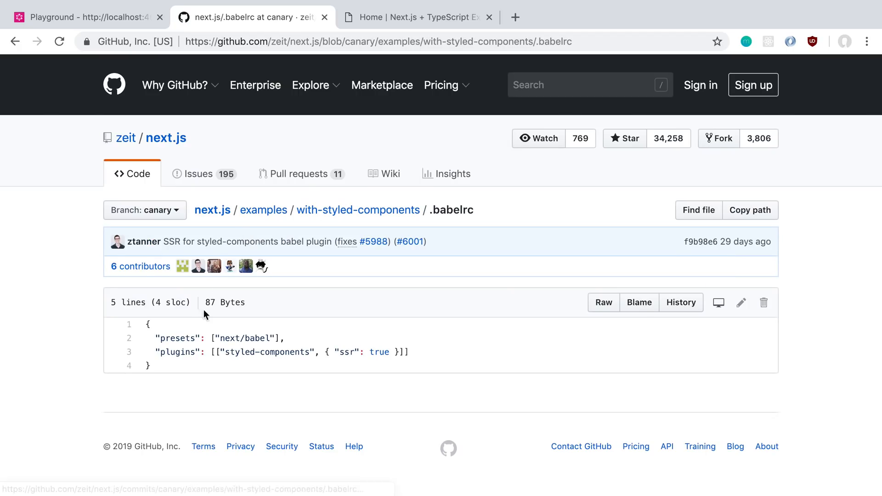
left_click_drag(148, 323, 148, 365)
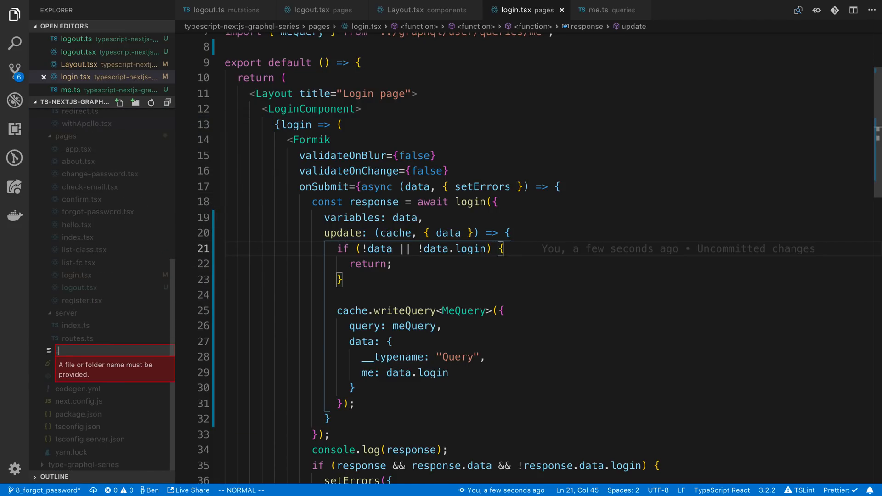
Step: Add "plugins": [["styled-components", { "ssr": true }]] to the project's root .babelrc
key("Escape")
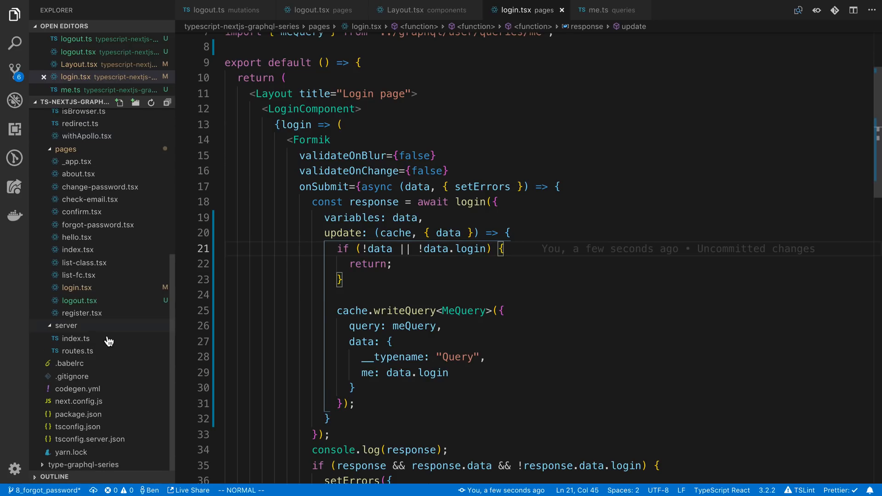
left_click(70, 376)
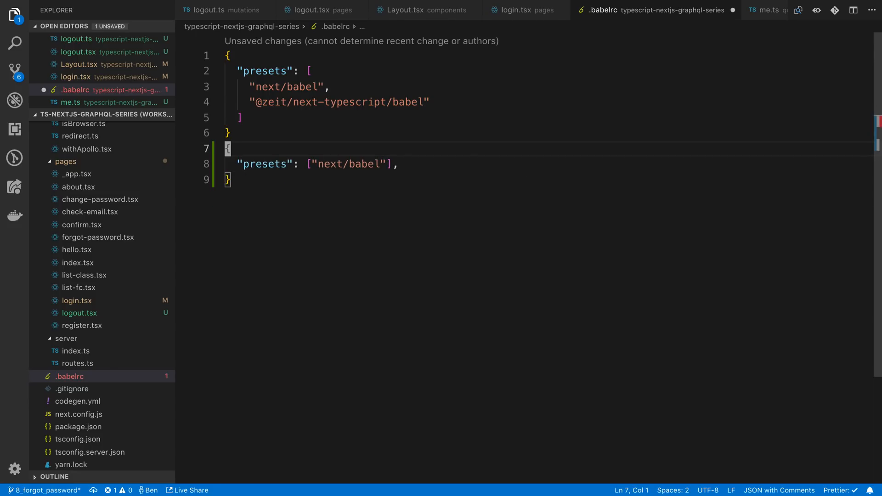
type("\"plugins\": [[\"styled-components\", { \"ssr\": true }]]")
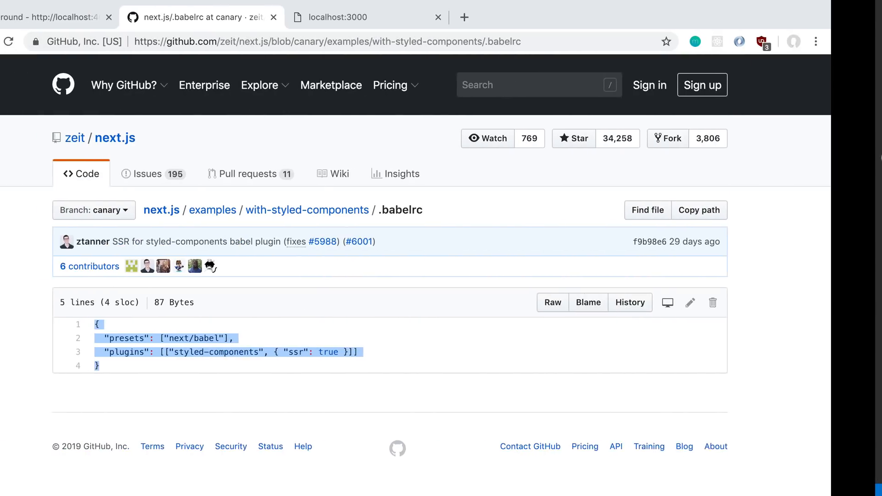
Step: Open pages/_document.js in the with-styled-components example folder
left_click(307, 210)
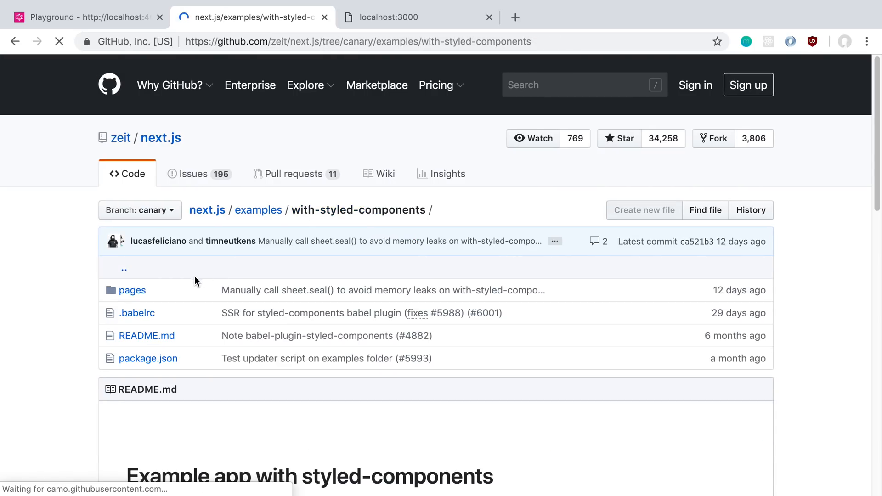
left_click(132, 289)
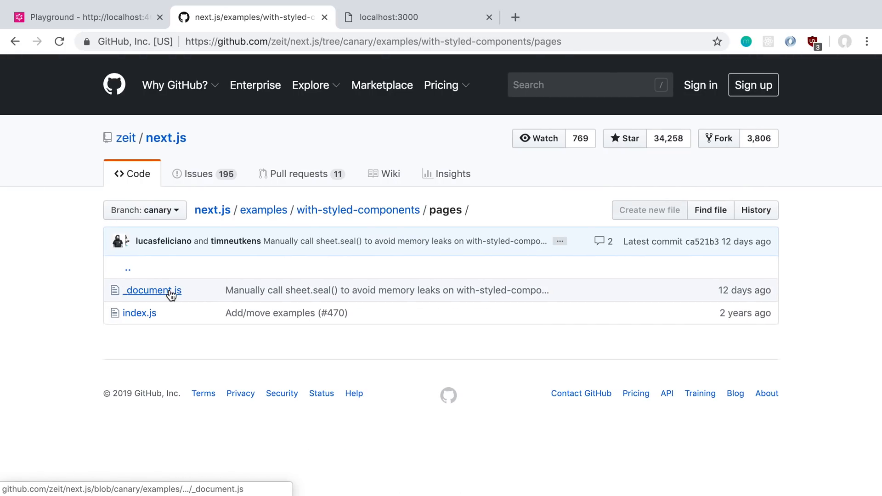
left_click(152, 290)
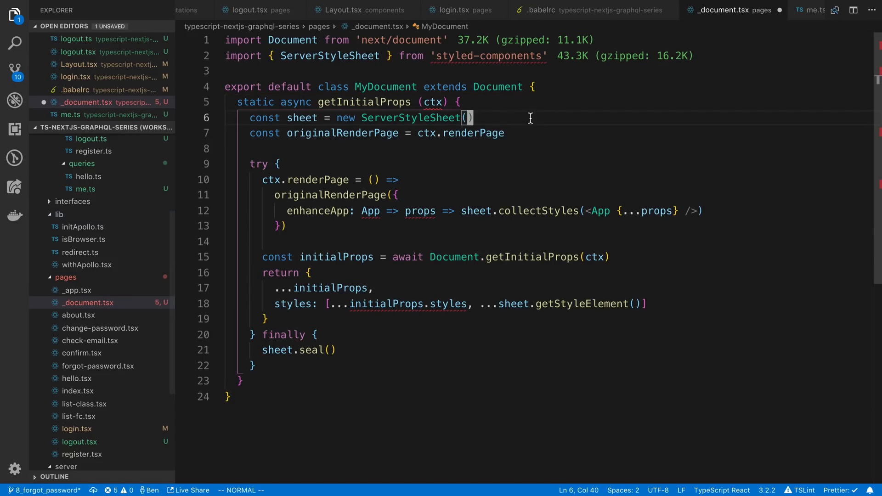
key("ctrl+s")
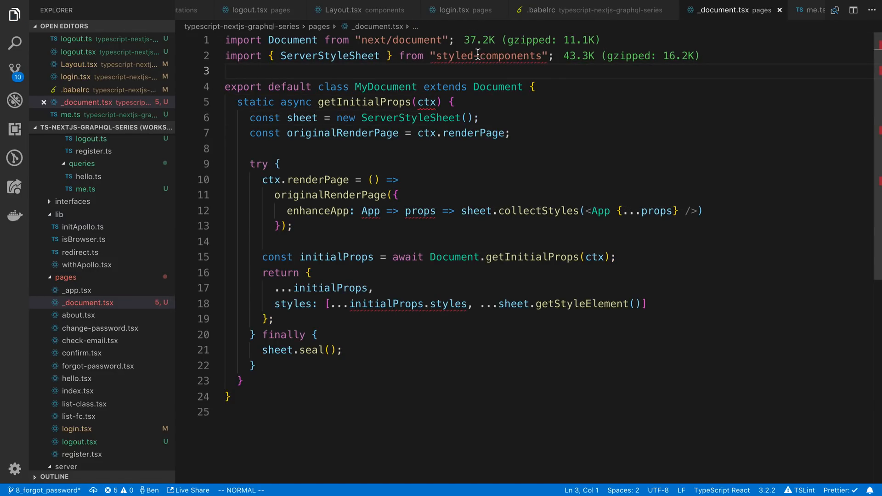
mouse_move(487, 56)
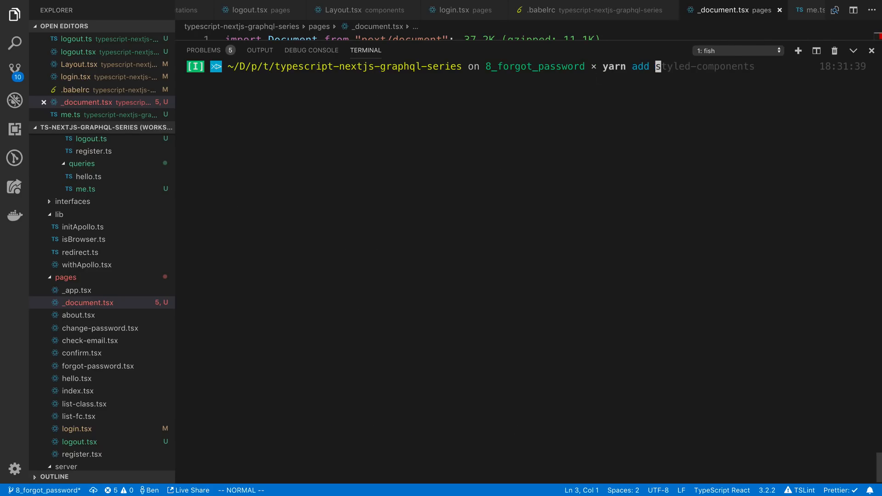
type("-D @types/styled-components@4.0.3")
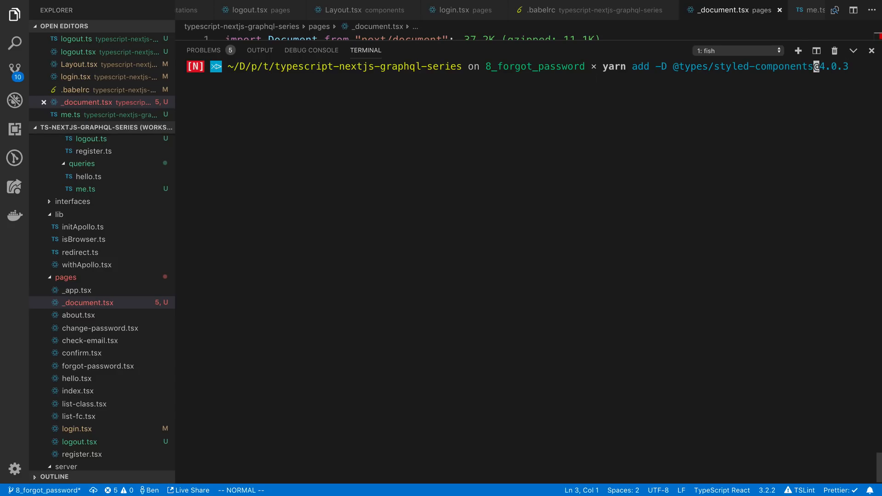
key("Enter")
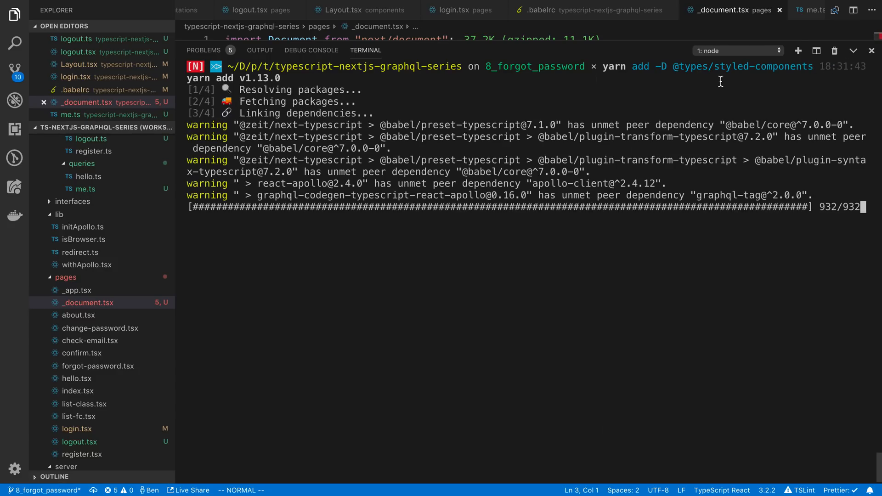
left_click(874, 51)
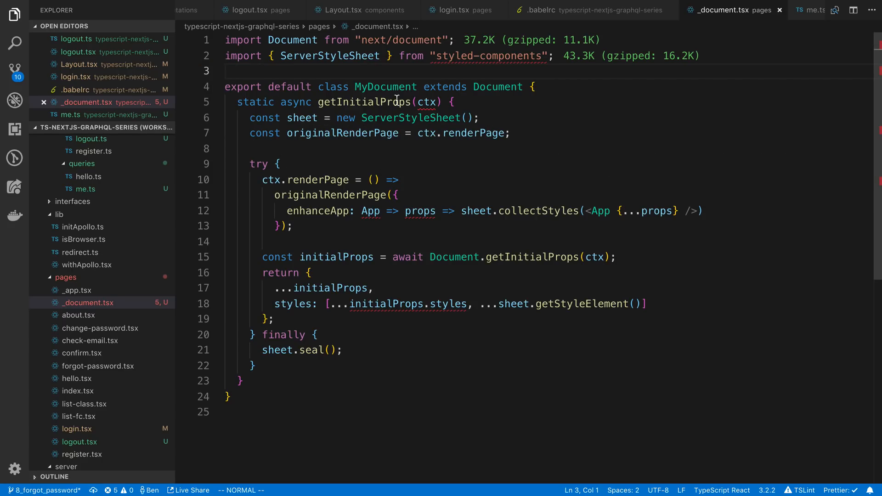
Step: Annotate ctx and App as any and move to the initialProps.styles spread to cast it
left_click(425, 102)
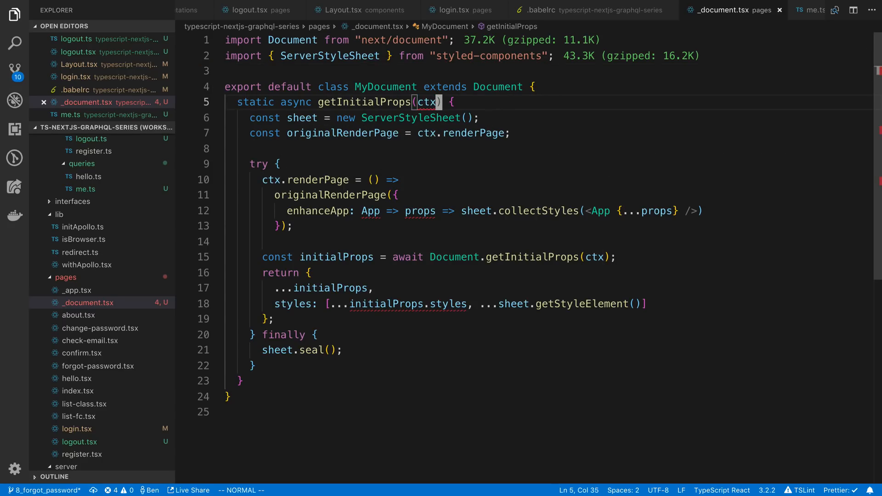
type(": any")
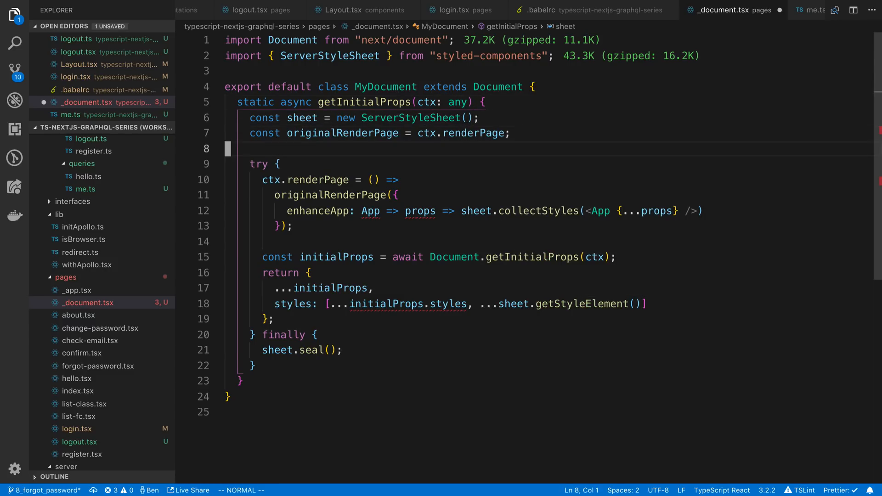
left_click(364, 210)
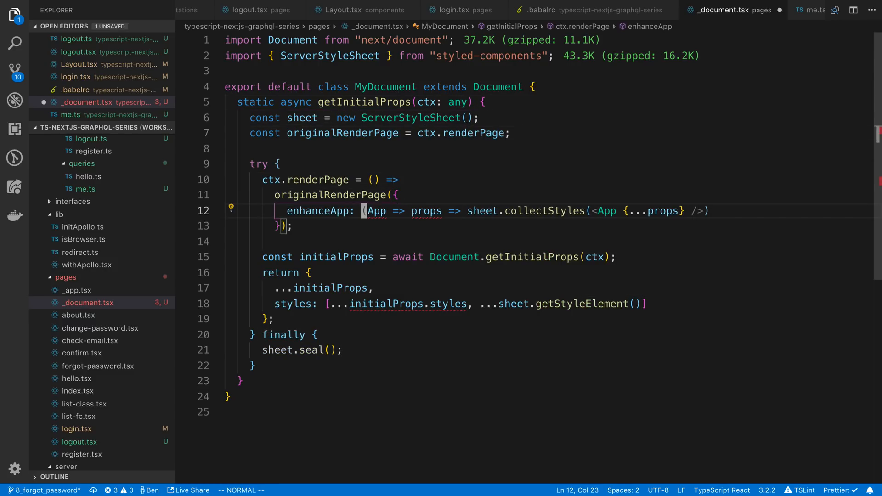
type(": any)")
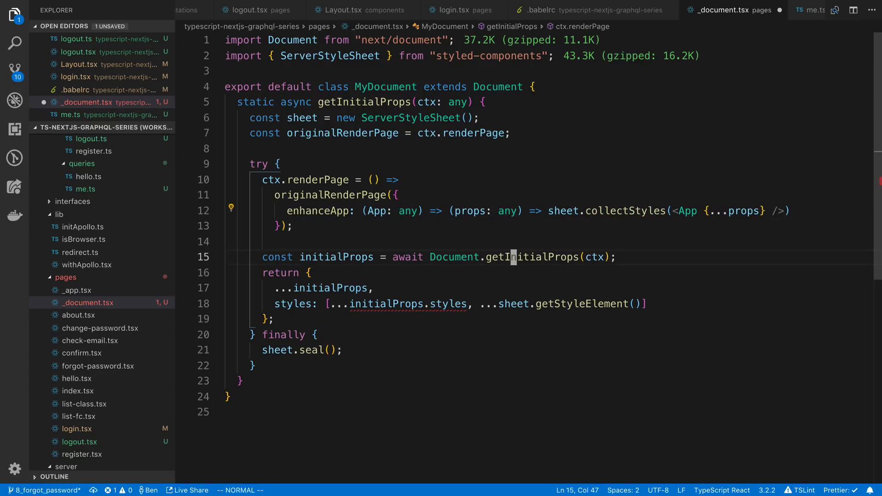
left_click(482, 303)
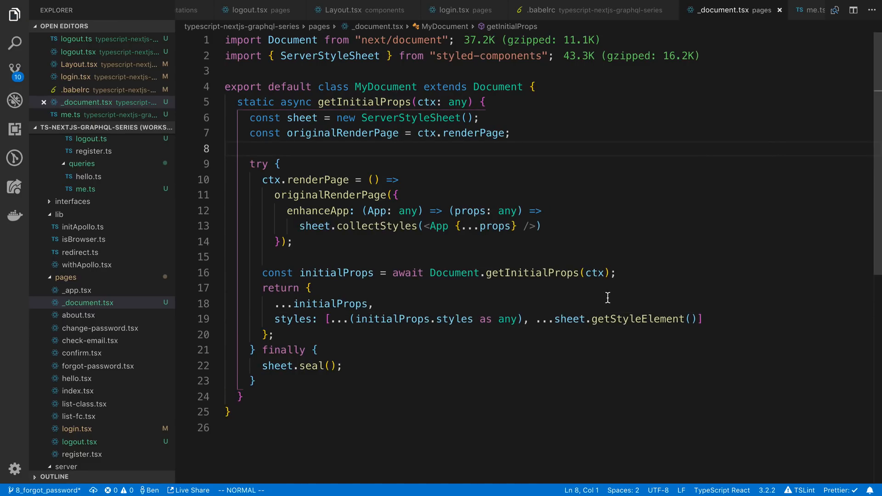
mouse_move(483, 320)
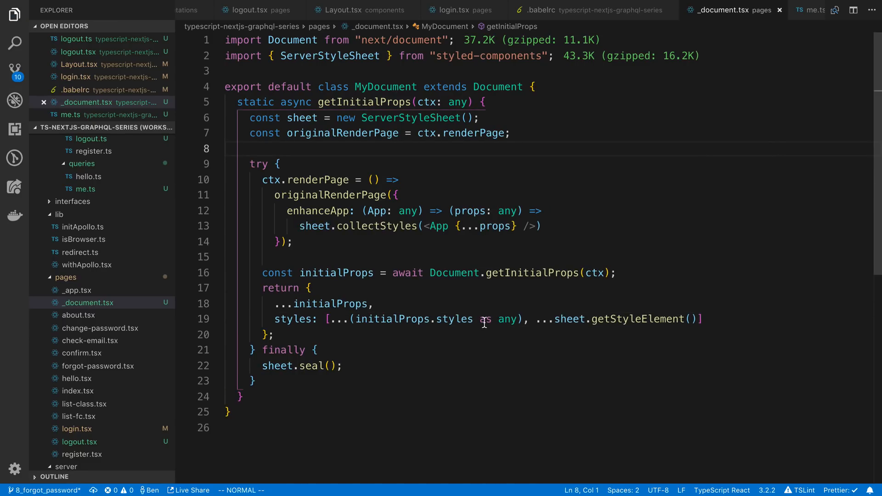
mouse_move(473, 458)
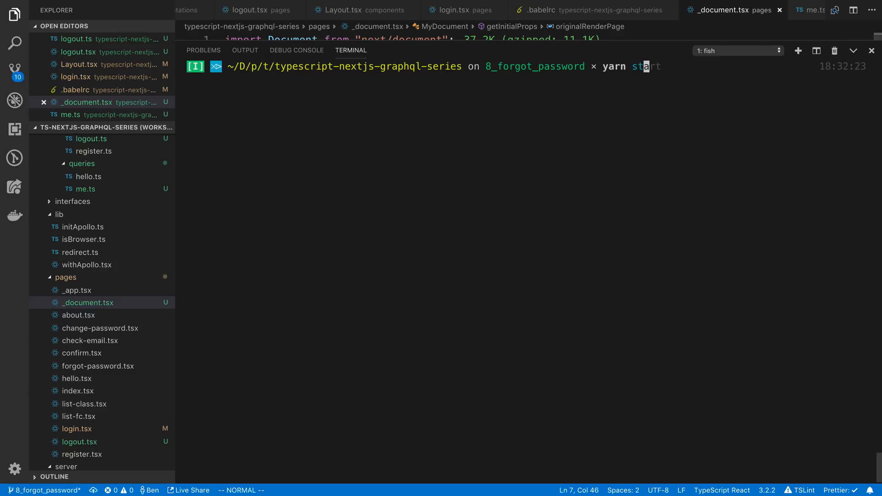
Step: Run yarn start, which fails without a build, then run yarn dev instead
key("Enter")
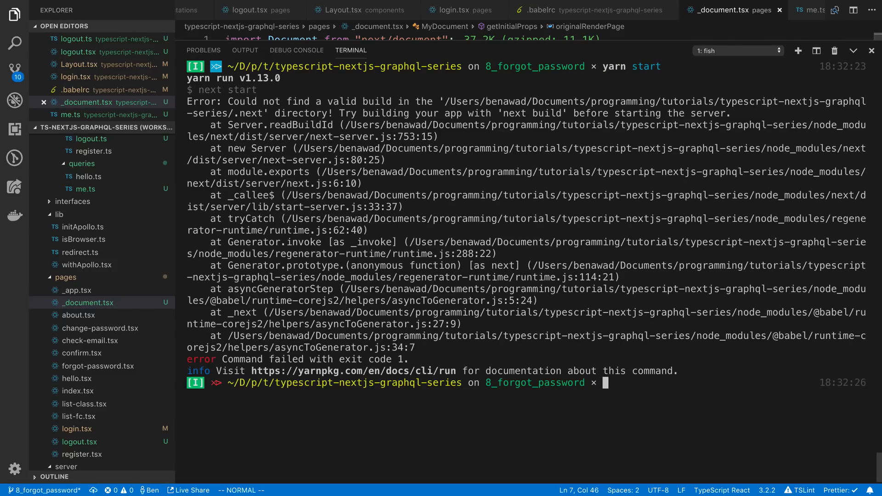
type("yarn dev")
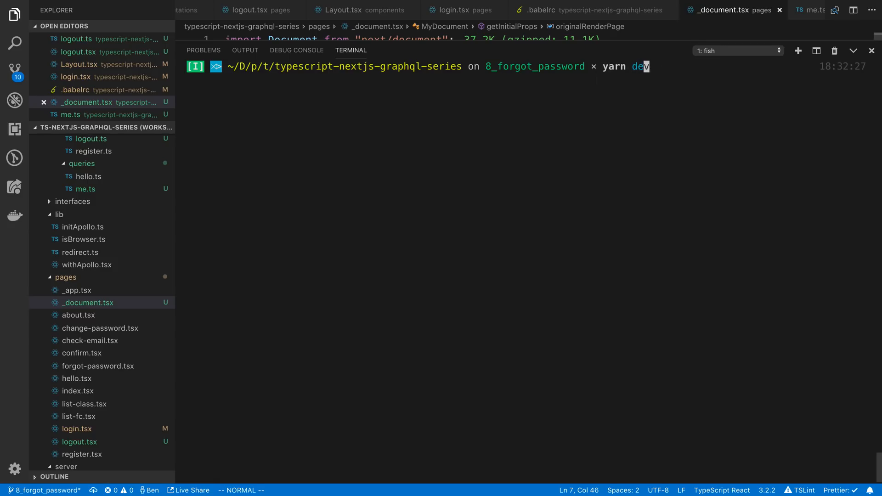
key("Enter")
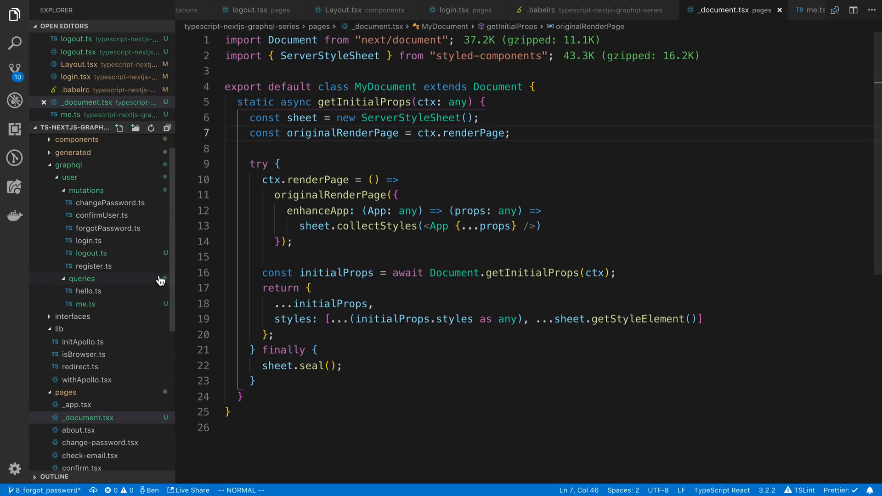
Step: In Layout.tsx define const Container = styled('div') with background-color #fafafa
left_click(360, 10)
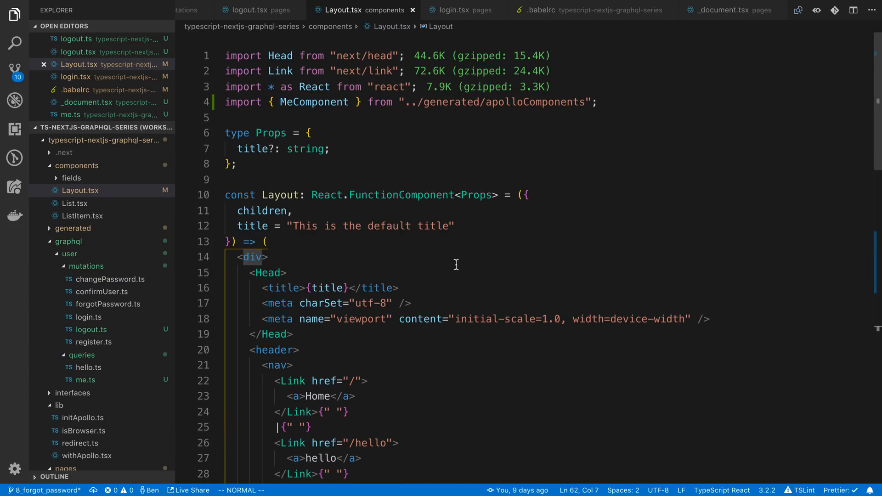
type("const Conta")
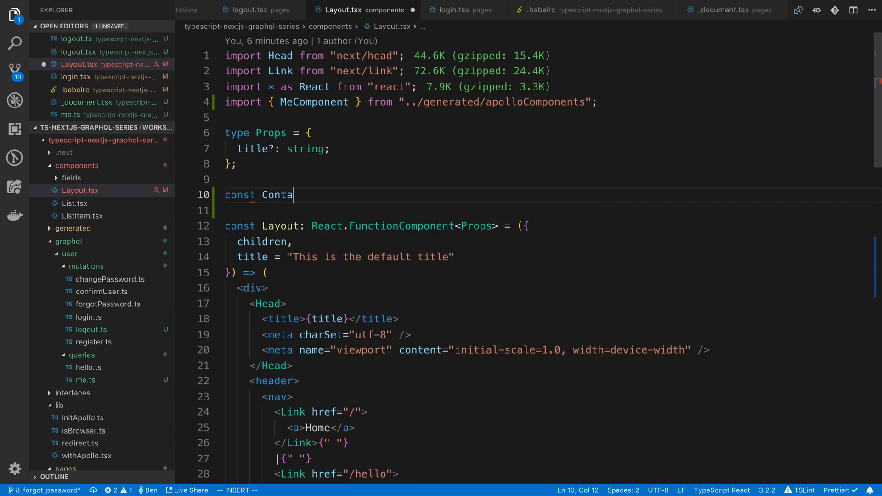
type("iner = styled.div`")
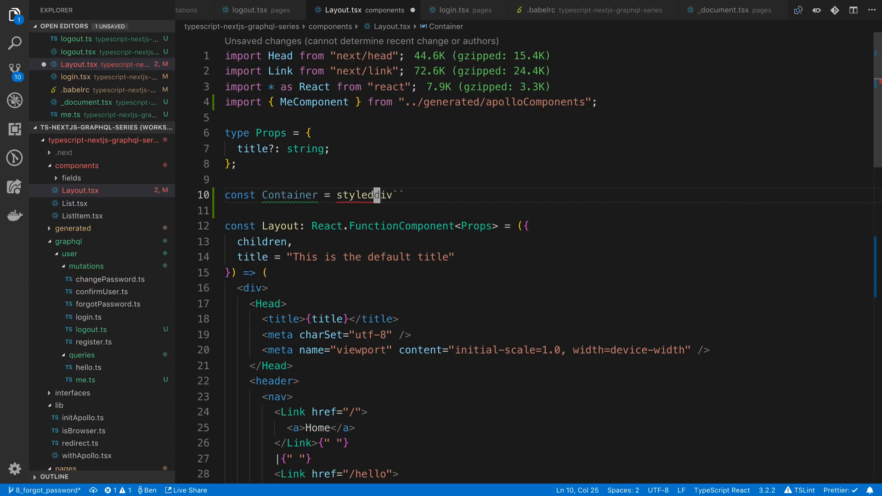
type("('div'")
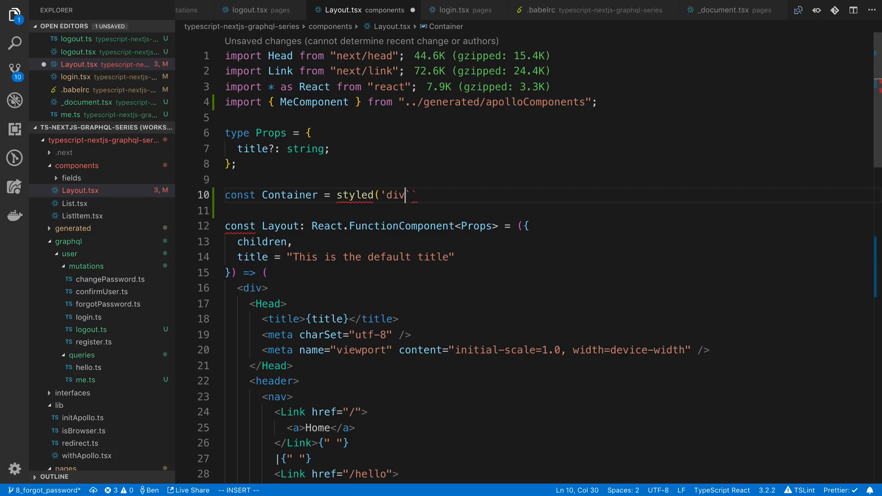
type("');")
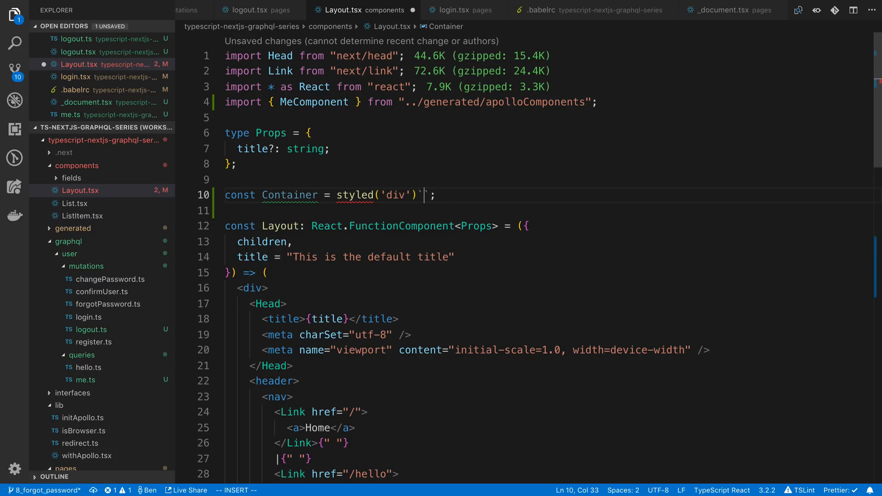
type("`")
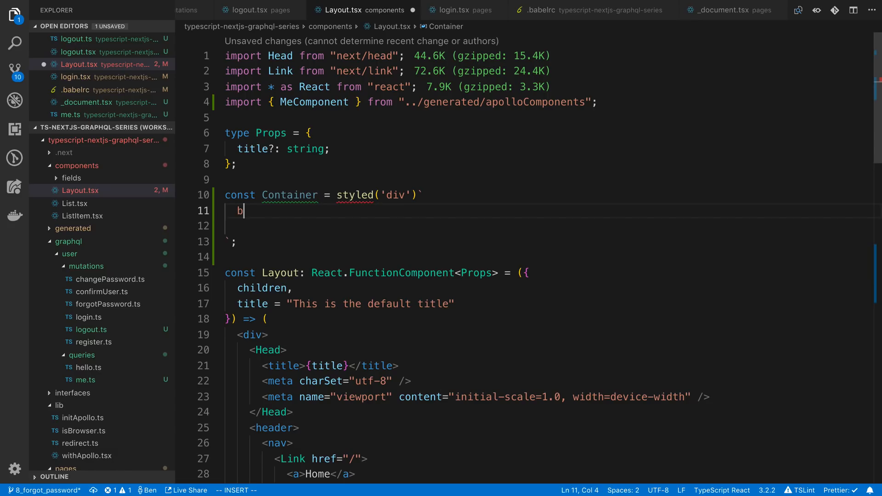
type("ackground-c")
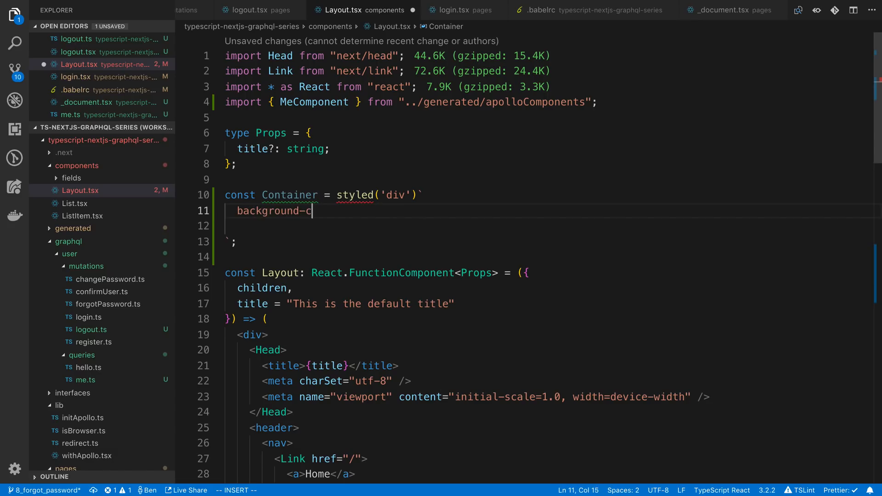
type("olor: #fafafa")
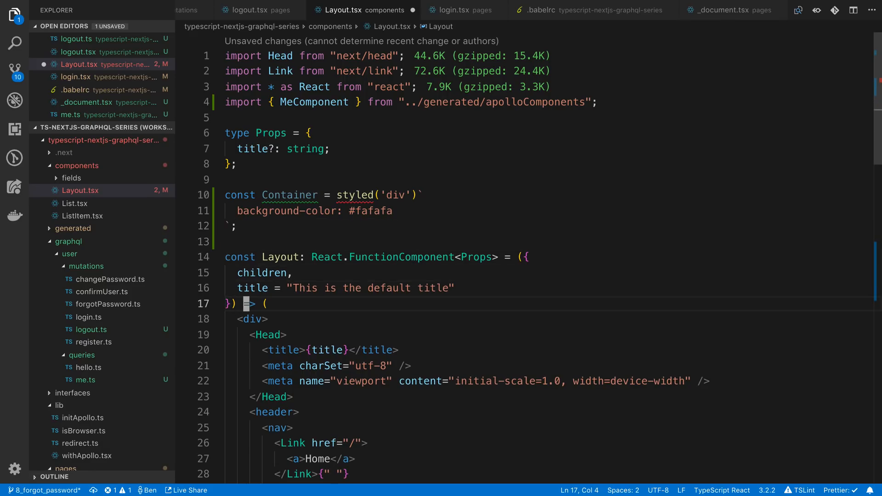
Step: Replace the outer div with Container and quick-fix import styled from styled-components
type("Containerj")
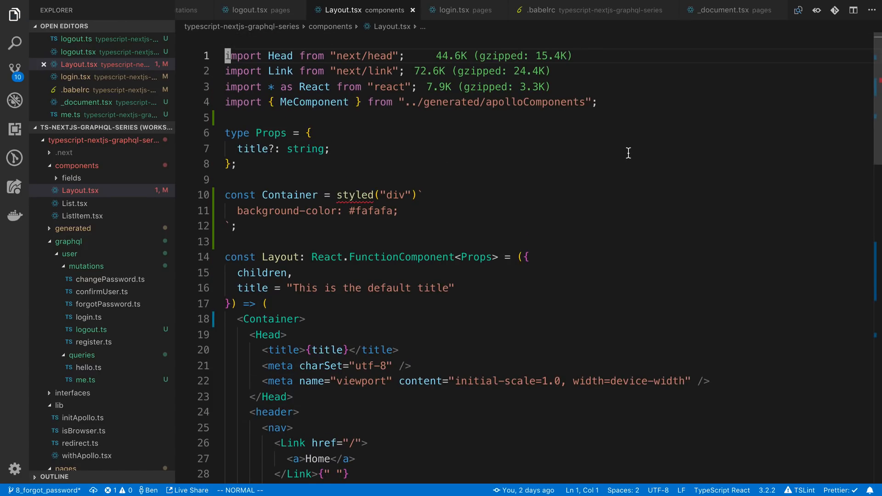
left_click(355, 195)
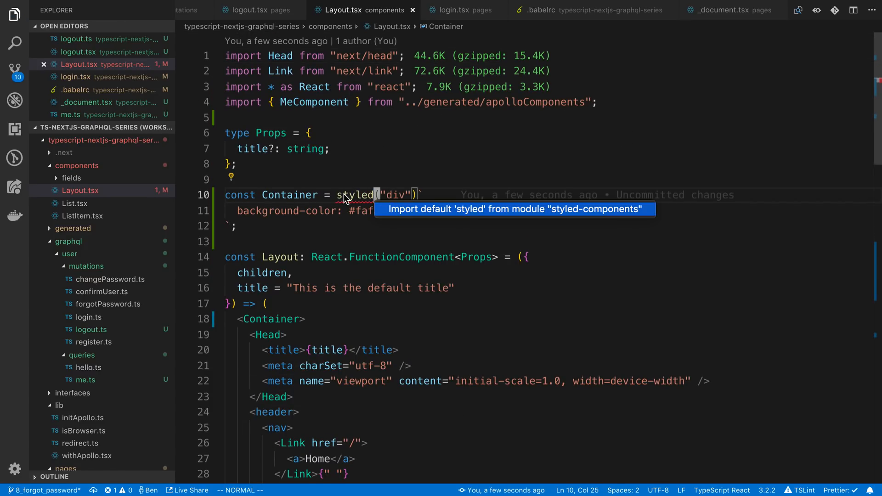
left_click(515, 210)
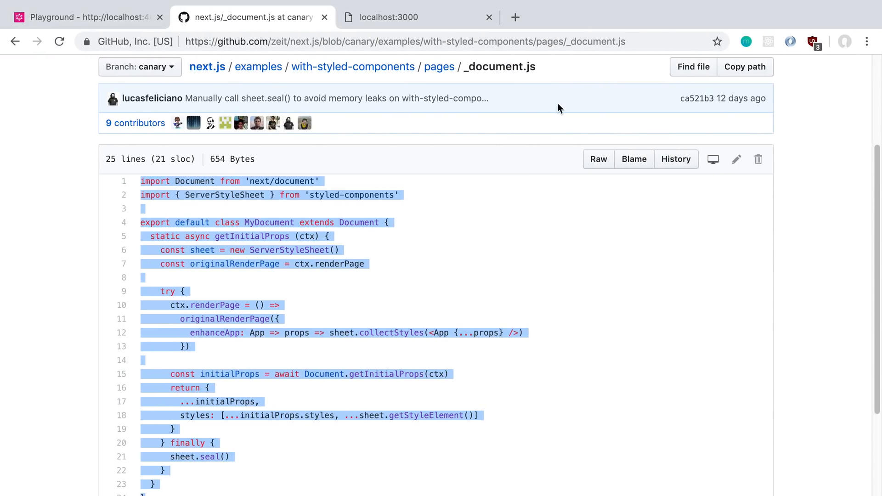
Step: Check the localhost:3000 page, then set the Container background-color to #fff and save
left_click(406, 17)
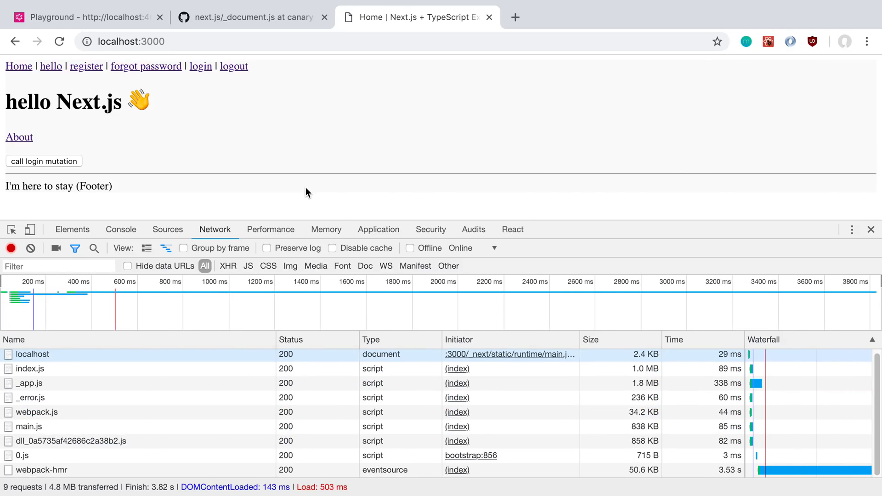
mouse_move(772, 99)
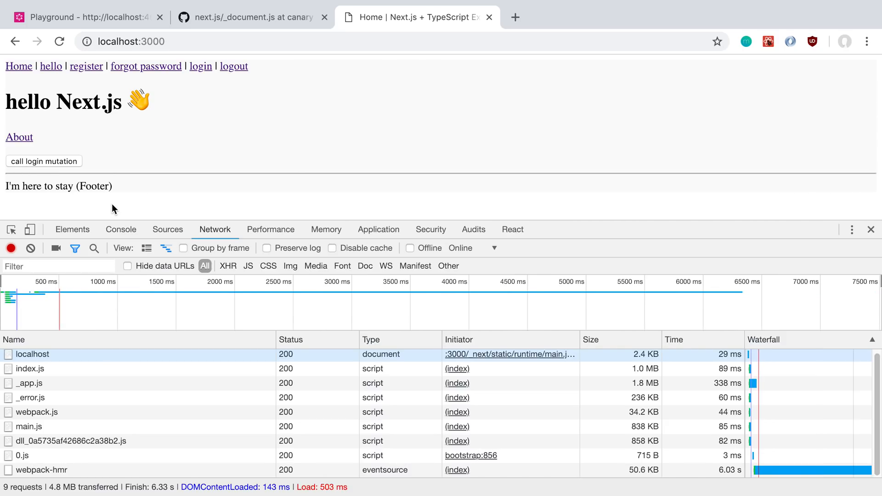
mouse_move(250, 125)
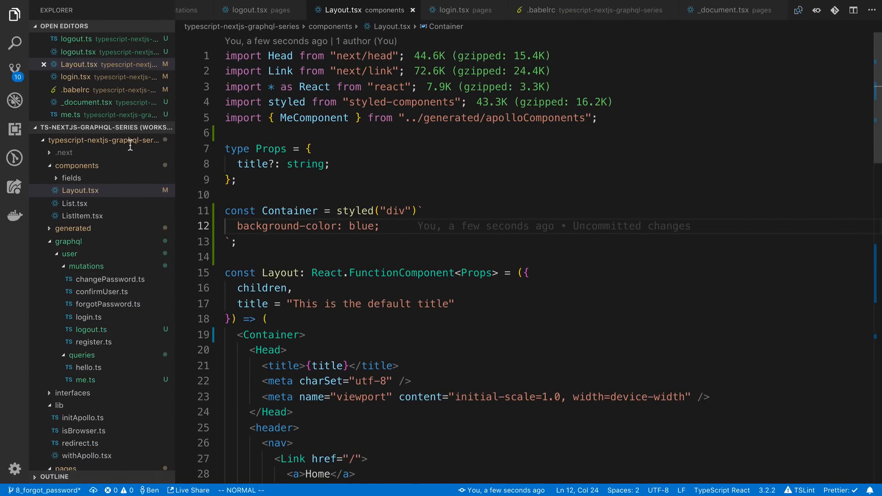
type("#fff")
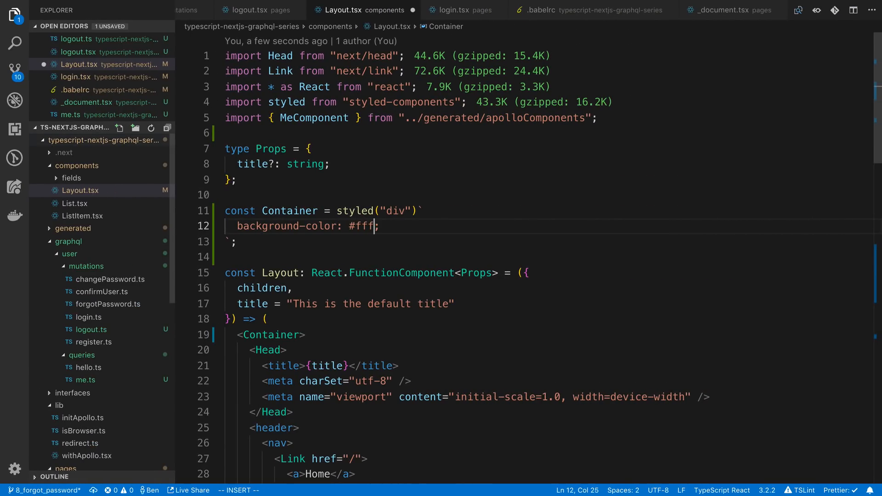
key("Escape")
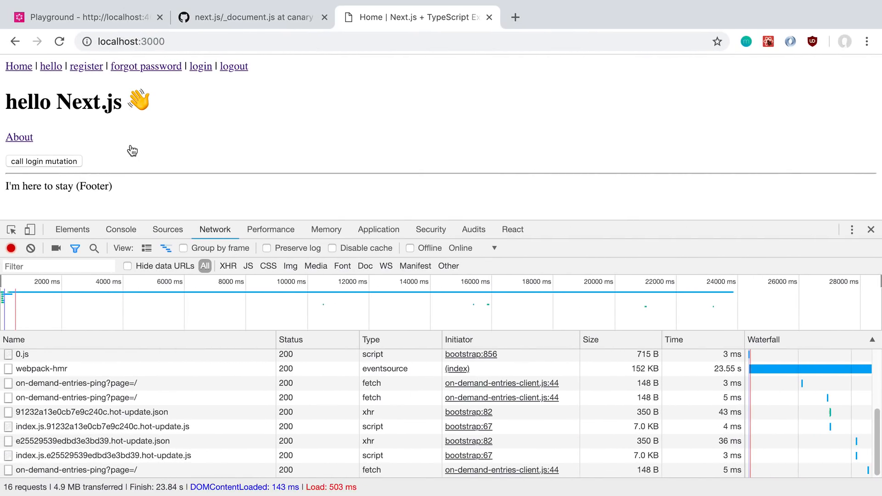
mouse_move(618, 136)
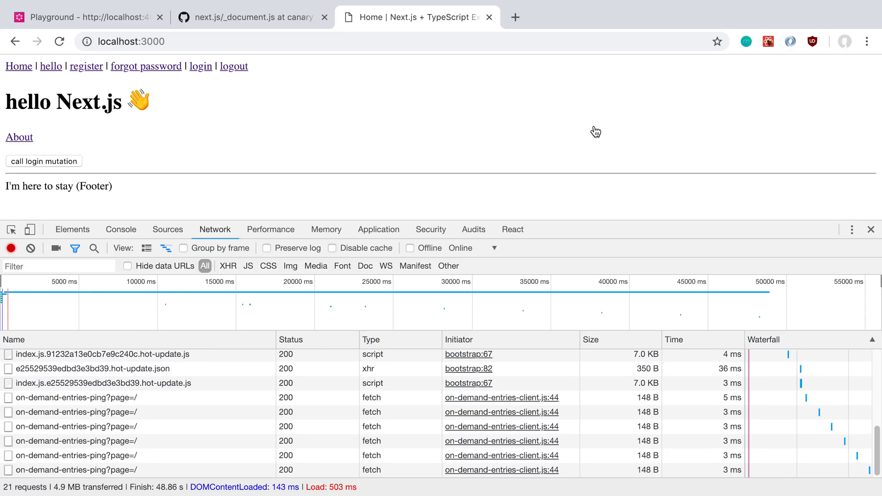
mouse_move(601, 126)
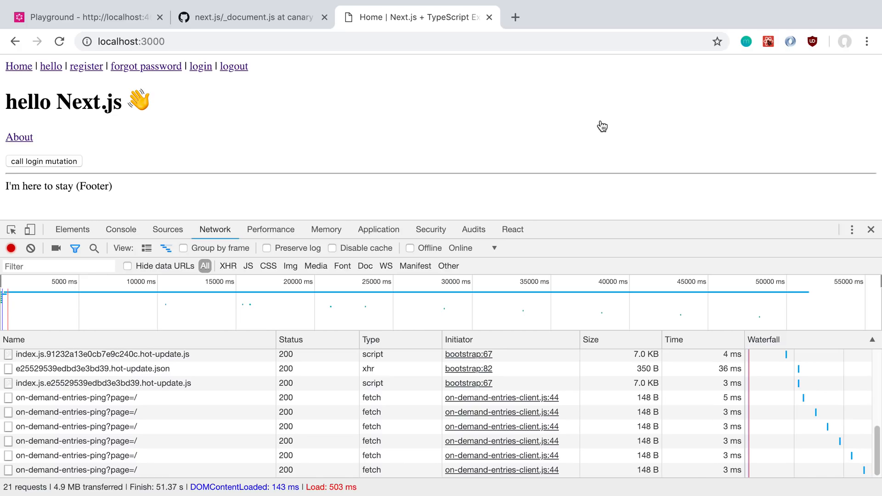